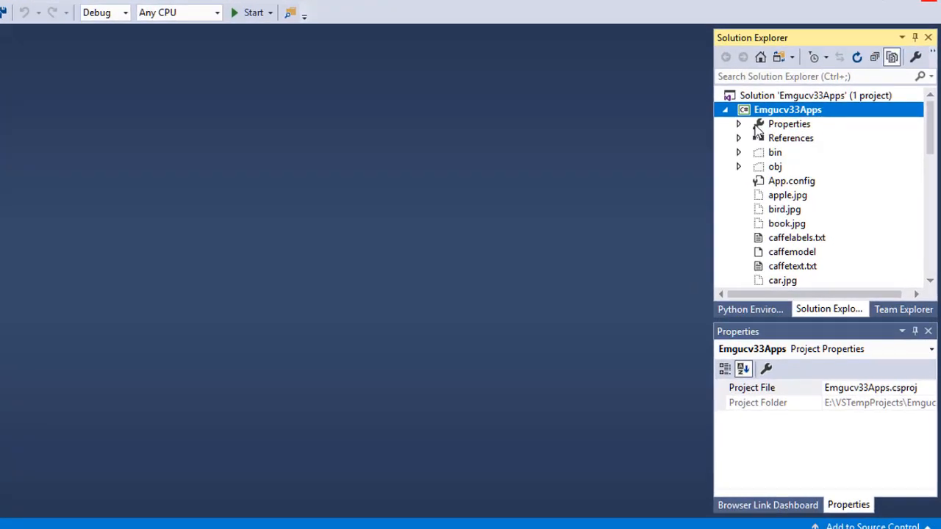
# - Add a new Windows Form named FormLoadAllFrames.cs to the Emgucv33Apps project
pyautogui.rightClick(787, 109)
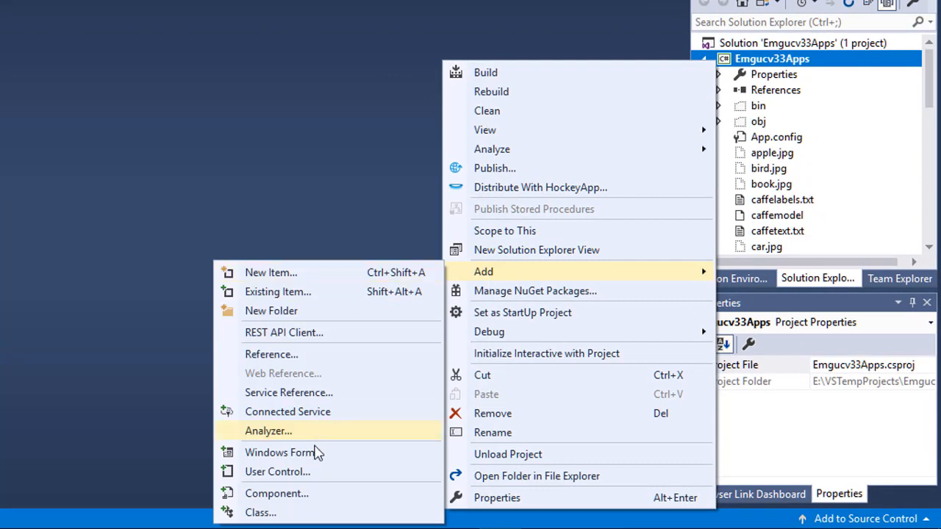
pyautogui.click(281, 452)
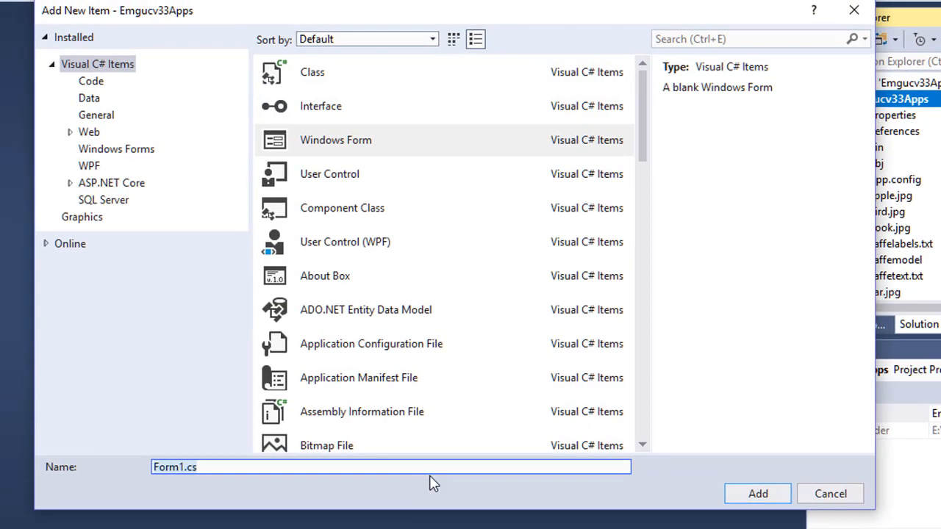
pyautogui.write('Form')
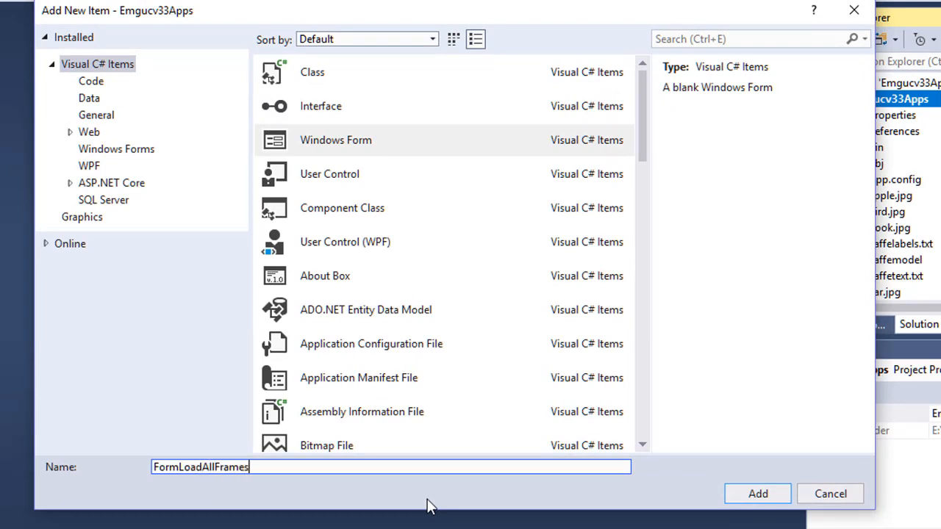
pyautogui.click(756, 493)
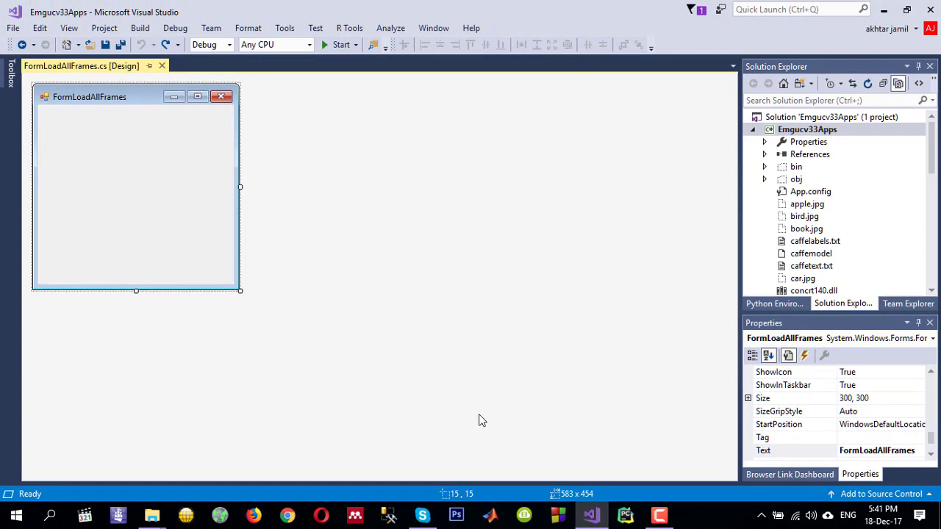
# - Enlarge the form, title it Media Player, and add a menu strip, split container and three buttons
pyautogui.moveTo(240, 290); pyautogui.dragTo(438, 419)
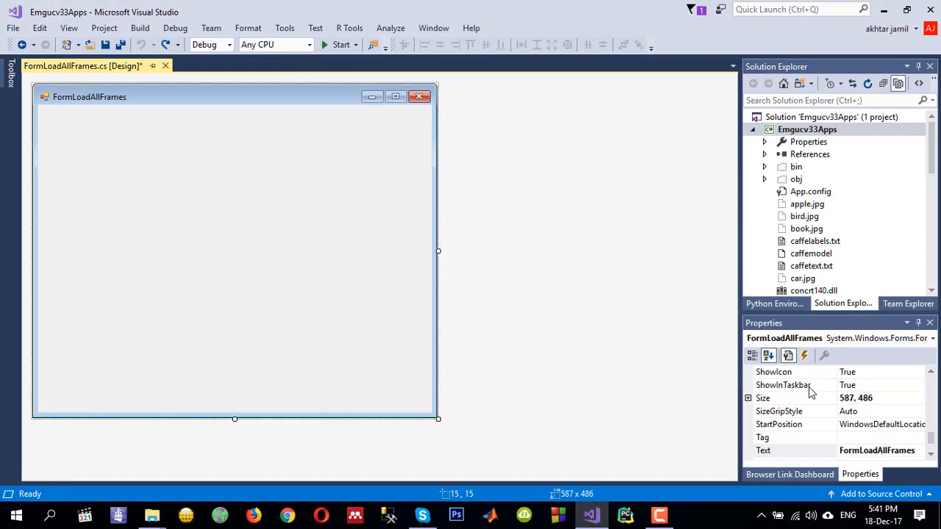
pyautogui.write('Media Player')
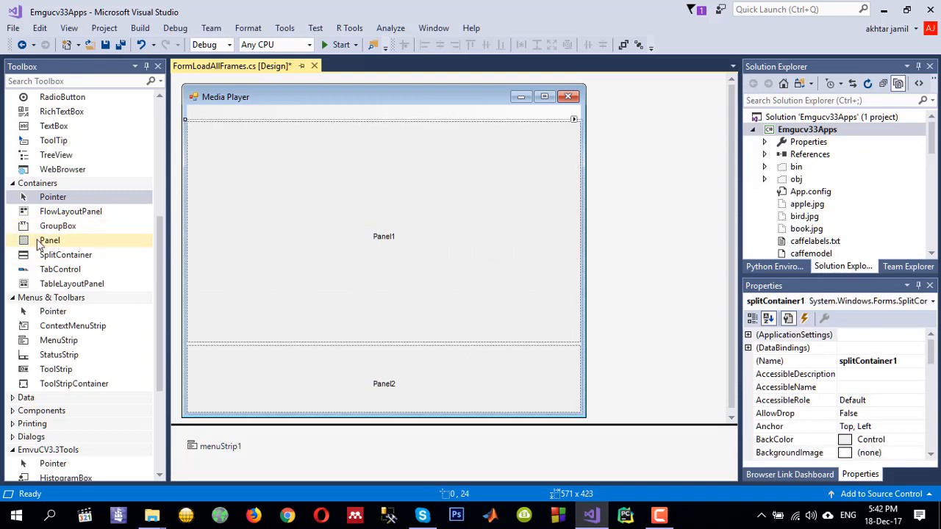
pyautogui.click(384, 236)
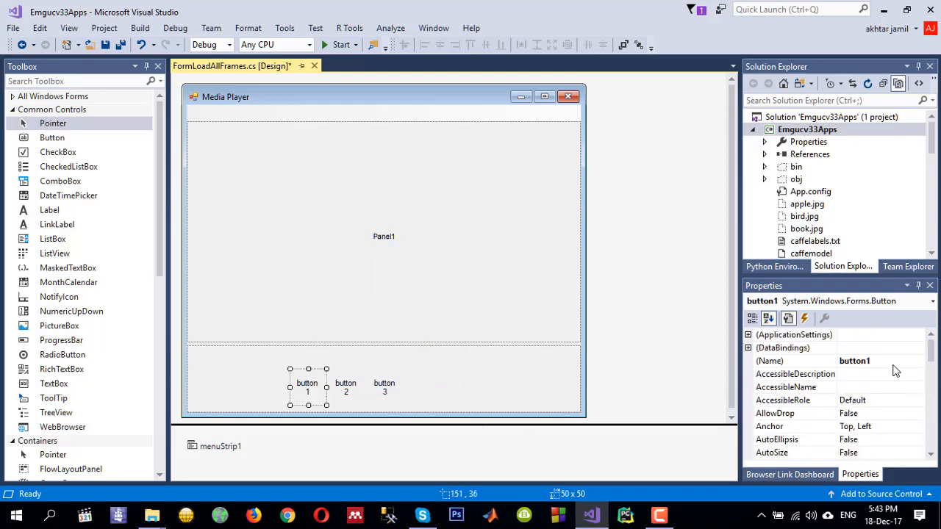
# - Rename the buttons, import play, pause and stop background images, and add a camera.png button
pyautogui.click(346, 387)
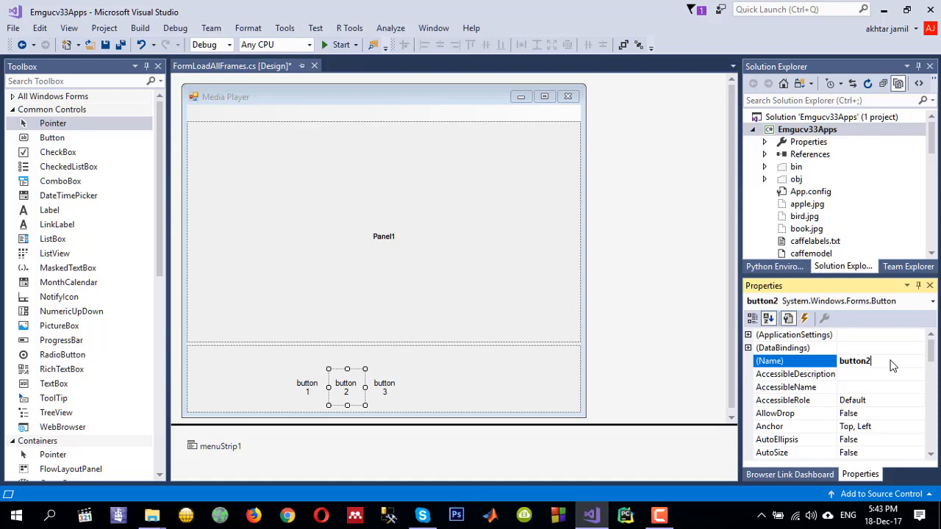
pyautogui.click(384, 387)
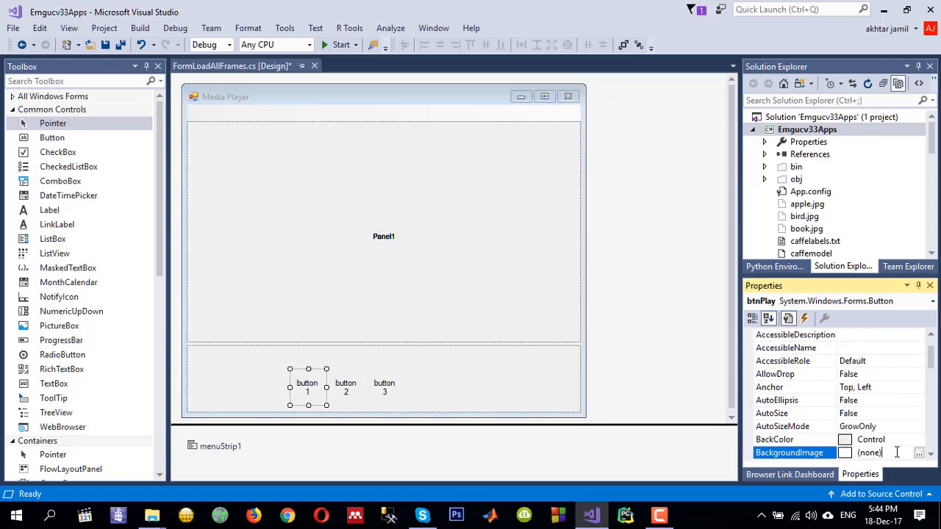
pyautogui.click(917, 452)
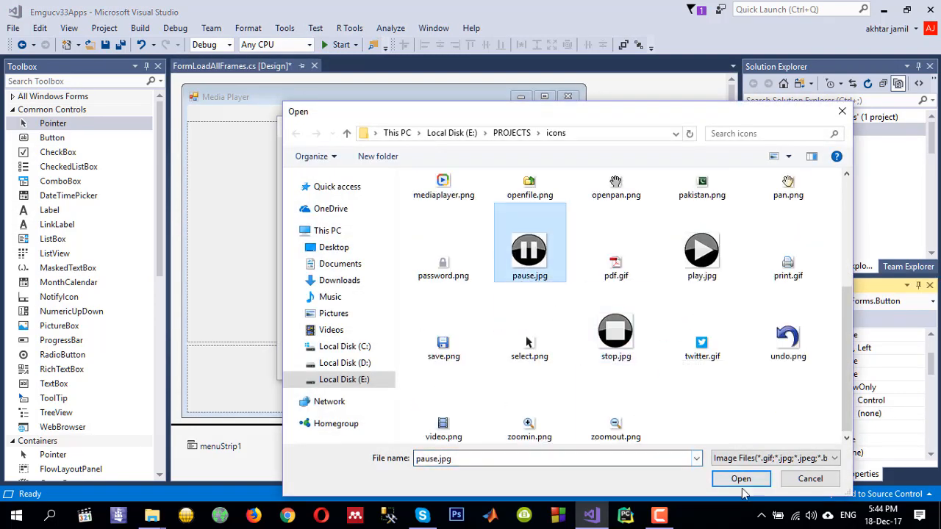
pyautogui.click(740, 479)
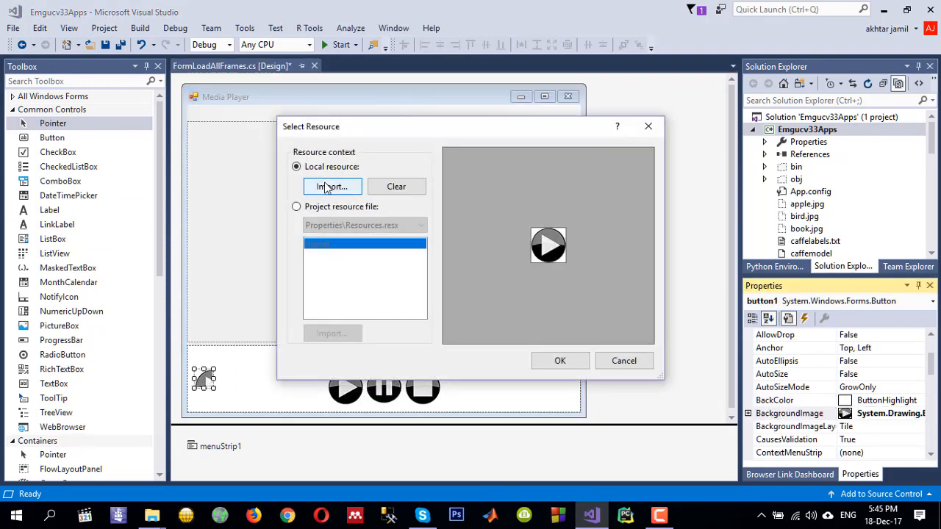
pyautogui.click(332, 186)
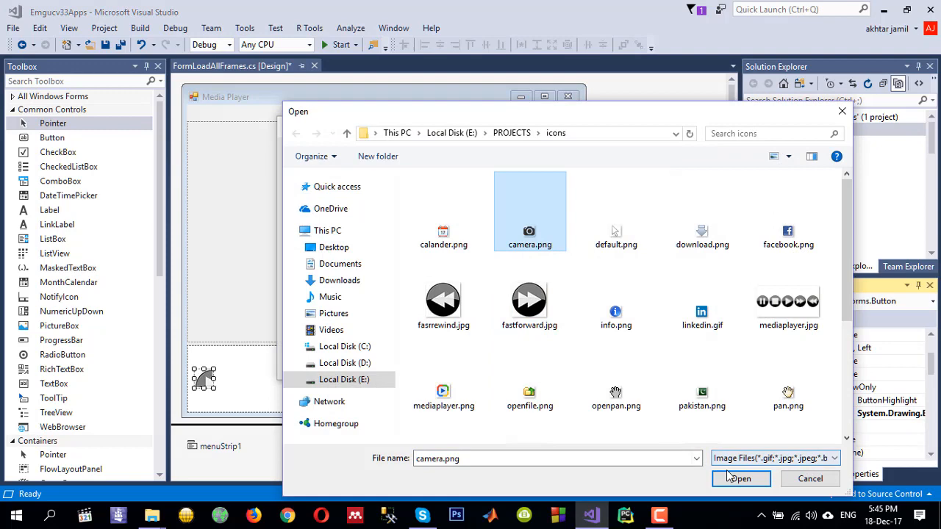
pyautogui.click(741, 479)
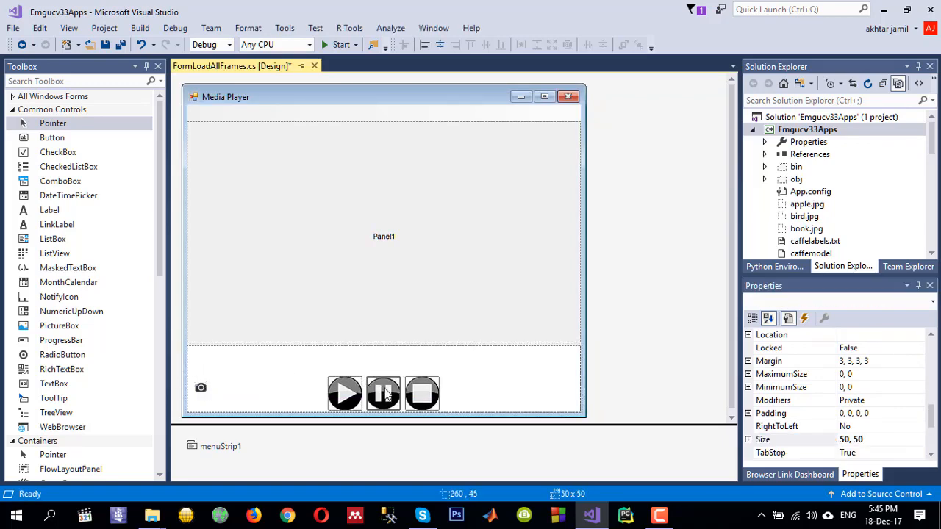
# - Add a seek TrackBar, a File menu item, and a PictureBox docked to fill the top panel
pyautogui.click(383, 242)
pyautogui.write('Fi')
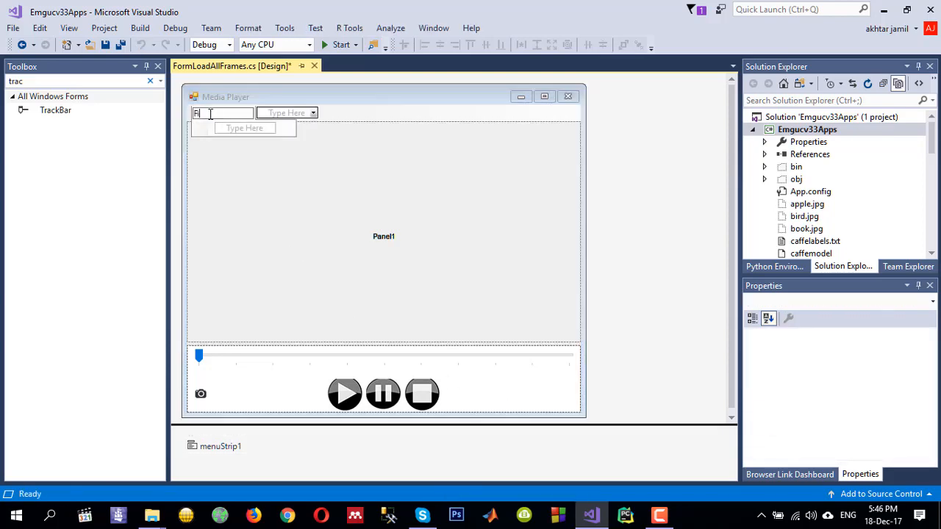
pyautogui.click(265, 235)
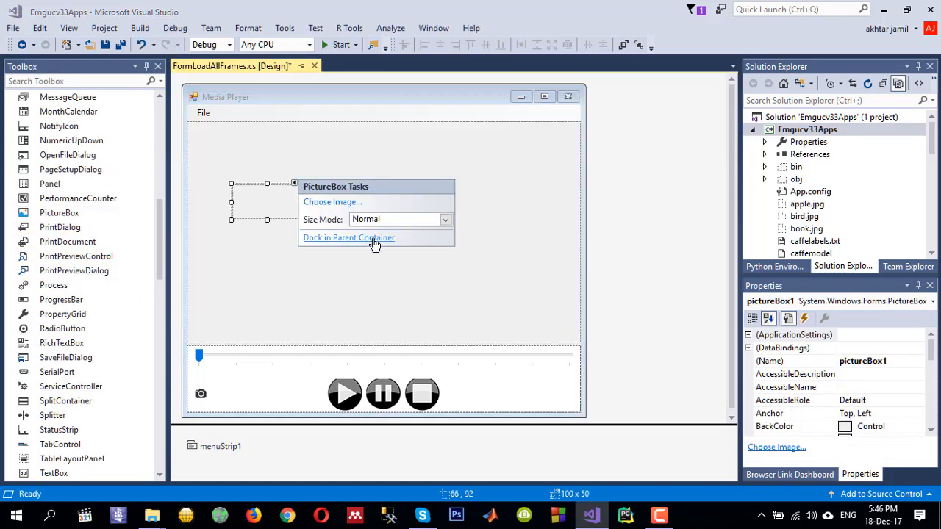
pyautogui.click(925, 426)
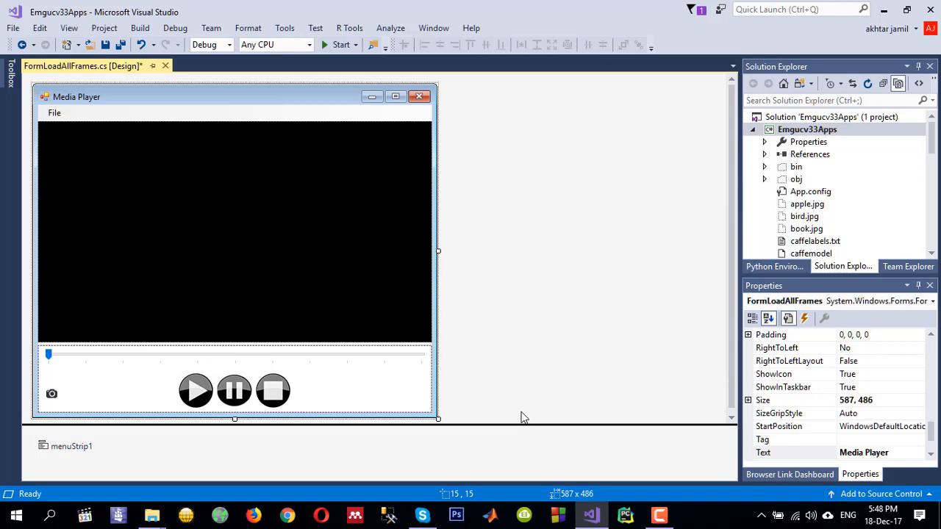
pyautogui.moveTo(180, 193)
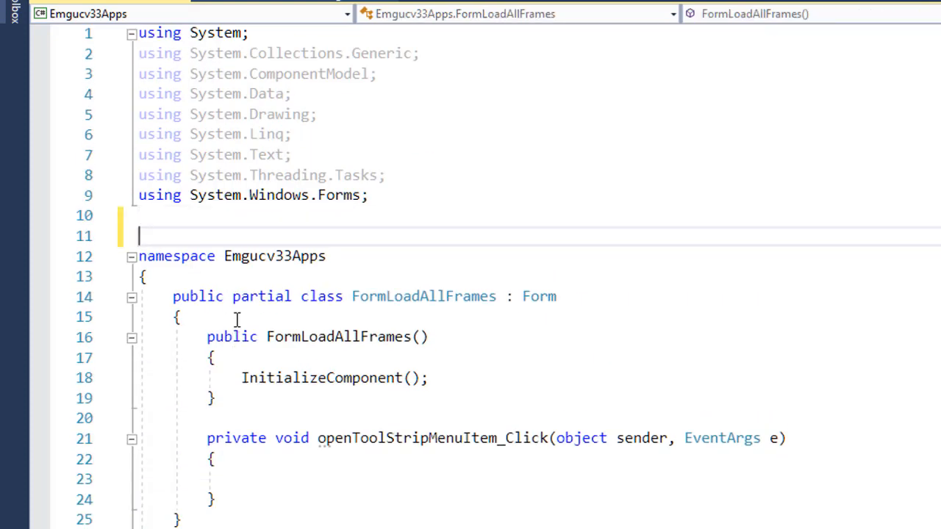
# - Add using Emgu.CV; and using Emgu.CV.Structure; at the top of the FormLoadAllFrames code
pyautogui.write('using')
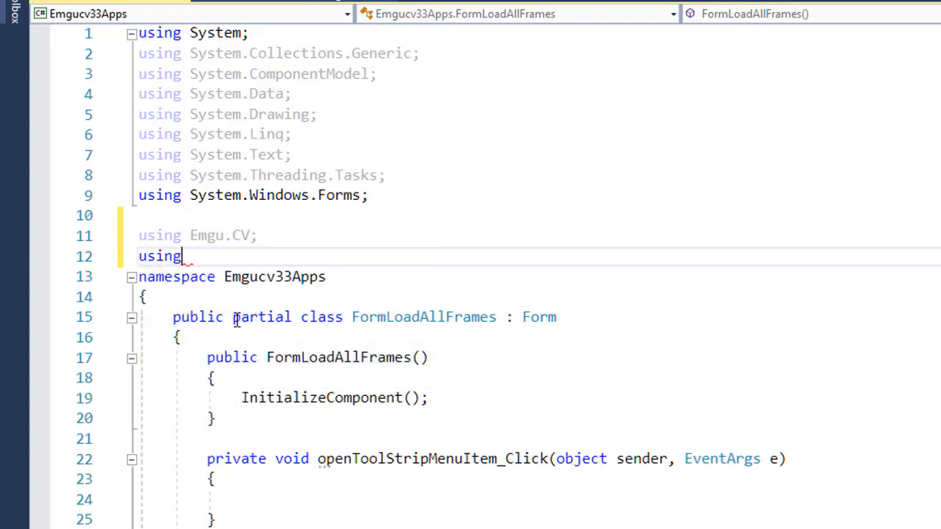
pyautogui.write('Emgu.CV.st')
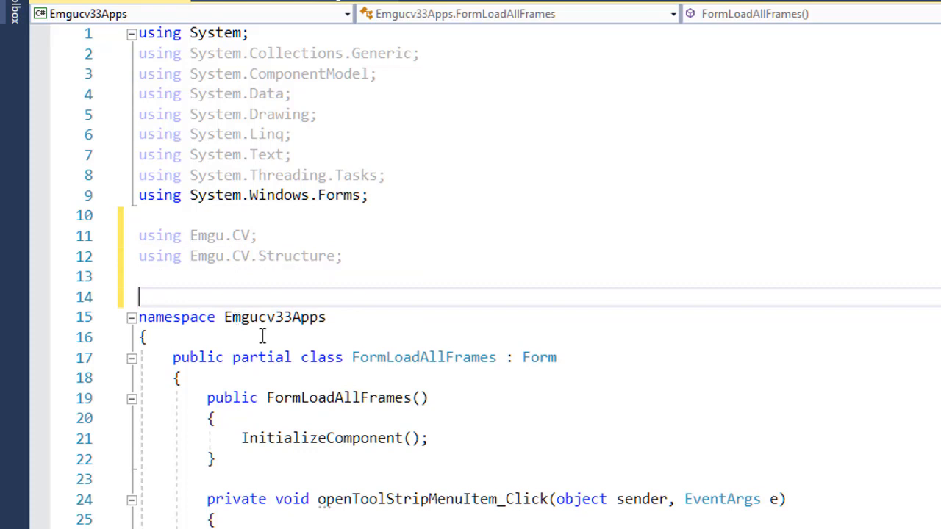
pyautogui.scroll(-3)
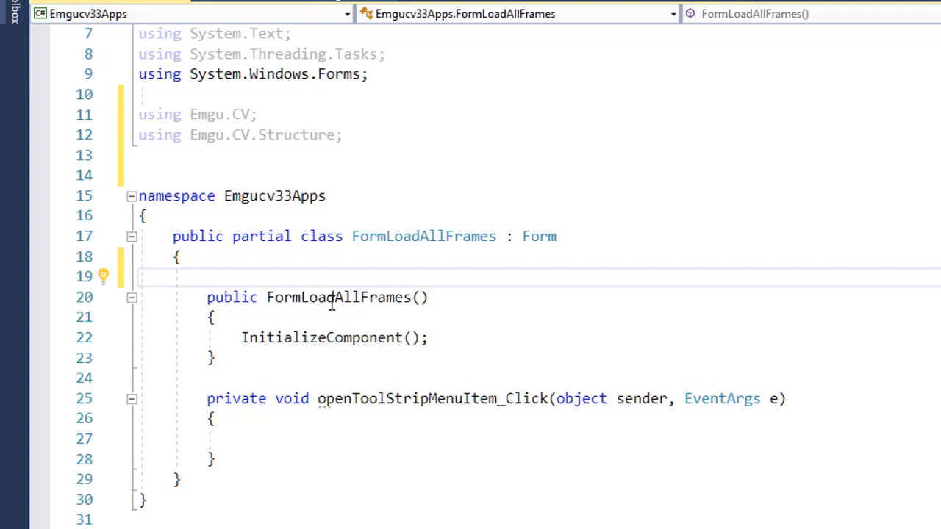
# - Declare VideoCapture catpure, IsPlaying = false, and int TotalFrames fields
pyautogui.write('c')
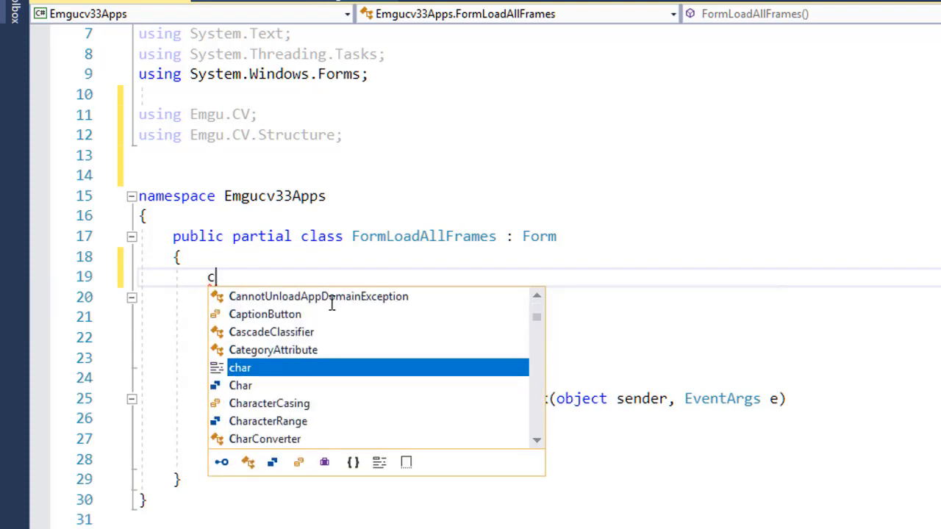
pyautogui.write('VideoCapture')
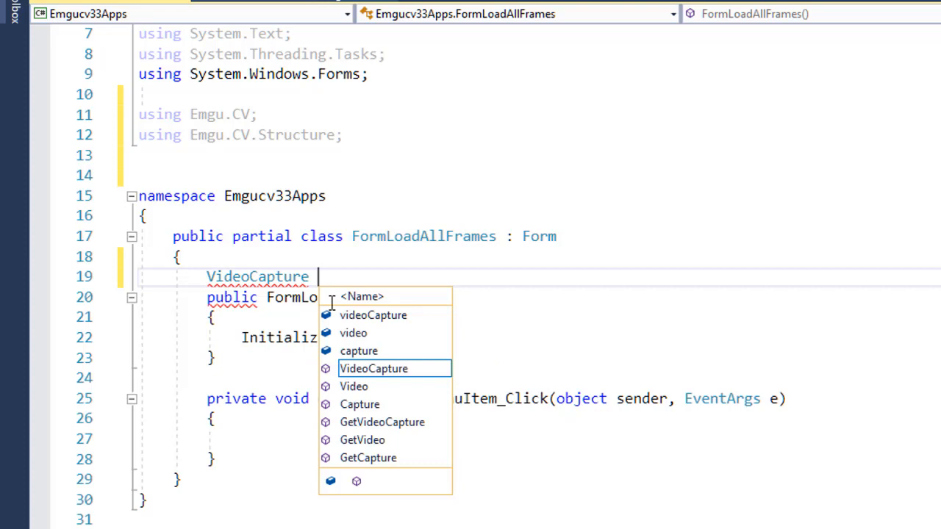
pyautogui.write('catpure;')
pyautogui.write('bool')
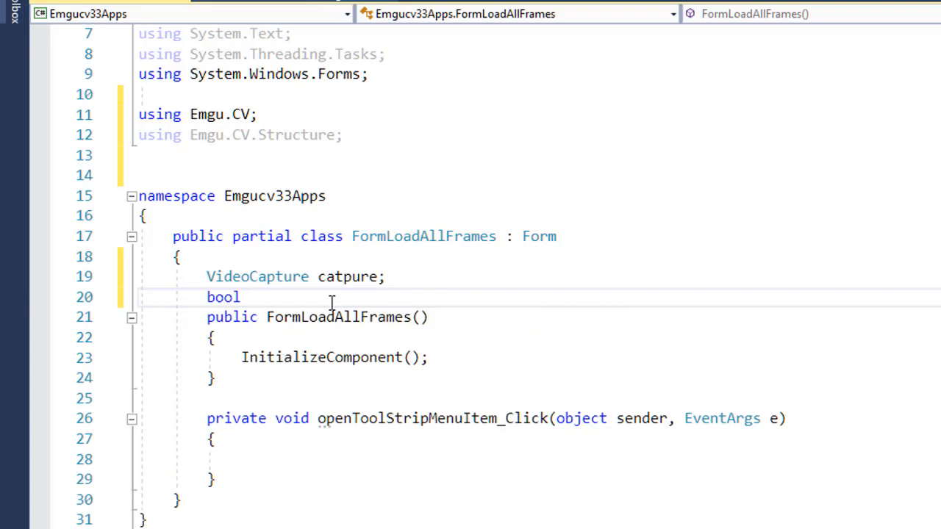
pyautogui.write('Isp')
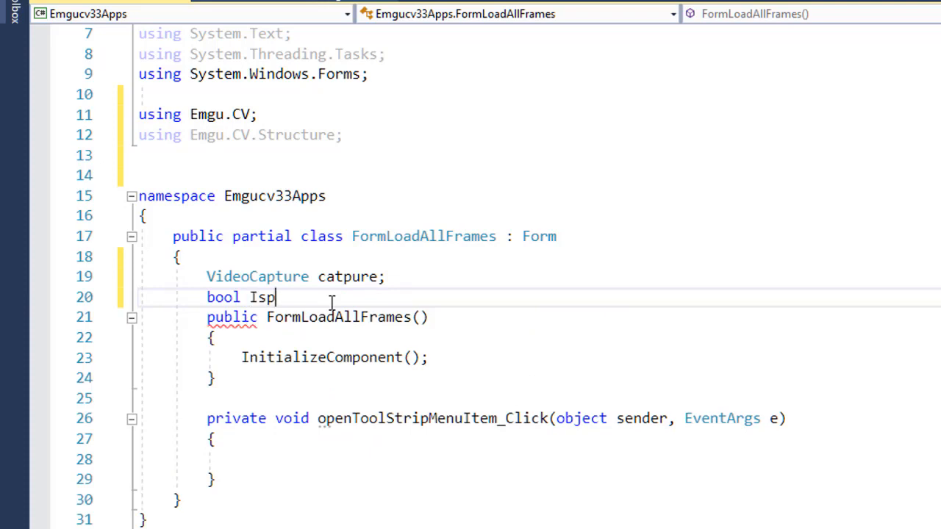
pyautogui.write('lay')
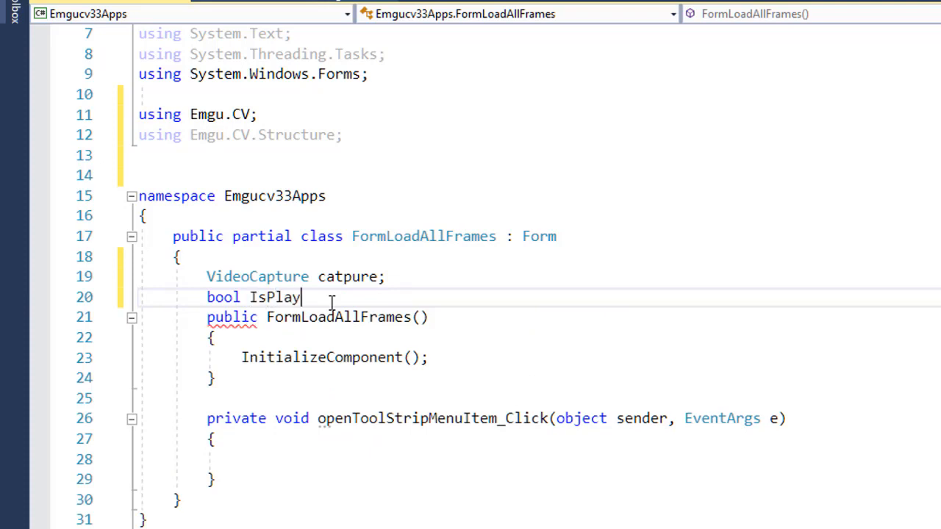
pyautogui.write('ing=fase')
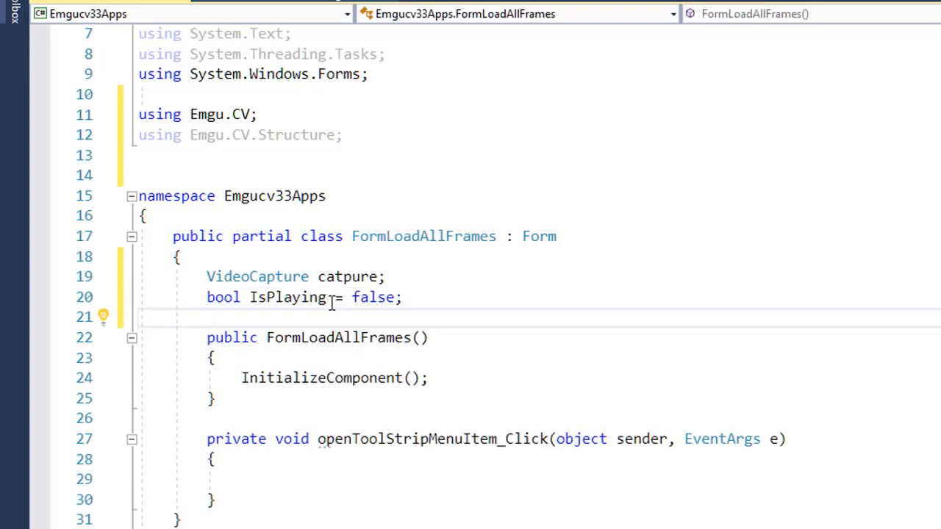
pyautogui.write('int')
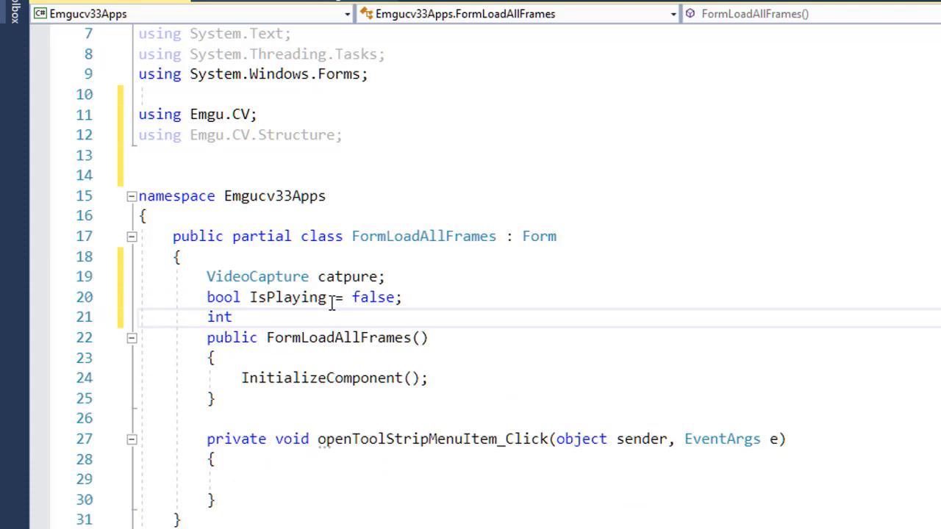
pyautogui.write('TotalFrames;')
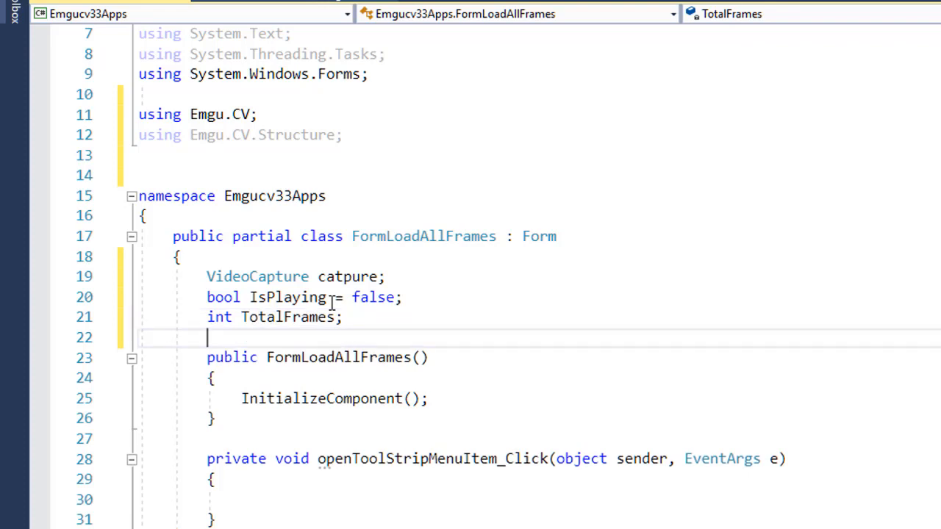
# - Declare int CurrentFrameNo, Mat CurrentFrame, and int FPS fields
pyautogui.write('int')
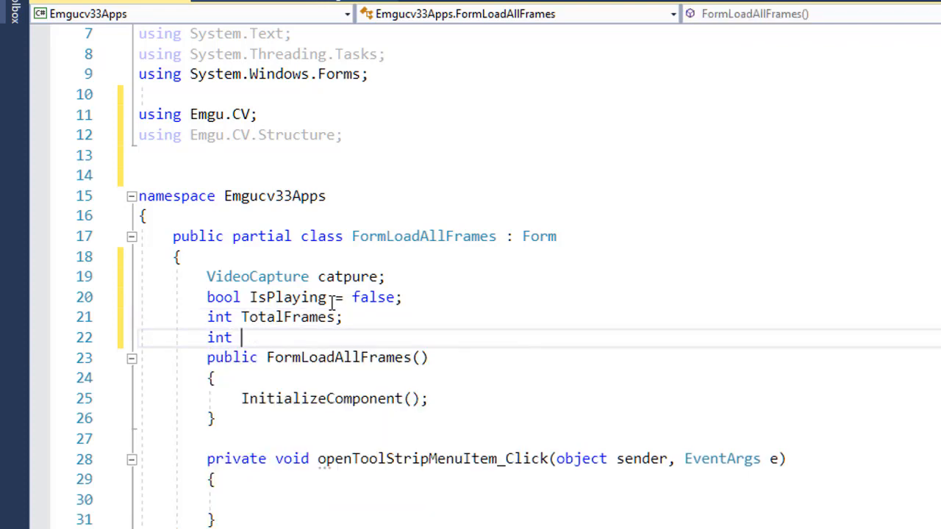
pyautogui.write('Curre')
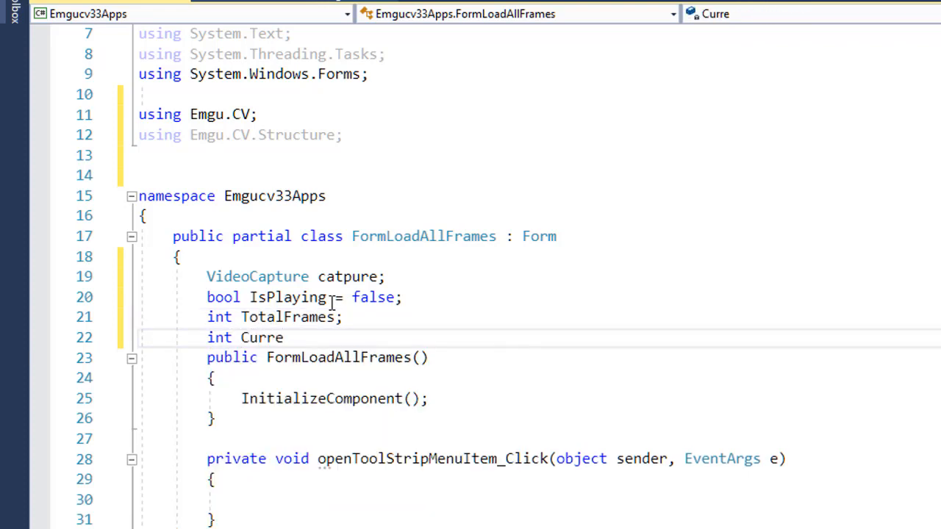
pyautogui.write('ntFrameNo;')
pyautogui.write('Mat')
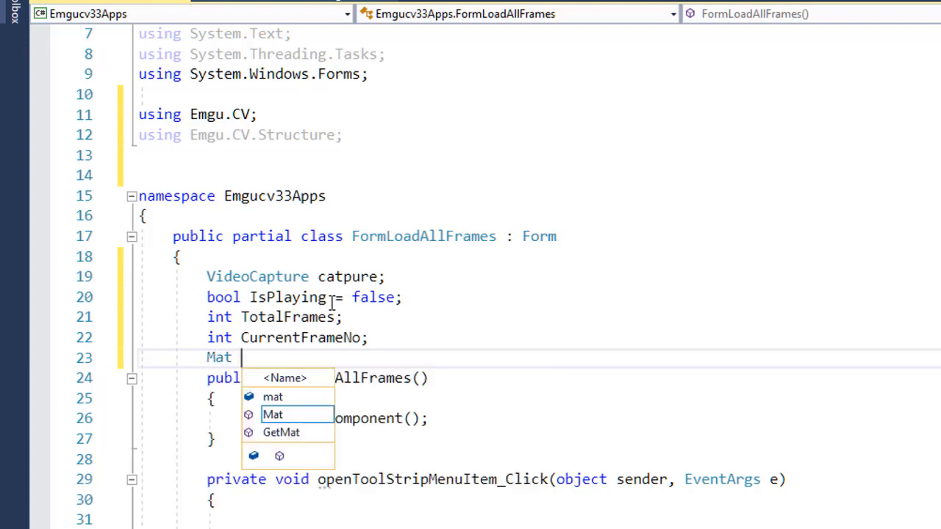
pyautogui.write('CurrentFr')
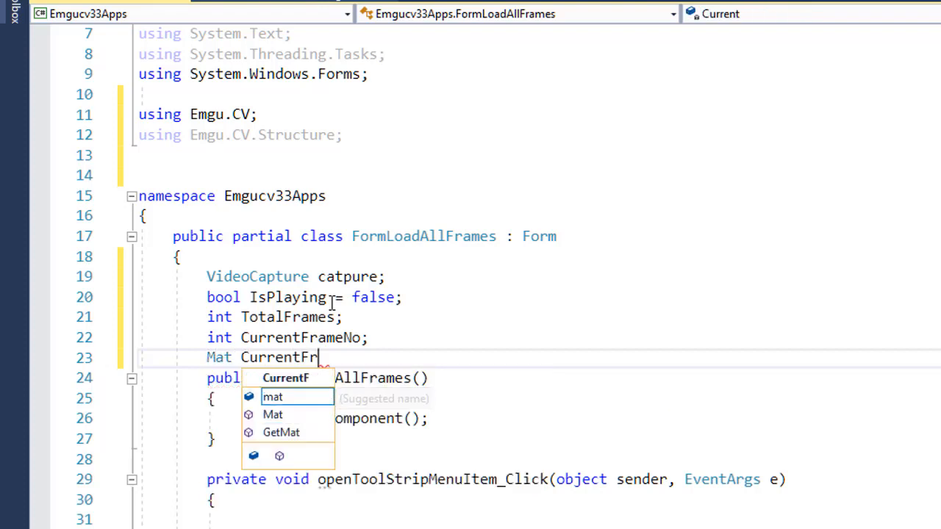
pyautogui.write('ame;')
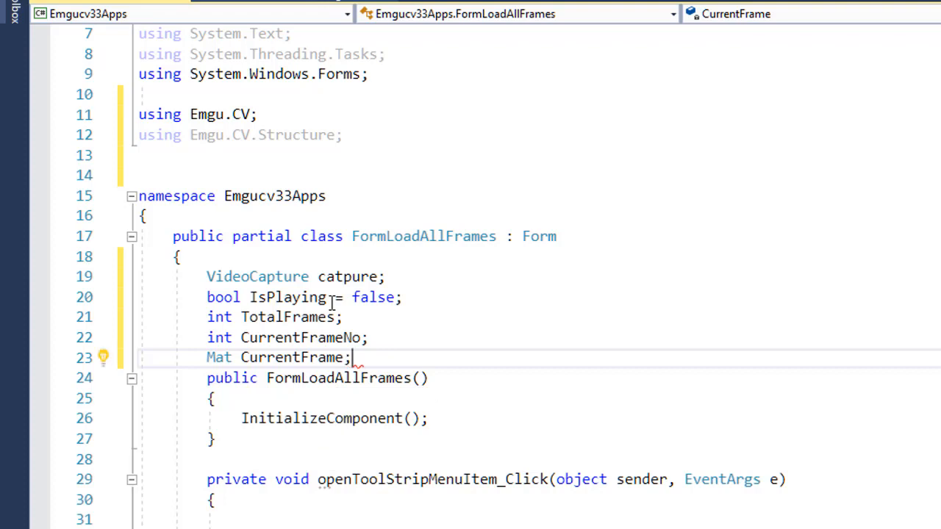
pyautogui.press('Enter')
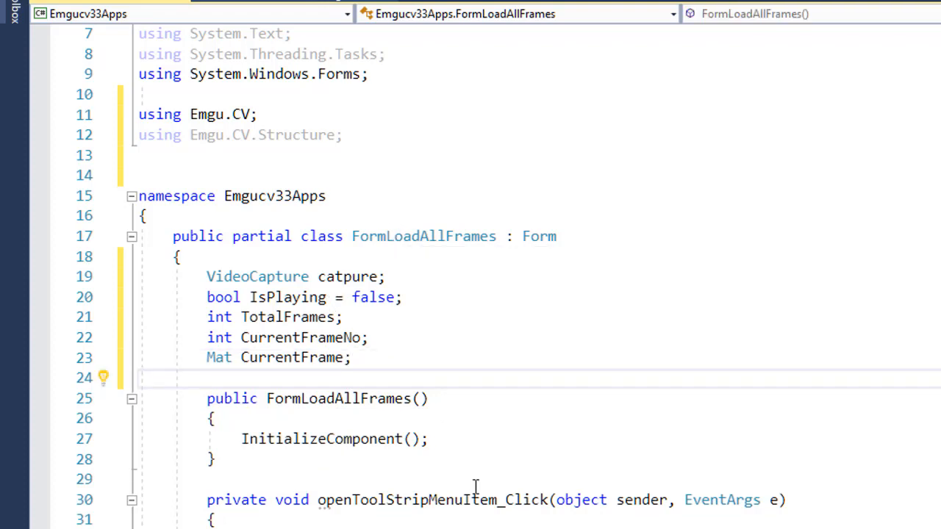
pyautogui.write('int')
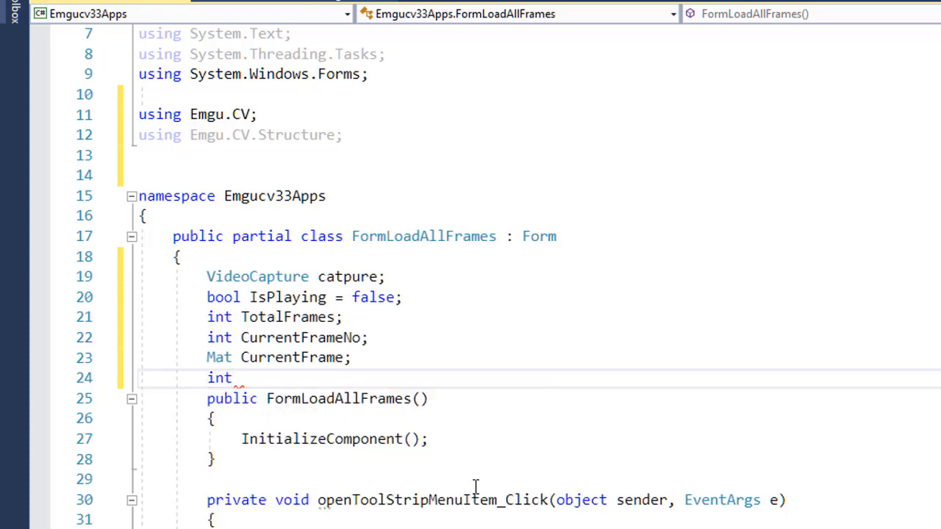
pyautogui.write('F')
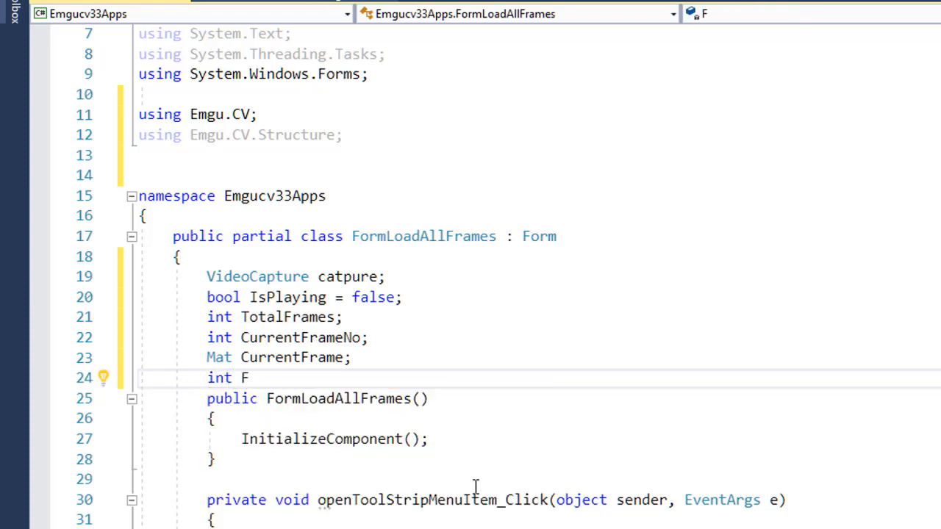
pyautogui.write('PS')
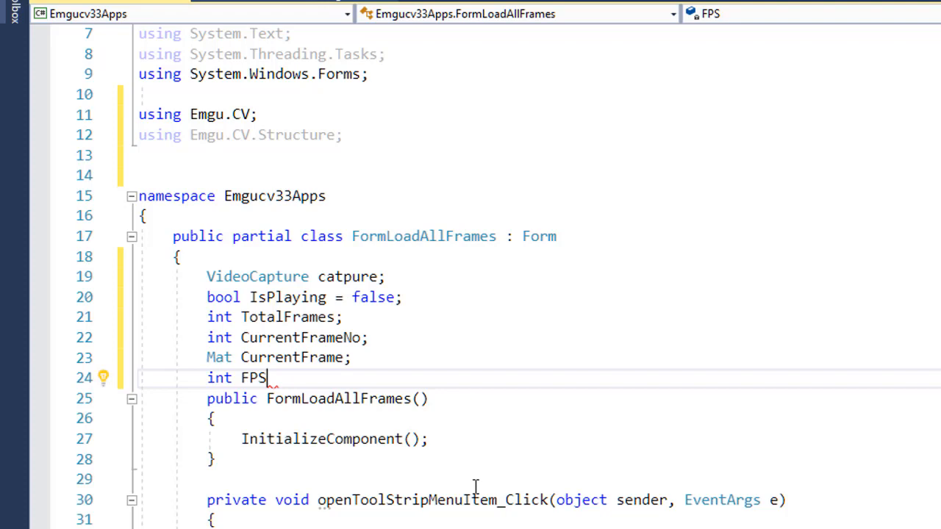
pyautogui.write(';')
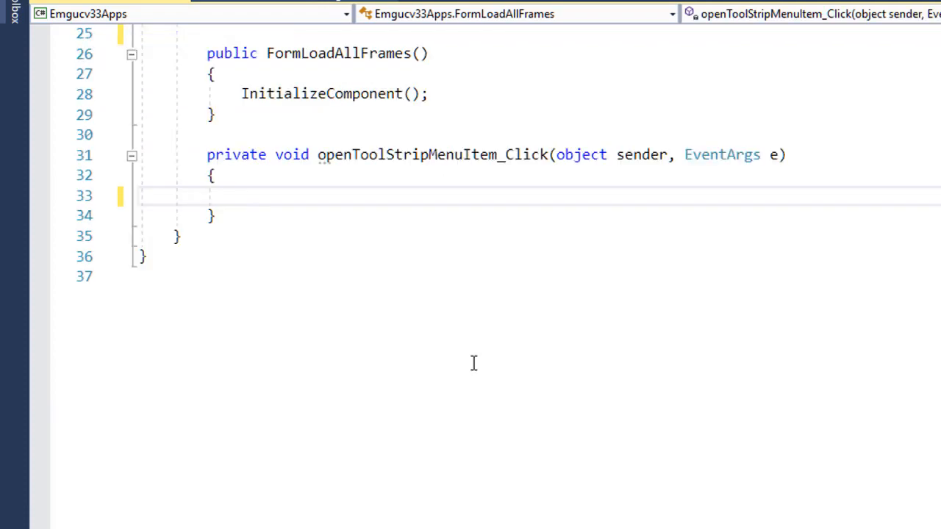
# - Create OpenFileDialog ofd in the Open handler and start its Filter property
pyautogui.write('ope')
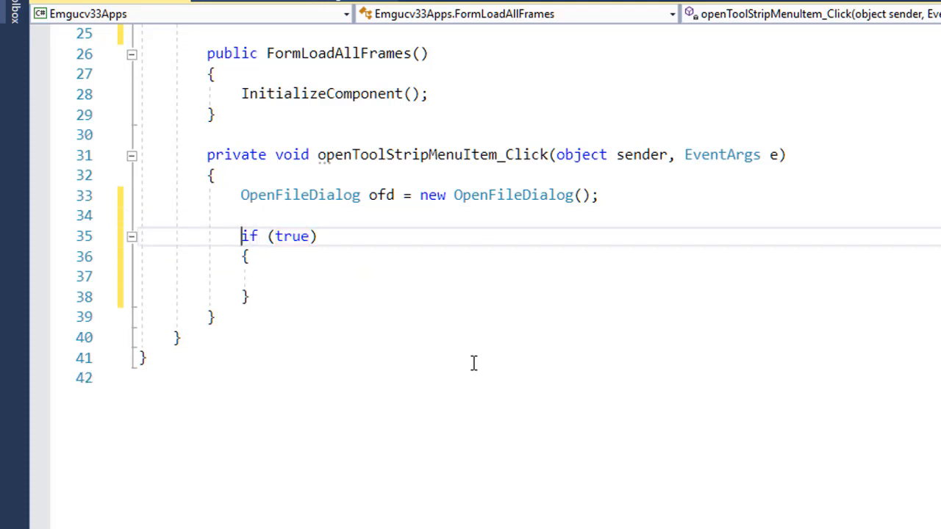
pyautogui.write('ofd.')
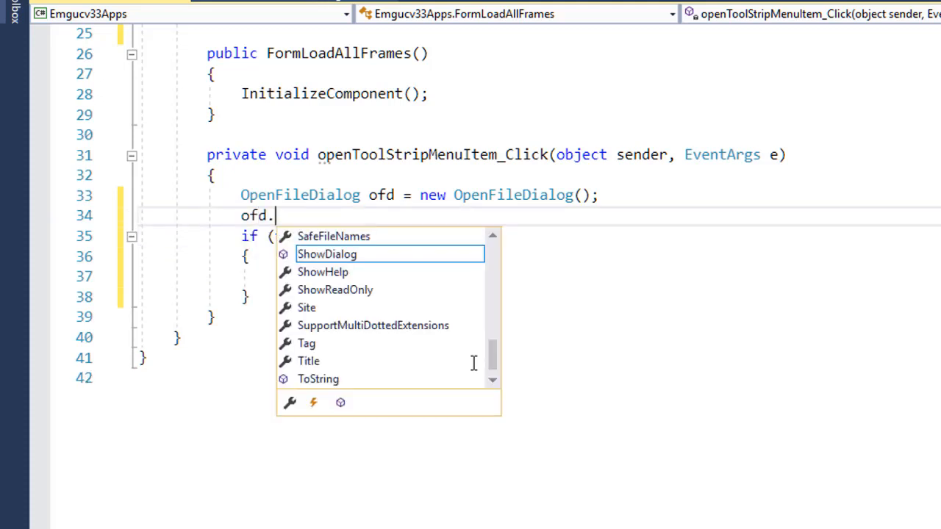
pyautogui.write('filt')
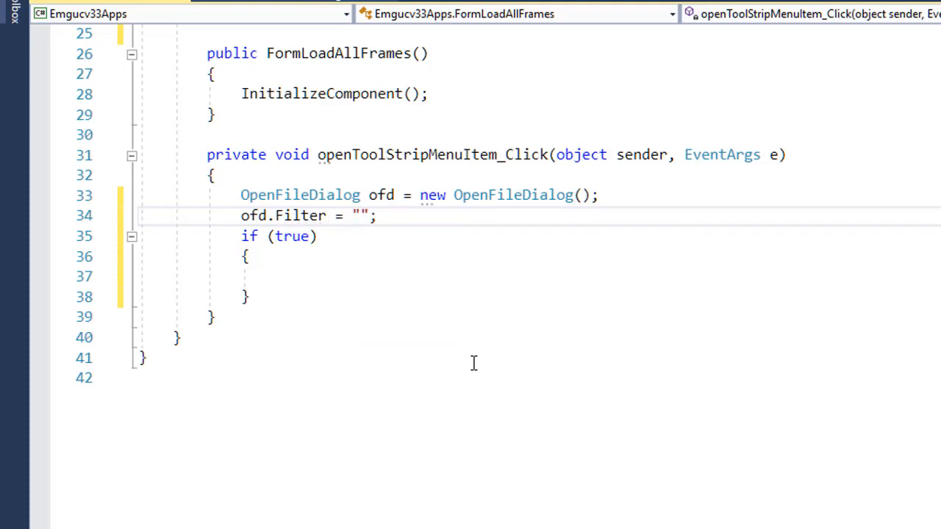
# - Set the filter string to "Video Files (*.mp4, *.flv)|*.mp4;*.flv"
pyautogui.write('Video Files')
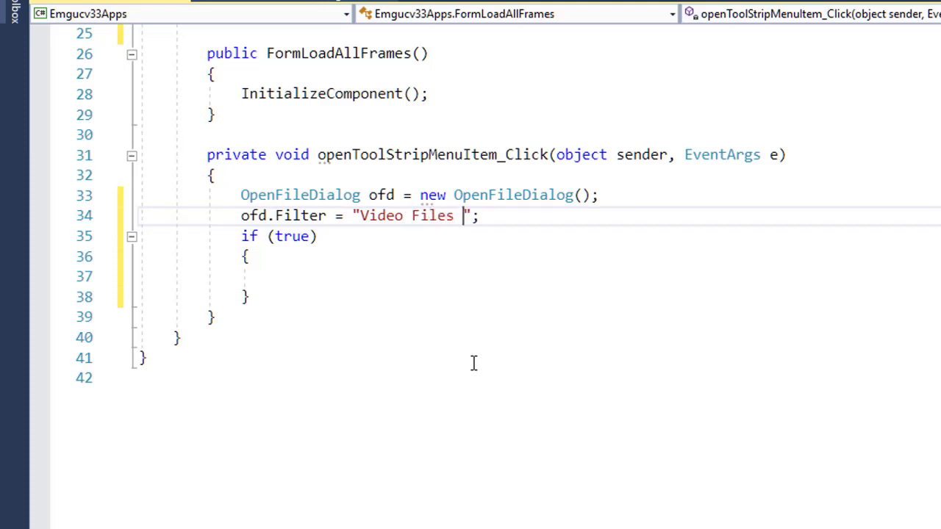
pyautogui.write('(*.')
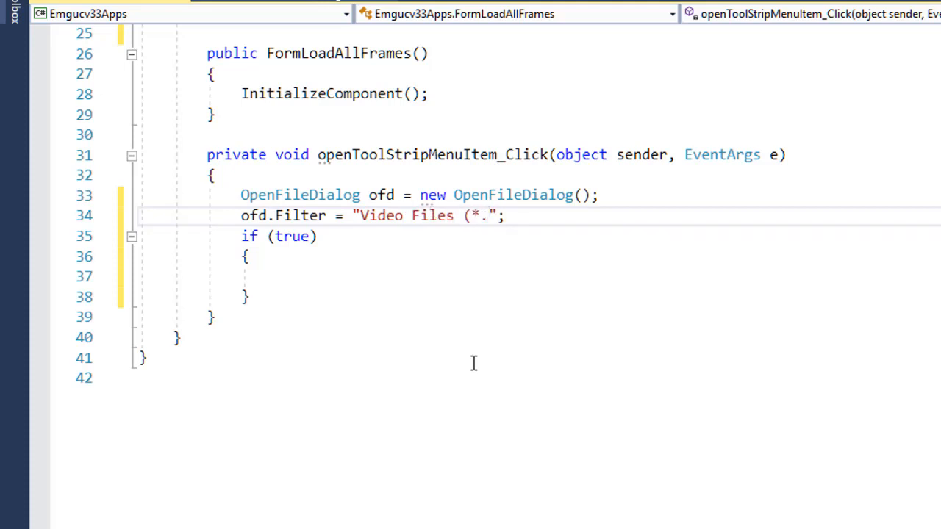
pyautogui.write('mp4,')
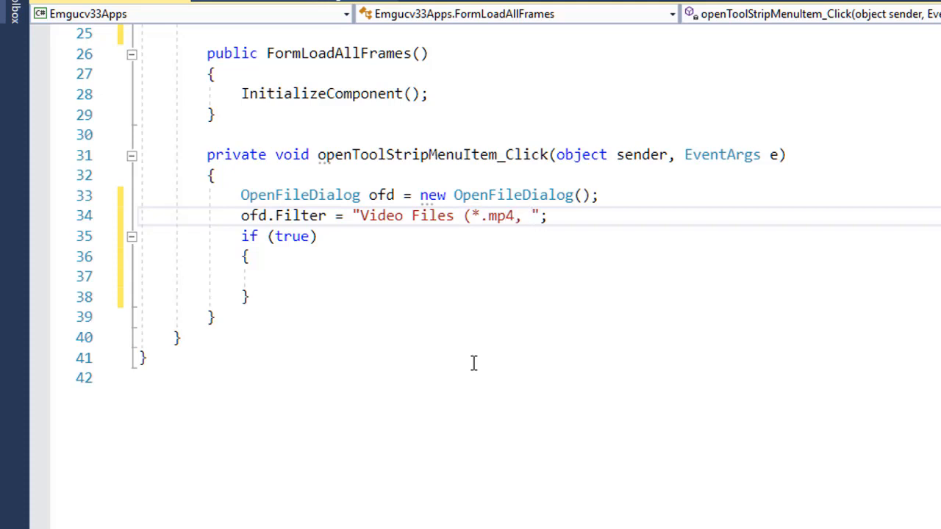
pyautogui.write('*..')
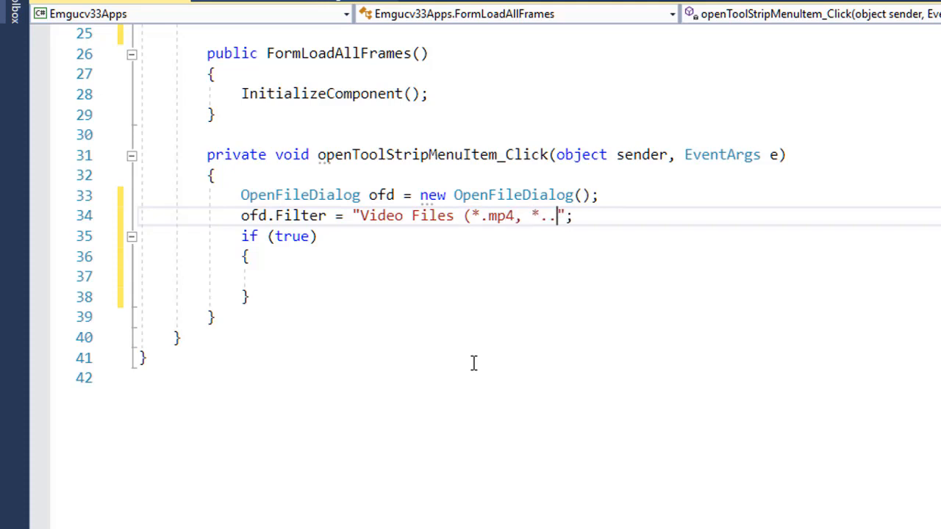
pyautogui.write('vlv')
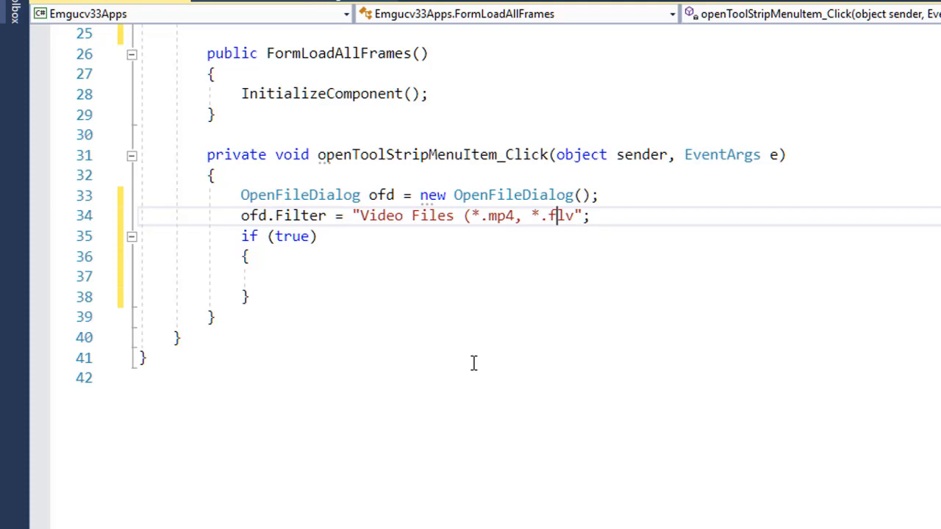
pyautogui.write(')')
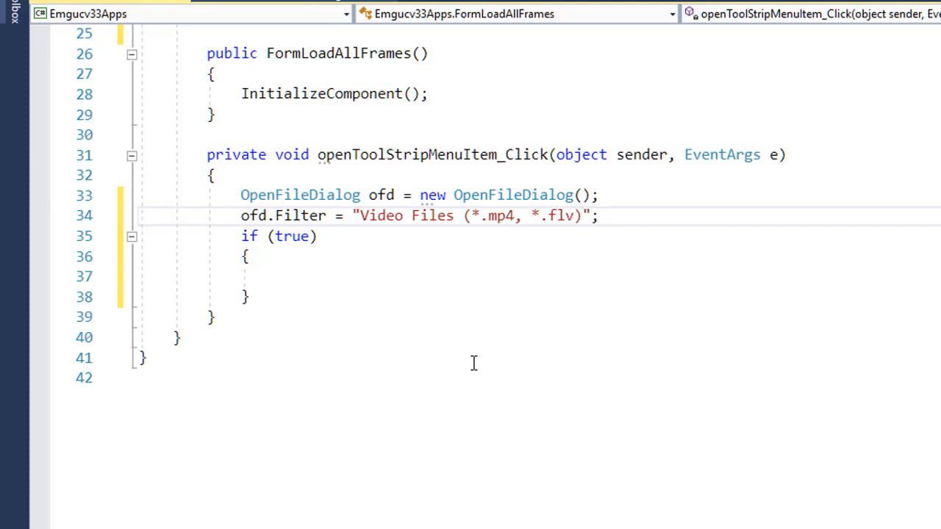
pyautogui.write('|')
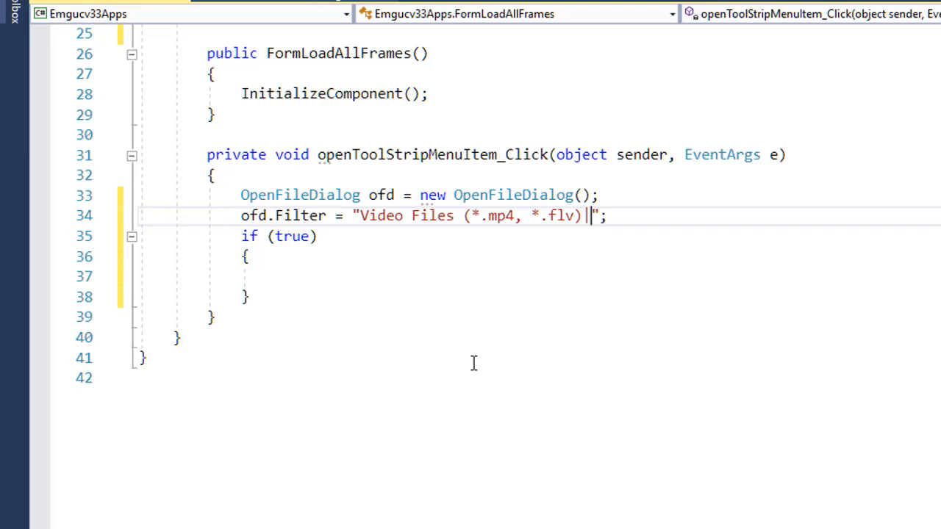
pyautogui.write('*')
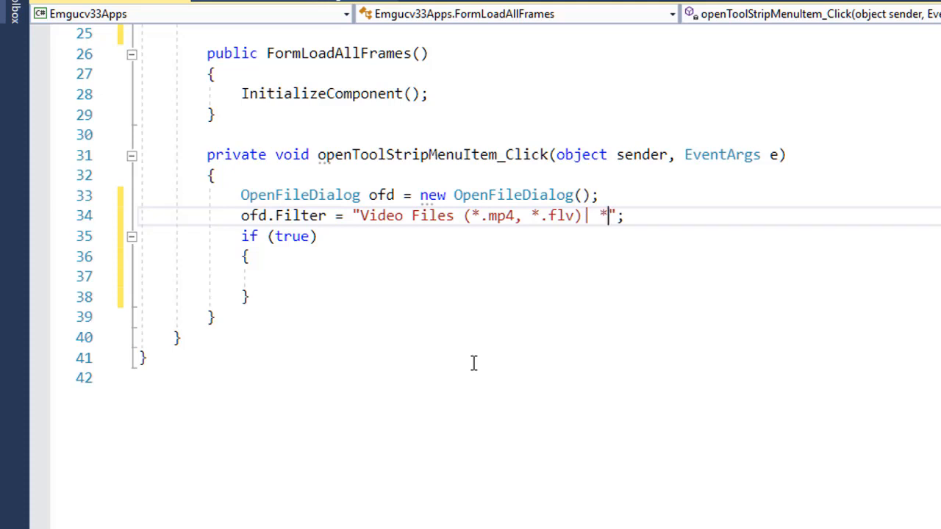
pyautogui.write('.mp')
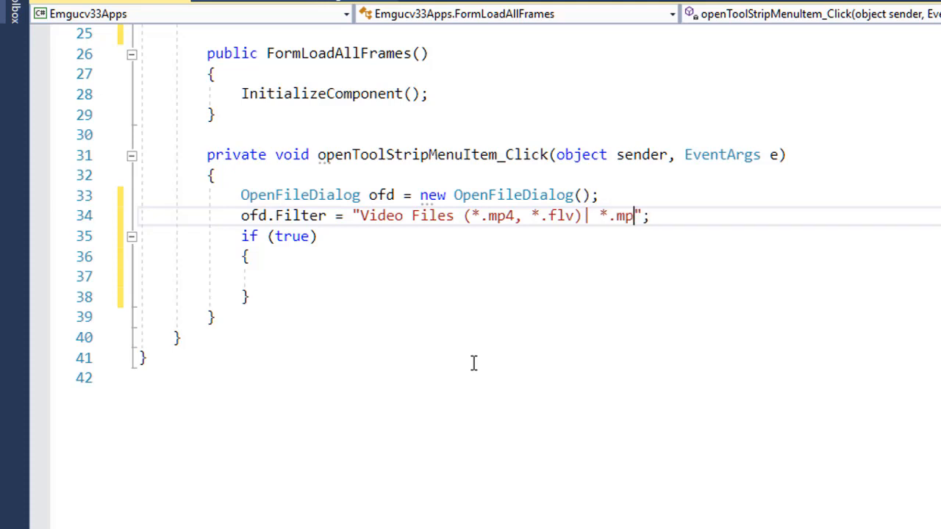
pyautogui.write('4;')
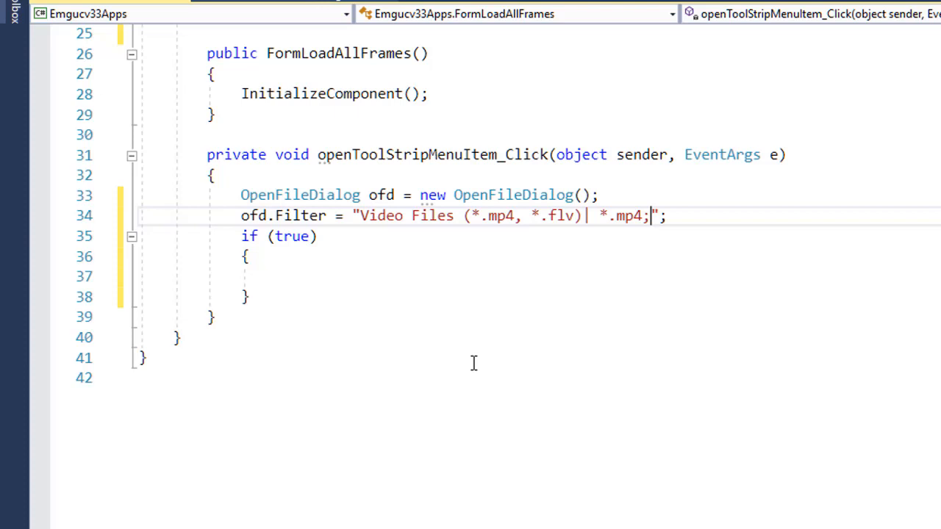
pyautogui.write('*.flv')
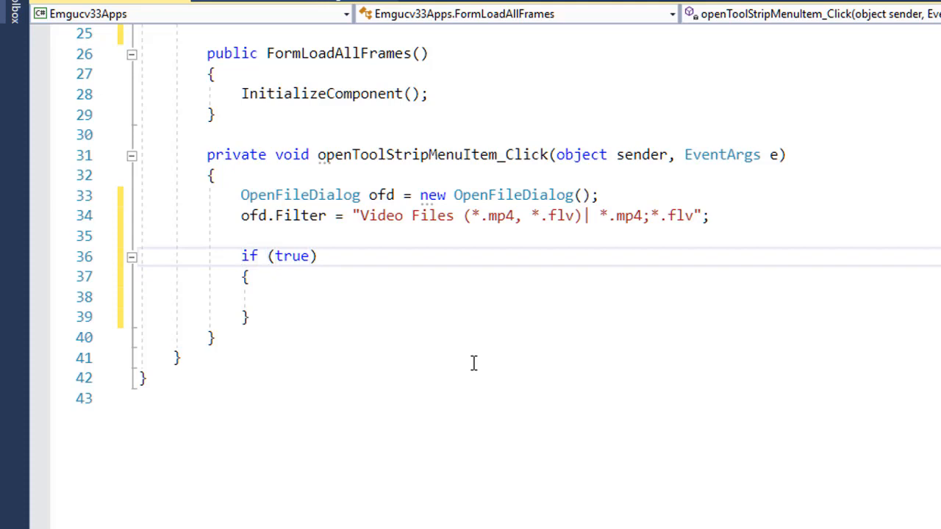
# - Add if (ofd.ShowDialog() == DialogResult.OK) and begin a capture line inside it
pyautogui.write('ofd')
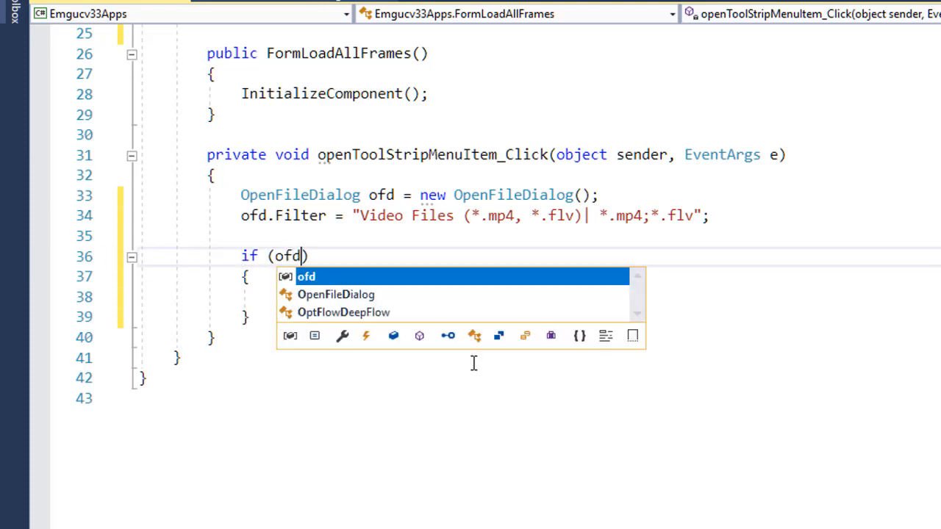
pyautogui.write('.ds')
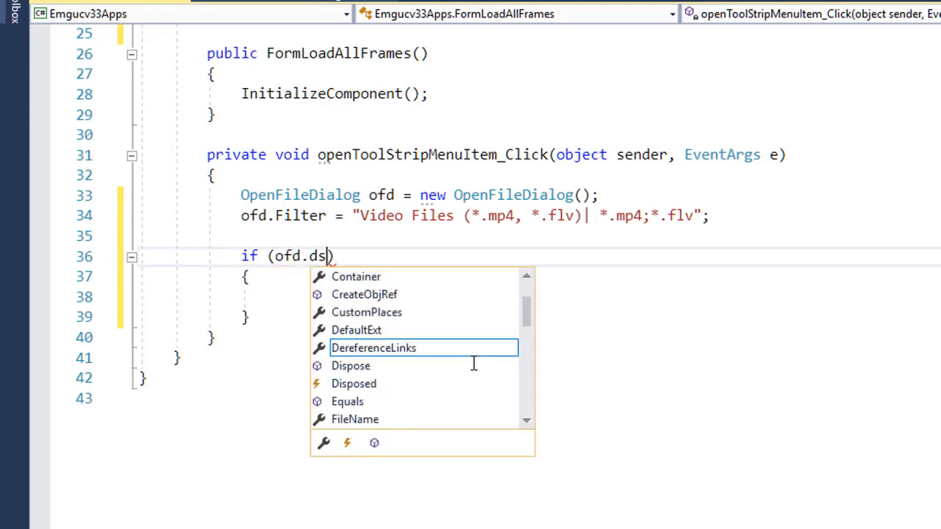
pyautogui.write('ShowDialog()')
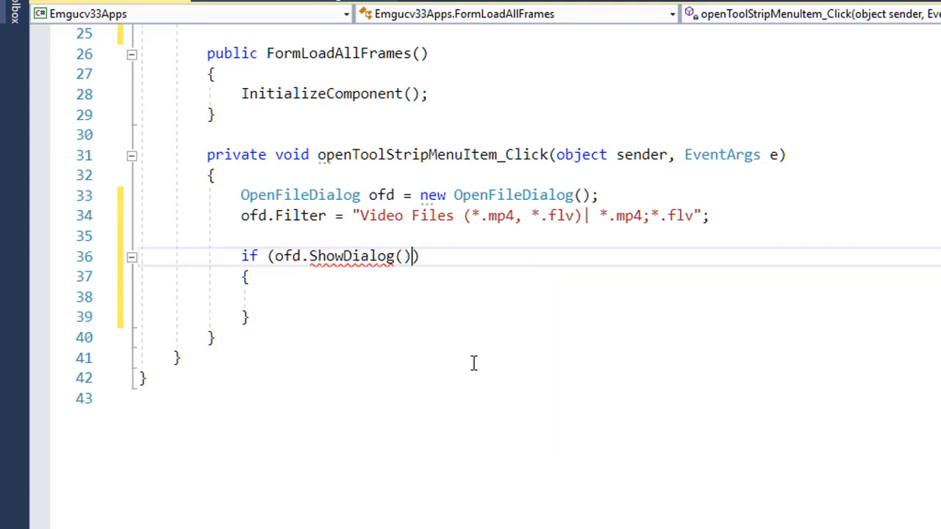
pyautogui.write('==re')
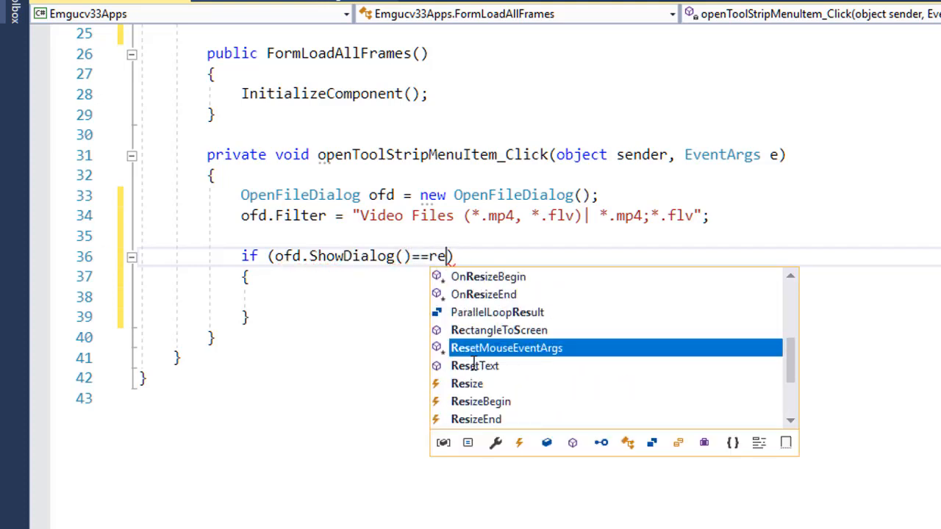
pyautogui.write('DialogResult')
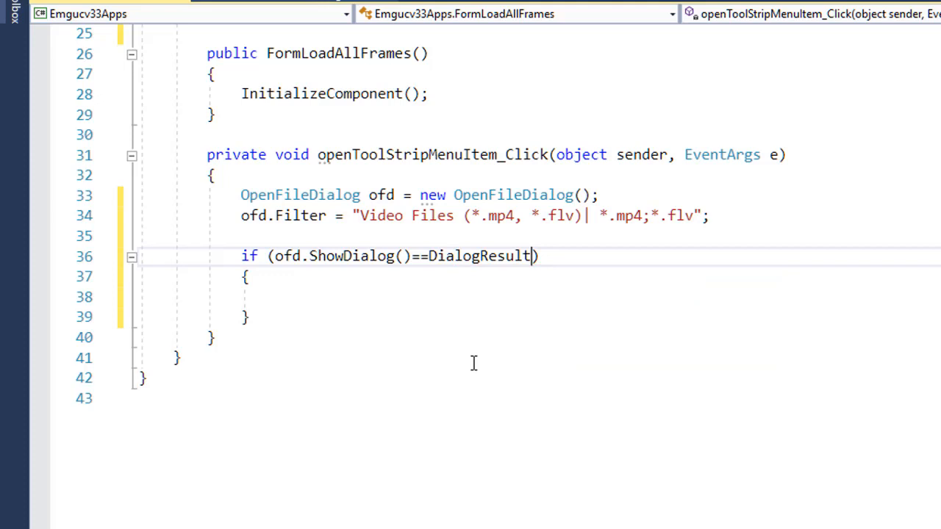
pyautogui.write('.OK')
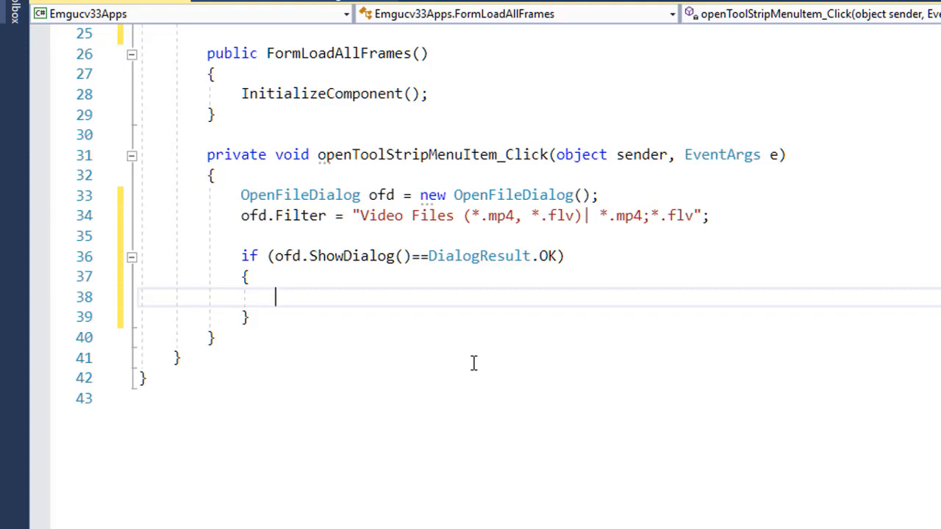
pyautogui.write('capt')
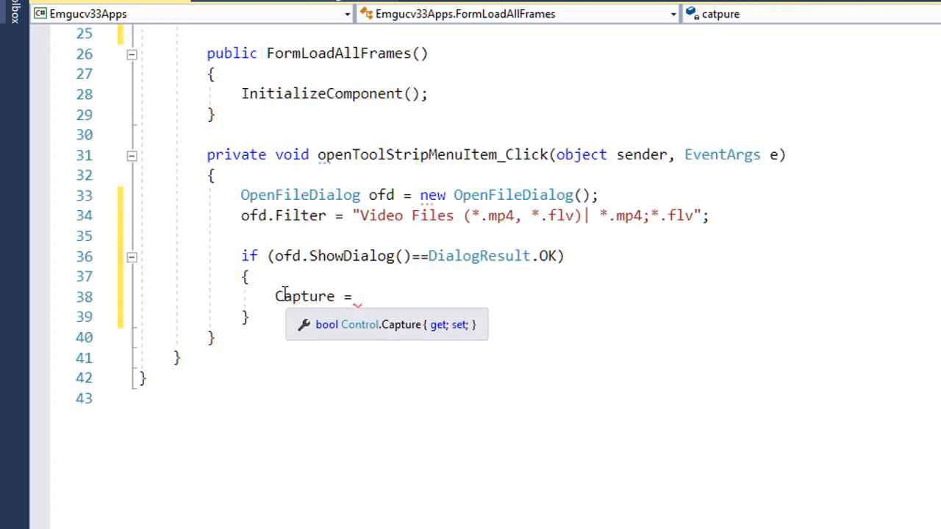
# - Assign catpure = new VideoCapture(ofd.FileName); inside the OK block
pyautogui.write('catpure')
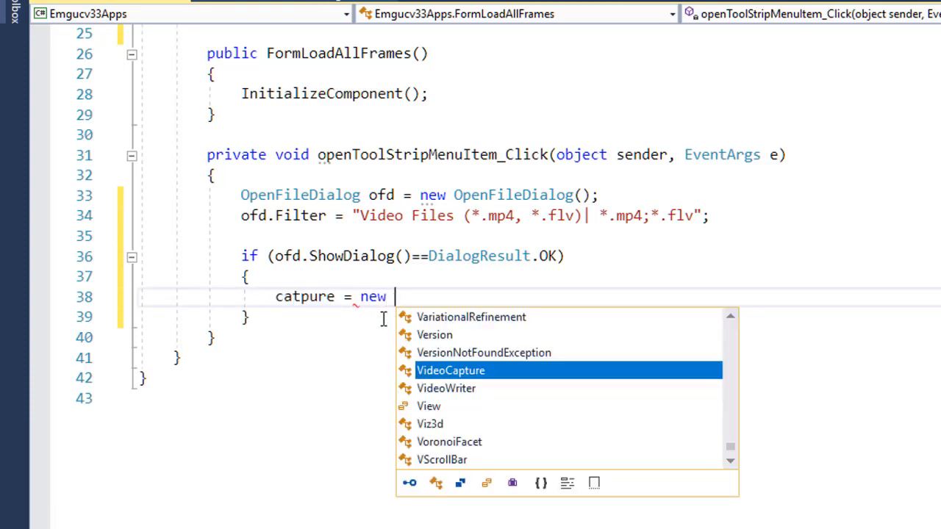
pyautogui.write('VideoCapture(')
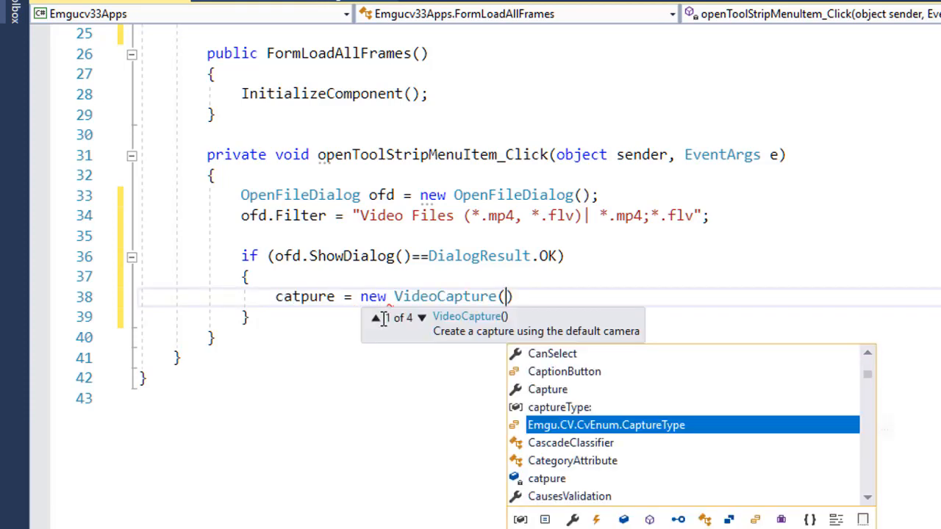
pyautogui.write('ofd.')
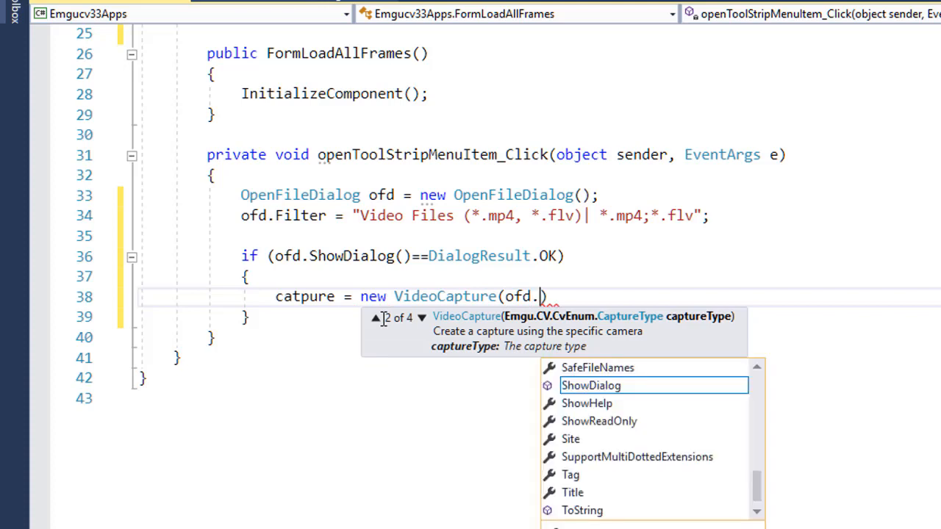
pyautogui.write('fil')
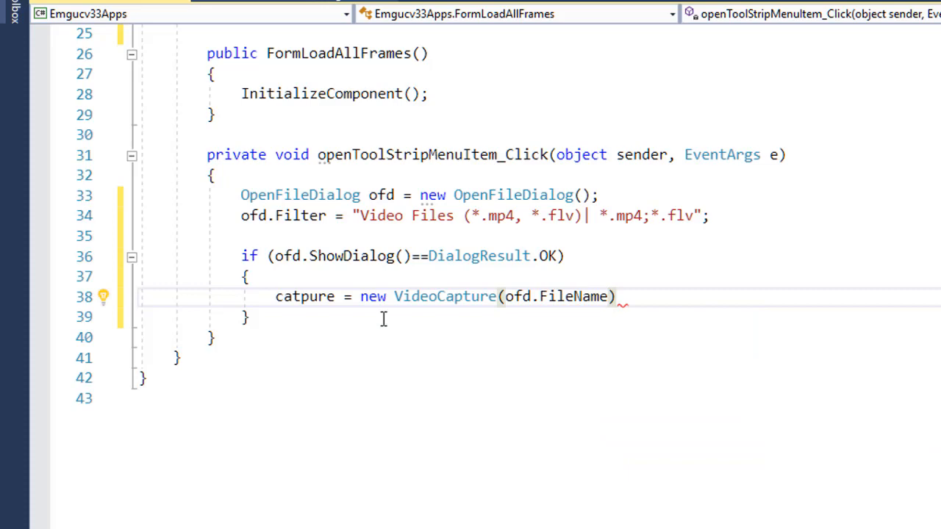
pyautogui.write(';')
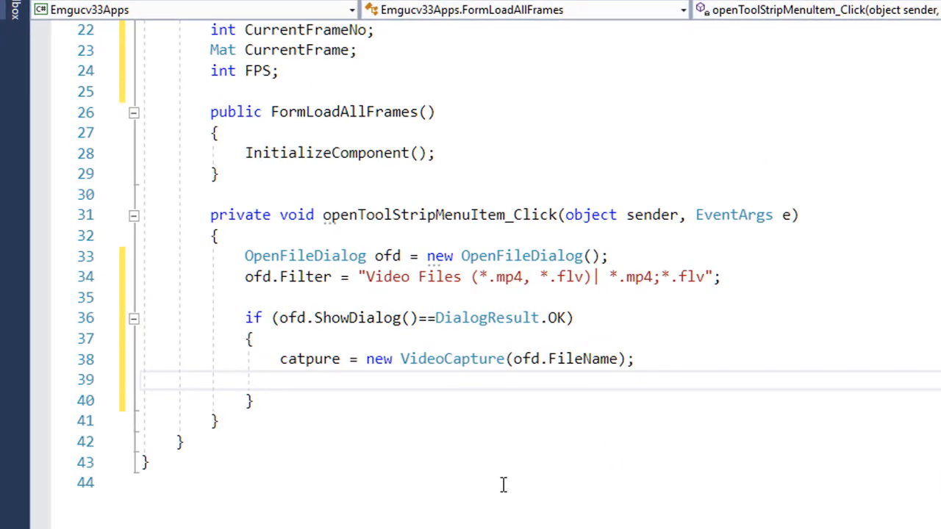
# - Start a TotalFrames = Convert.ToInt32(catpure...) line below the capture creation
pyautogui.write('tot')
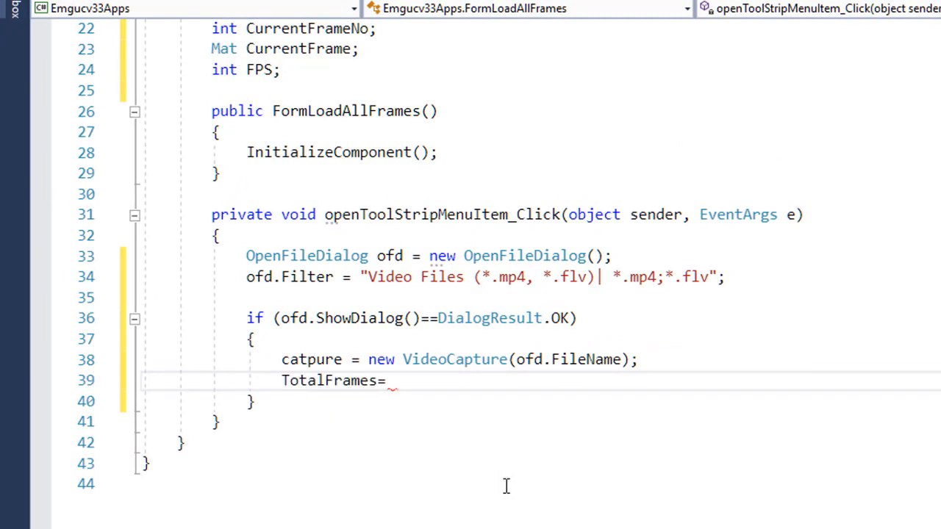
pyautogui.write('Convert.')
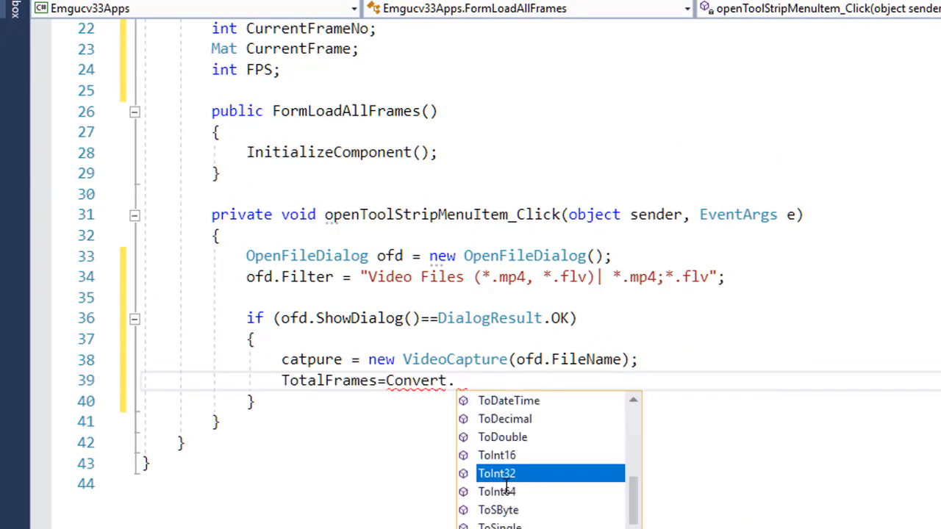
pyautogui.click(507, 473)
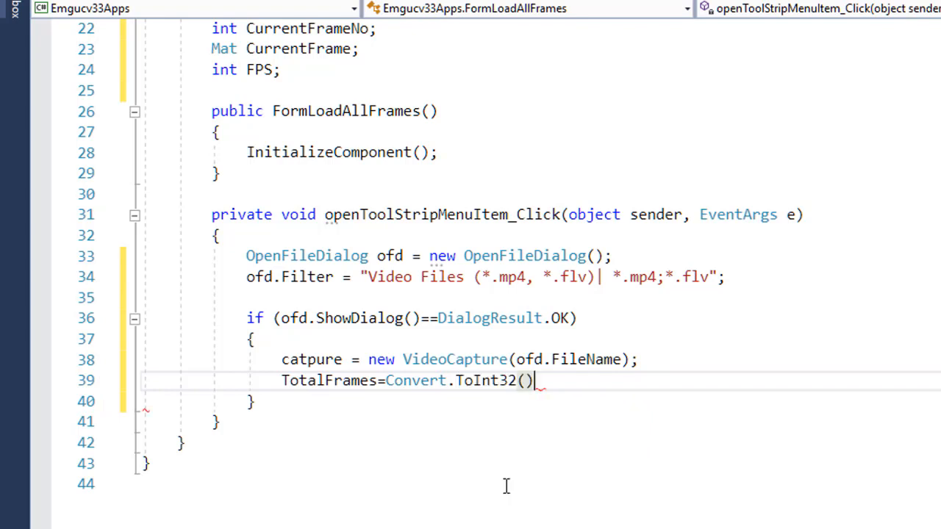
pyautogui.write('c')
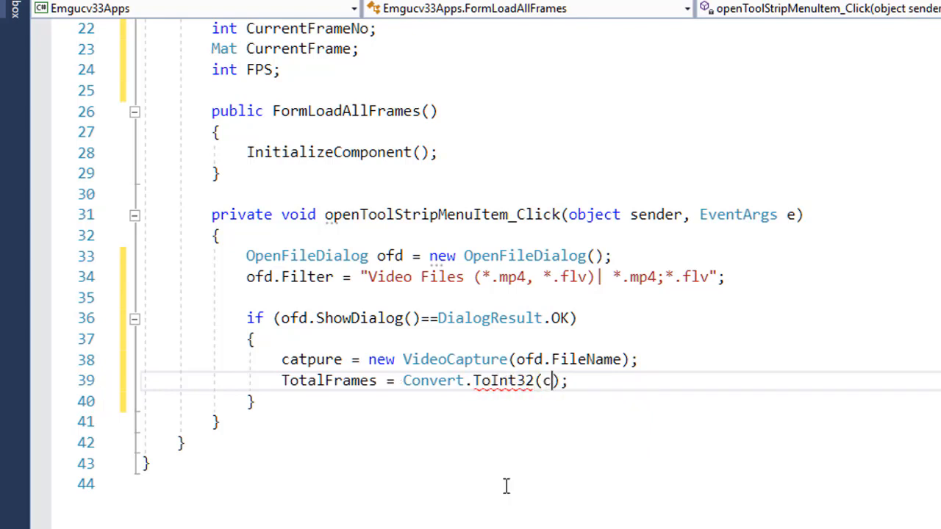
pyautogui.write('apt')
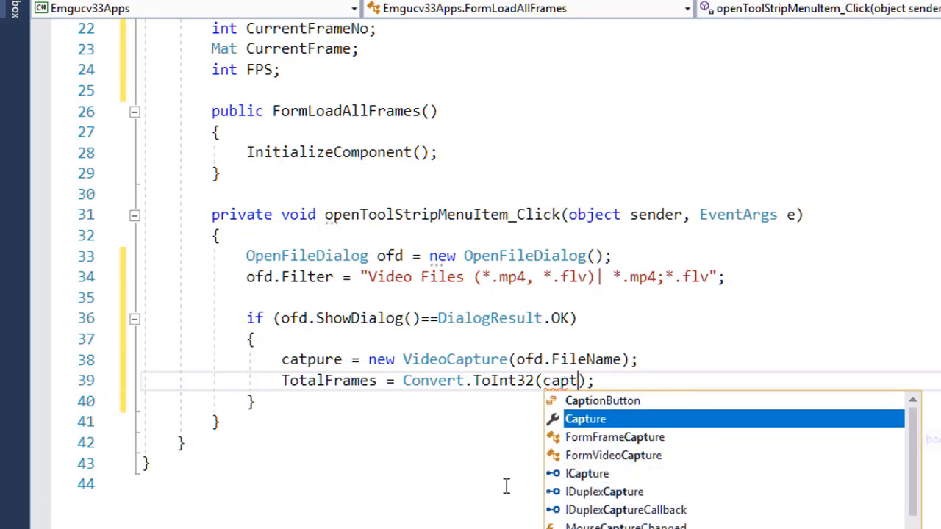
pyautogui.write('ure')
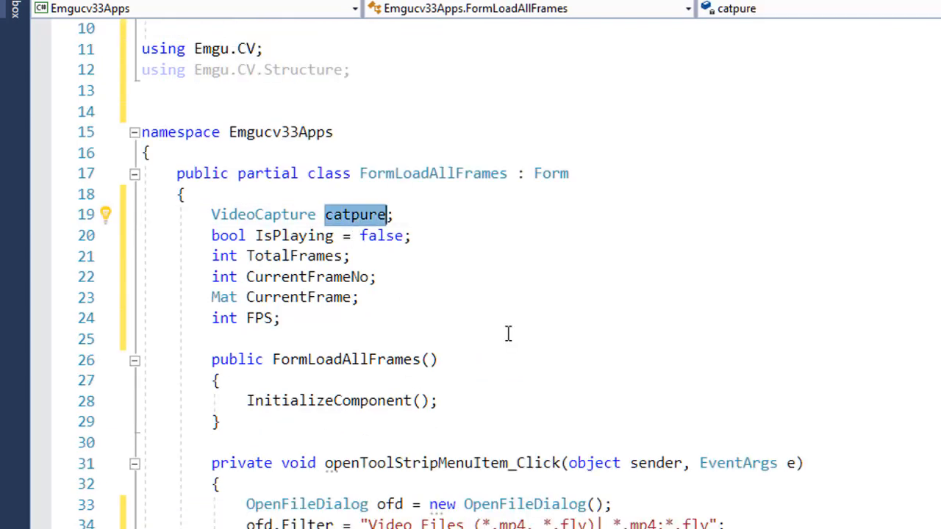
# - Rename the misspelled catpure field to videocapture, including its assignment in the OK block
pyautogui.write('video')
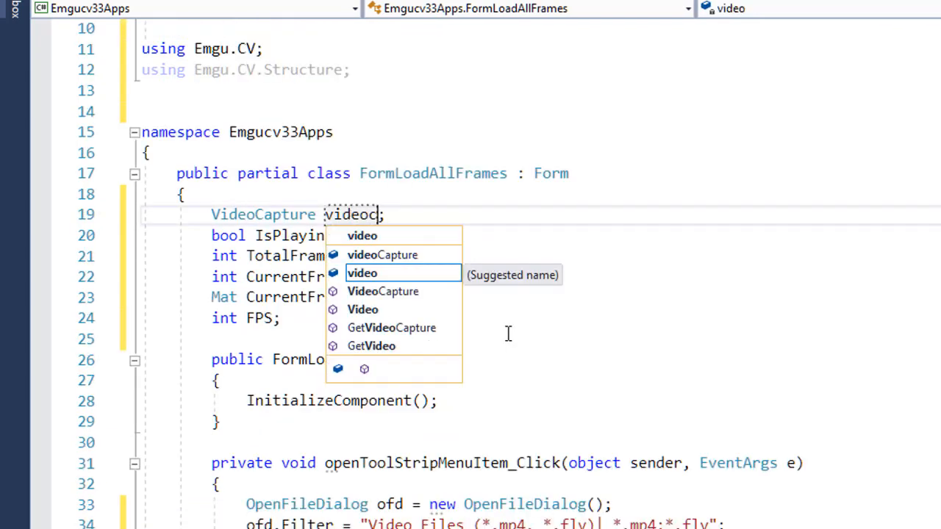
pyautogui.write('capure')
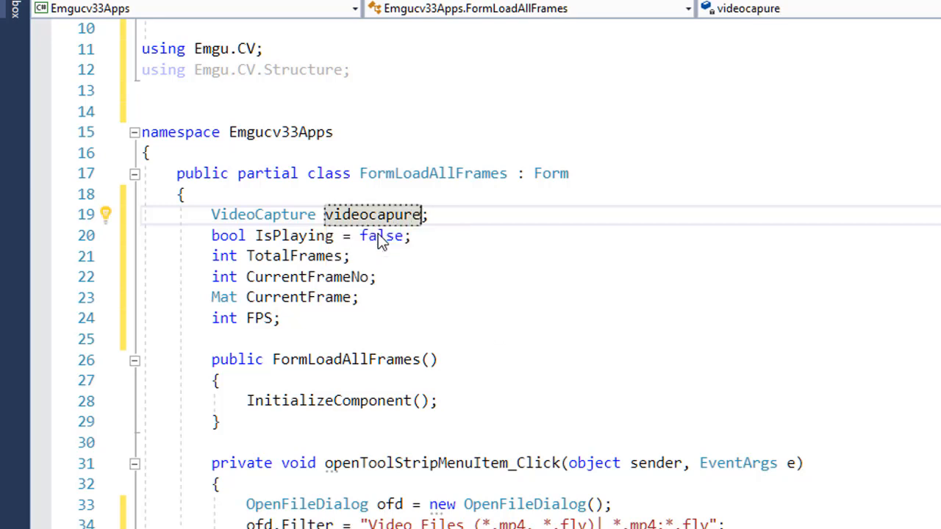
pyautogui.click(120, 214)
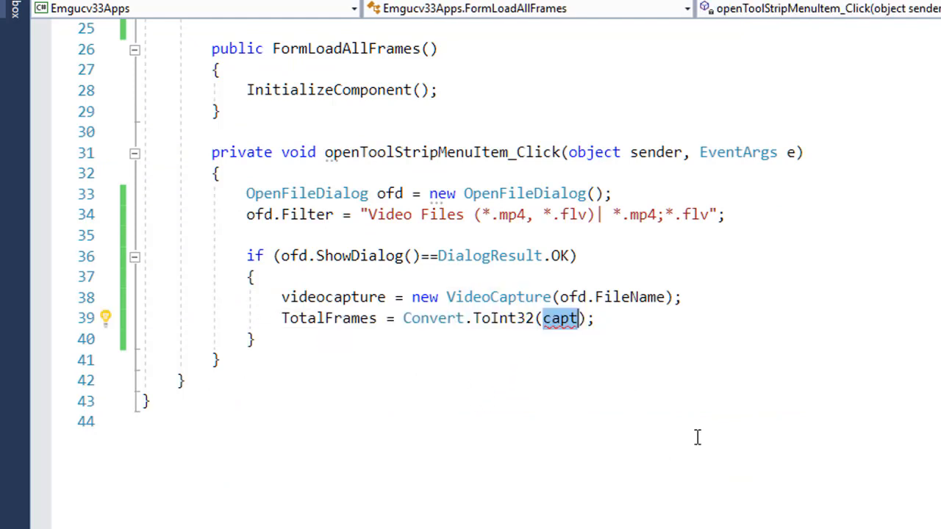
# - Assign TotalFrames as Convert.ToInt32 of videocapture's CapProp.FrameCount capture property
pyautogui.write('videoc')
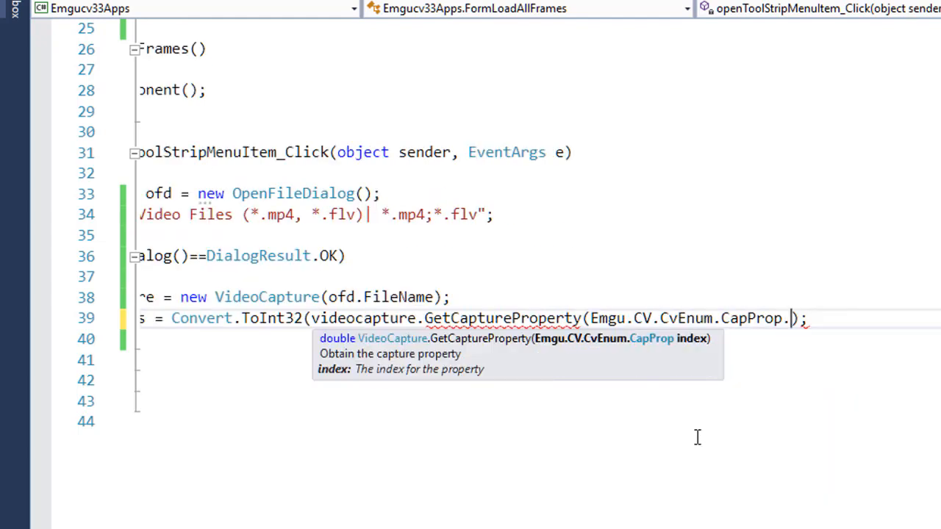
pyautogui.write('frameco')
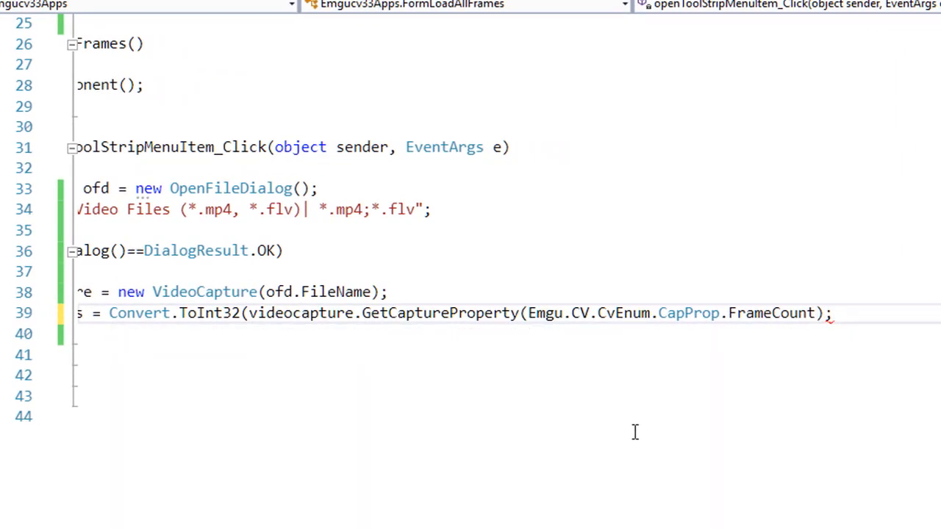
pyautogui.write(')')
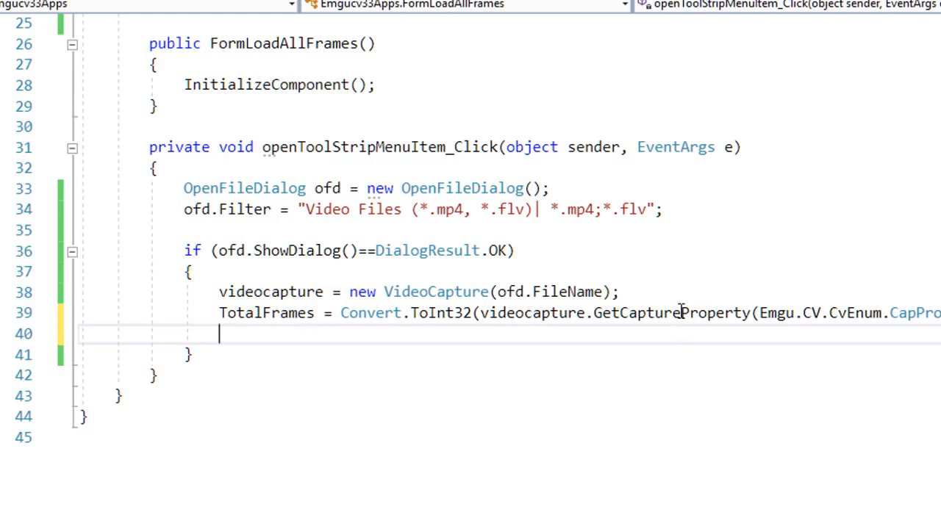
pyautogui.click(672, 312)
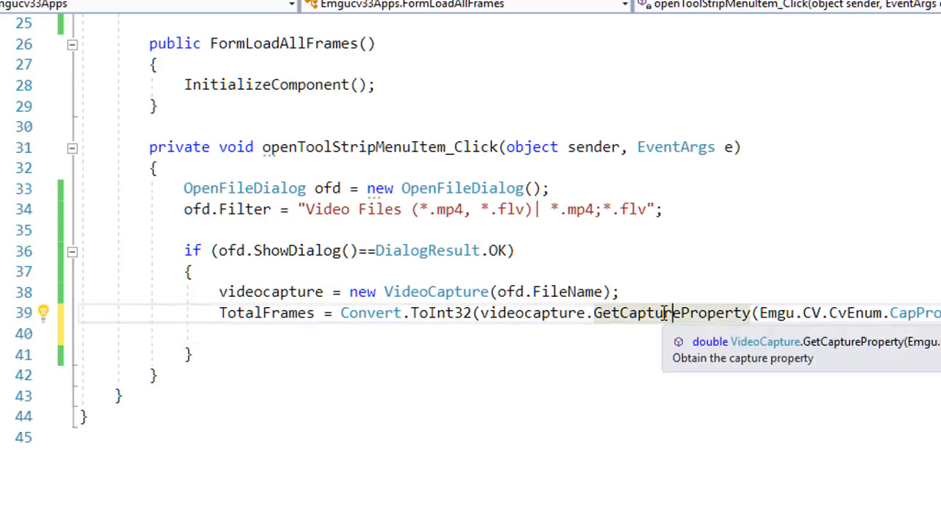
pyautogui.moveTo(268, 313)
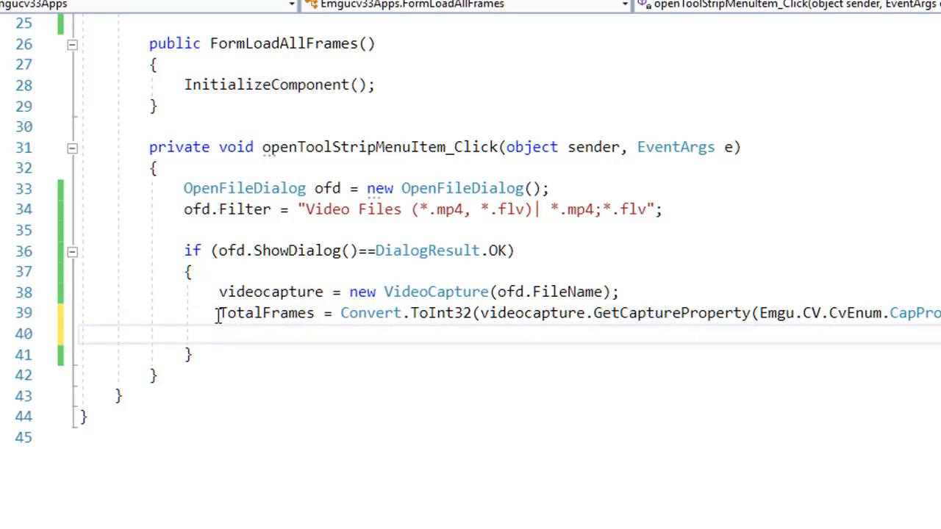
pyautogui.moveTo(337, 418)
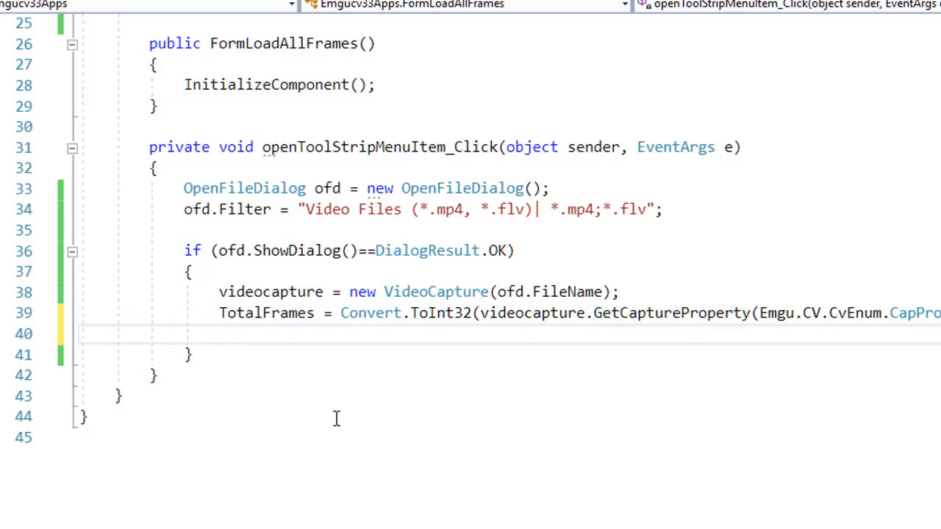
# - Set FPS from videocapture's CapProp.Fps via Convert.ToInt32, and set IsPlaying to true
pyautogui.write('FPS =')
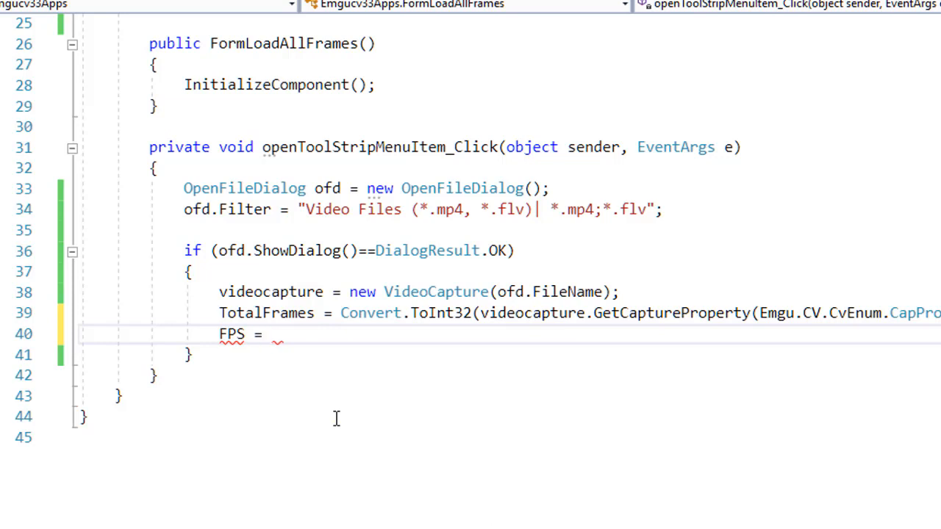
pyautogui.write('convert.ToInt32(')
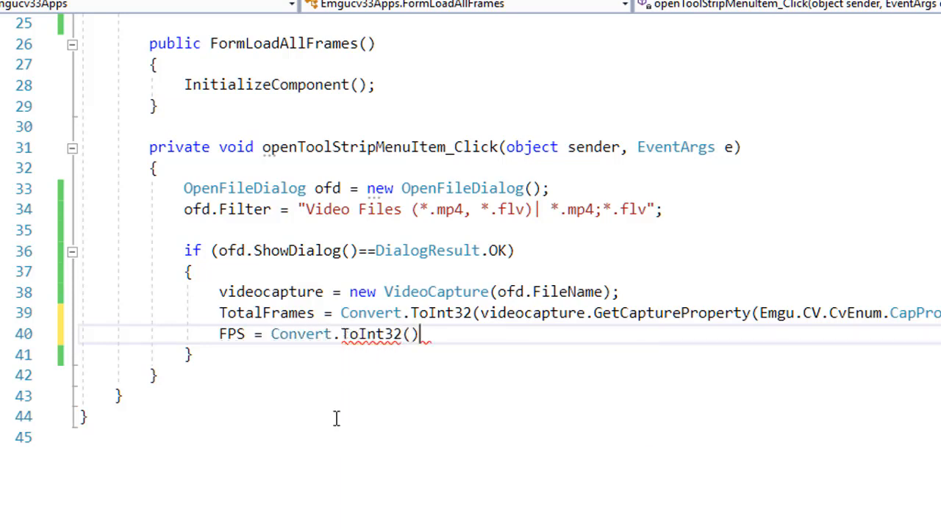
pyautogui.write(';')
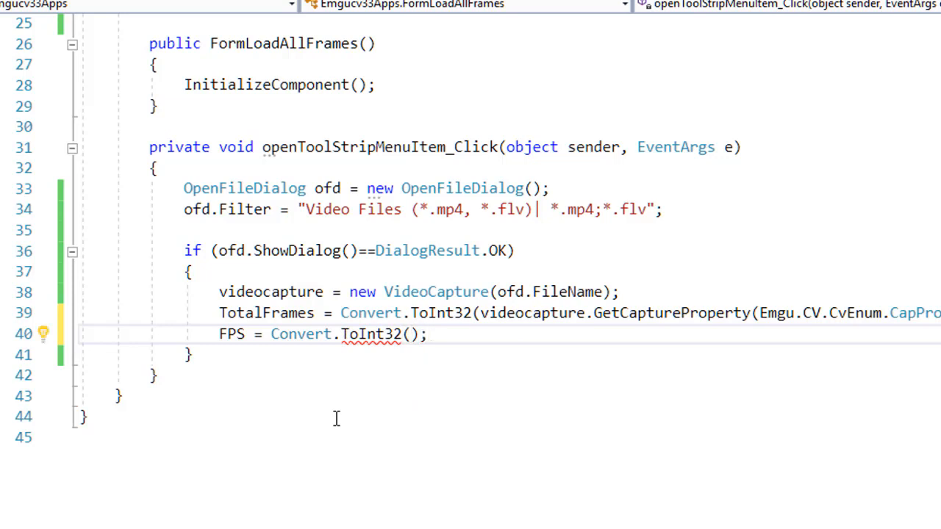
pyautogui.write('video')
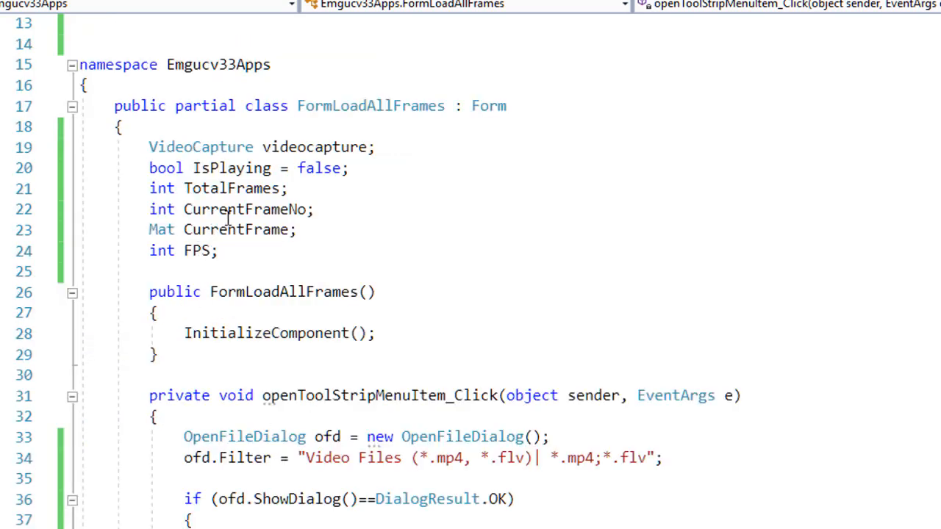
pyautogui.doubleClick(235, 229)
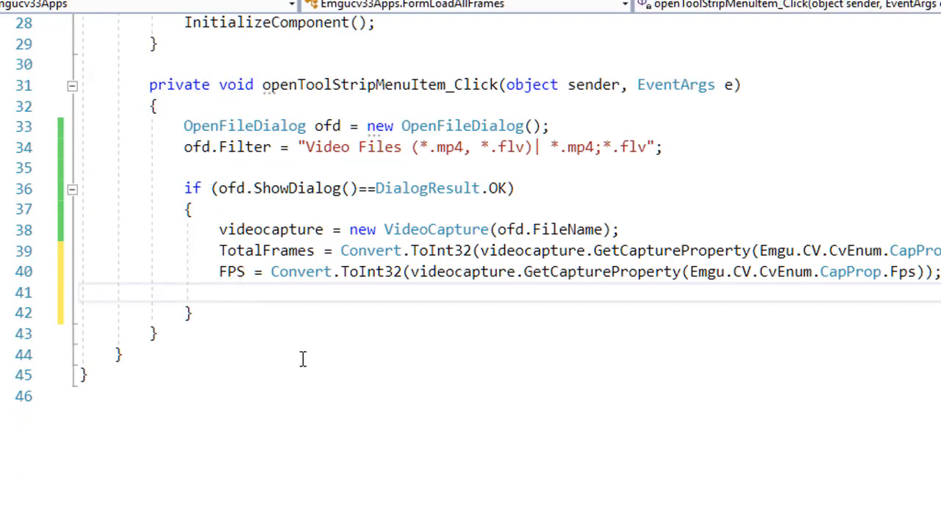
pyautogui.write('ispl')
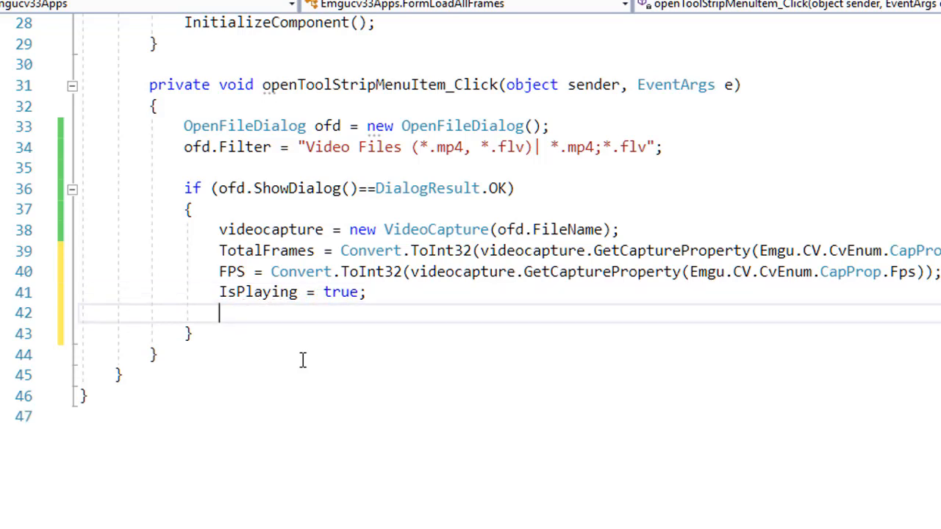
# - Initialize CurrentFrame as a new Mat and set CurrentFrameNo to 0 in the OK block
pyautogui.write('curr')
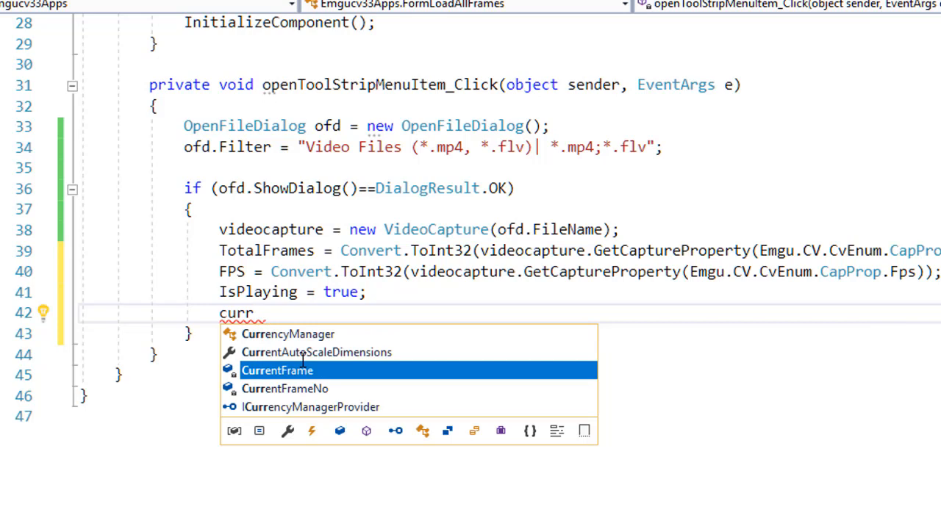
pyautogui.write('CurrentFrame = new Mat();')
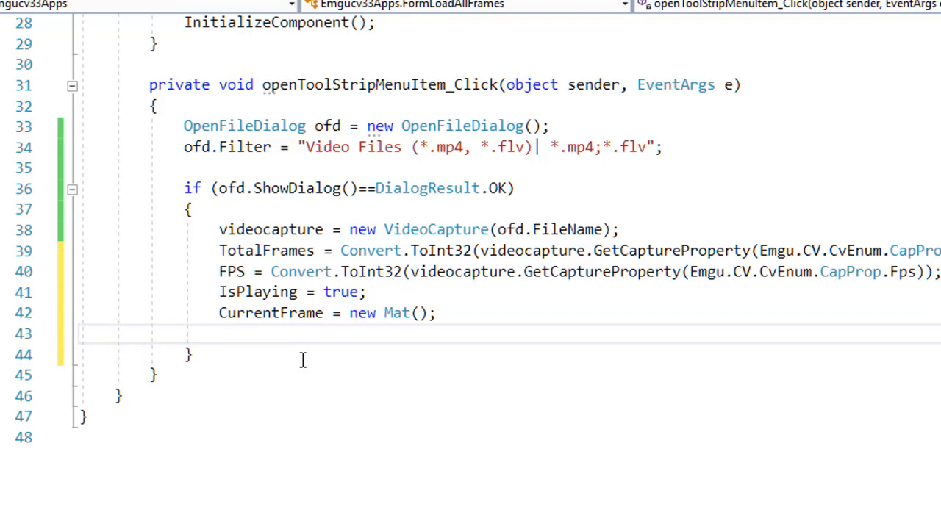
pyautogui.moveTo(361, 427)
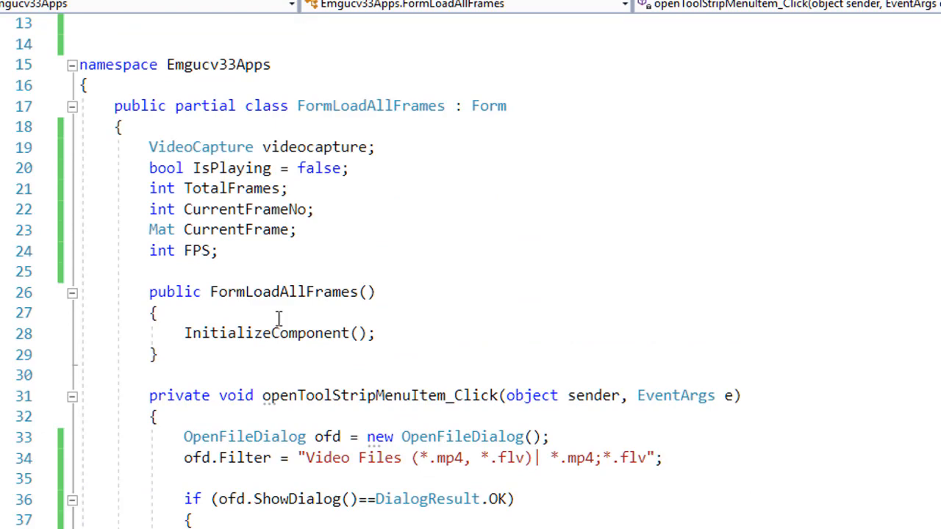
pyautogui.moveTo(220, 229)
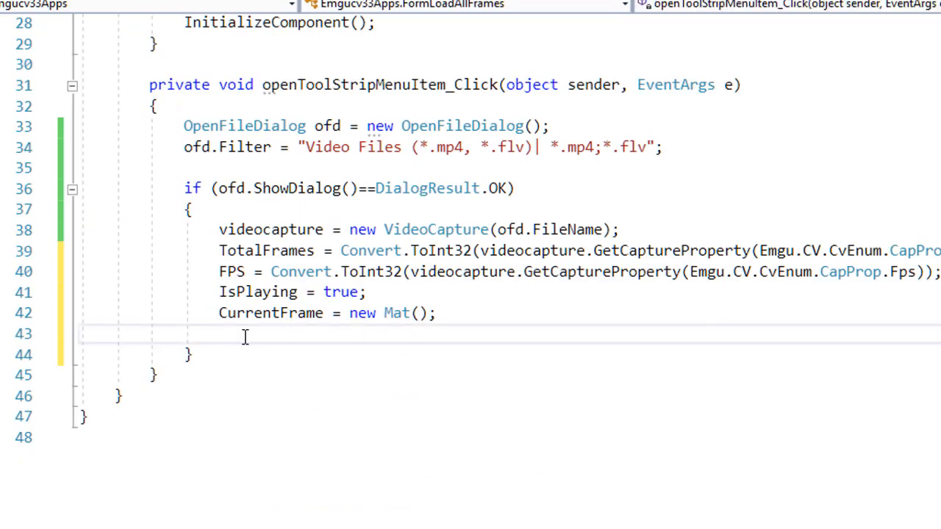
pyautogui.write('currentFrameNo = 0;')
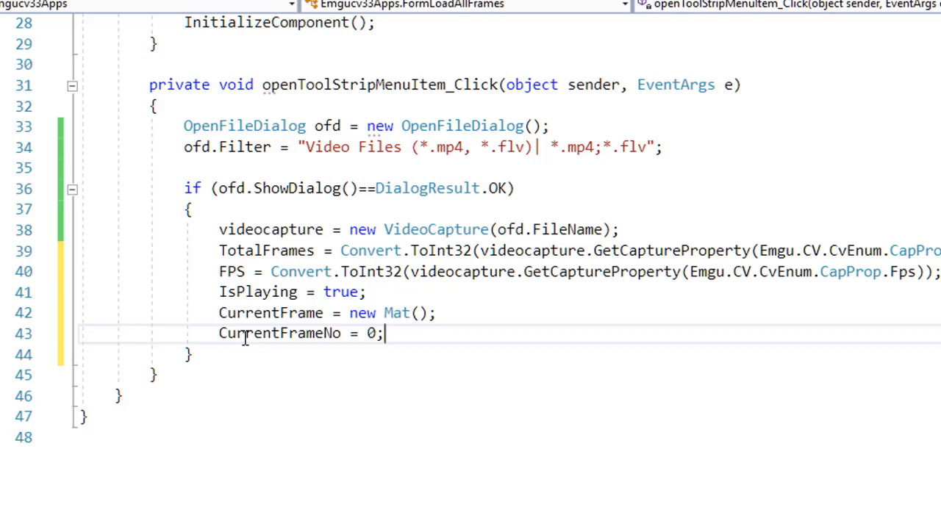
pyautogui.moveTo(268, 338)
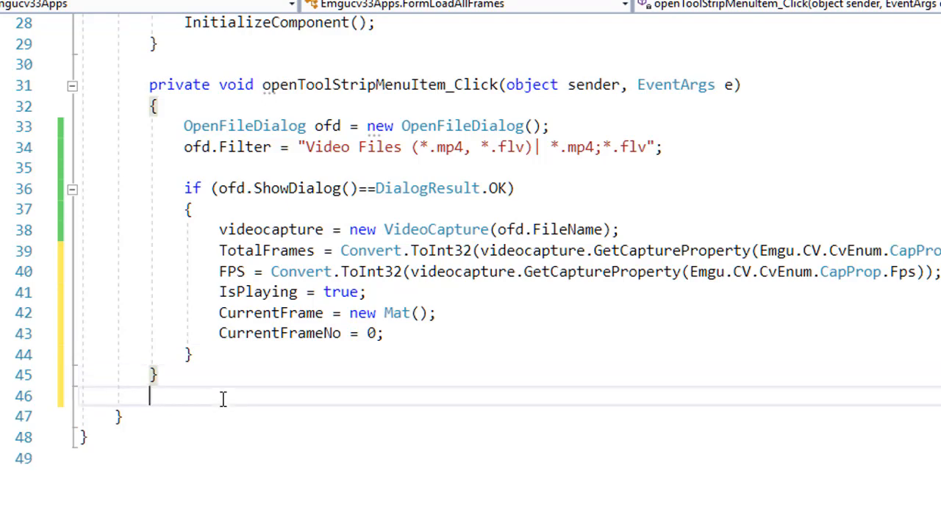
# - Add an empty private void PlayVideo() method and return to the form designer view
pyautogui.write('private void PlayV')
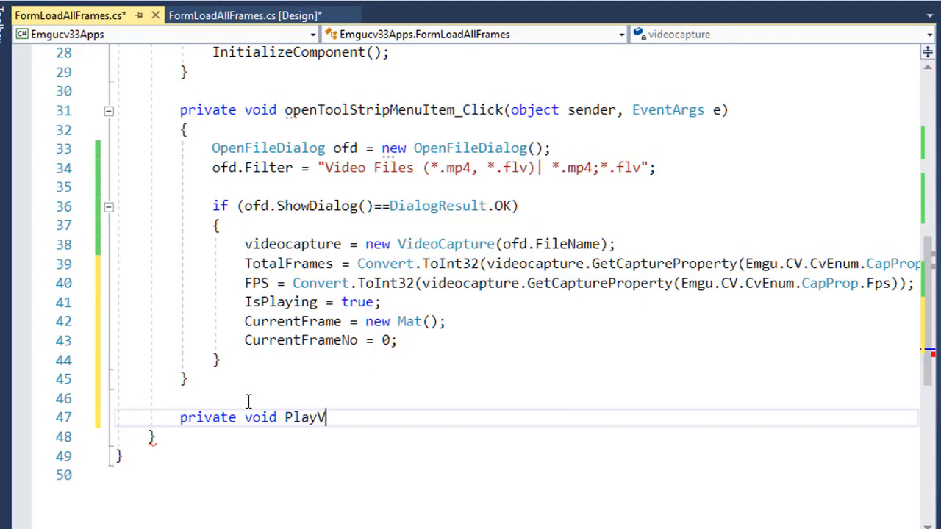
pyautogui.write('ideo()')
pyautogui.write('{')
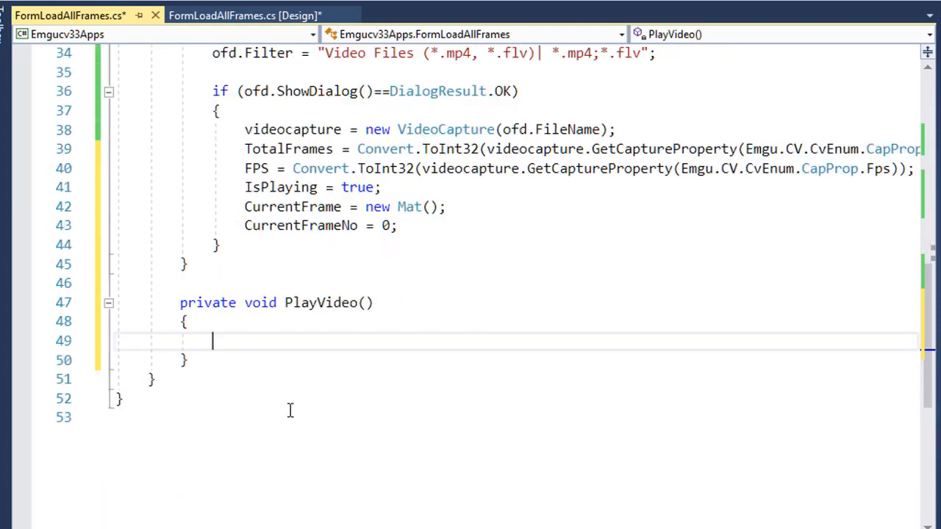
pyautogui.moveTo(441, 168)
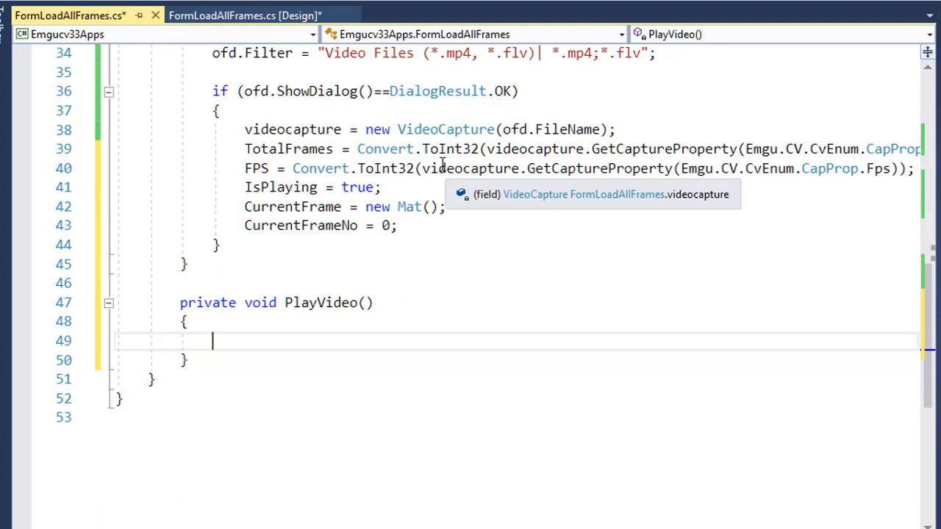
pyautogui.moveTo(215, 341)
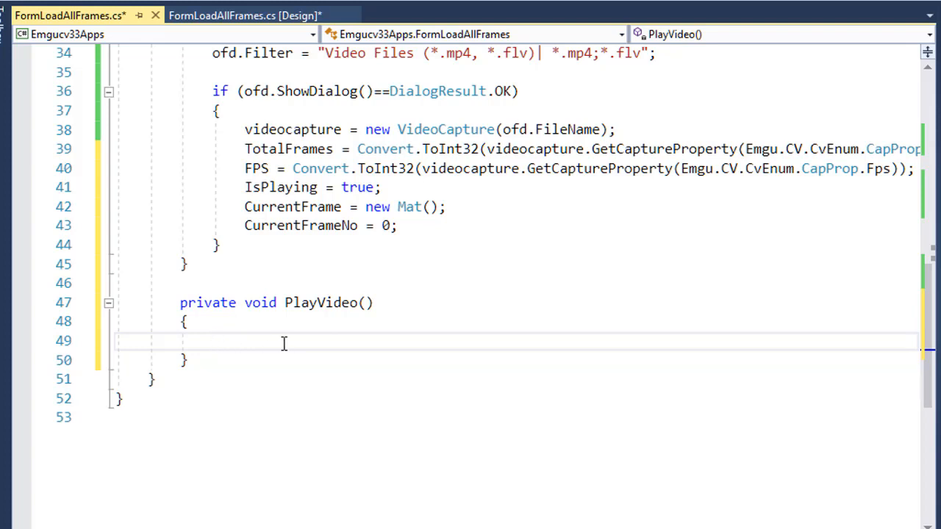
pyautogui.click(243, 15)
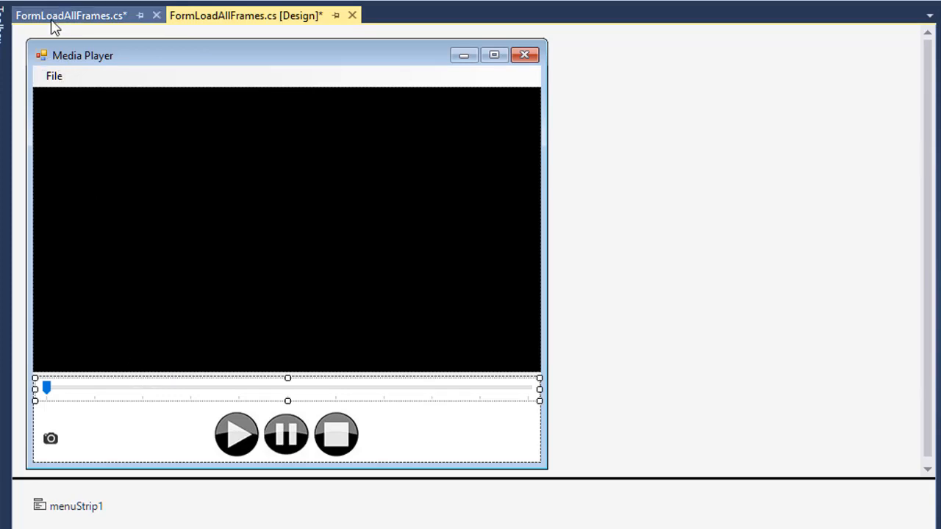
# - Set trackBar1 Minimum to 0, Maximum to TotalFrames - 1, and Value to 0
pyautogui.click(66, 14)
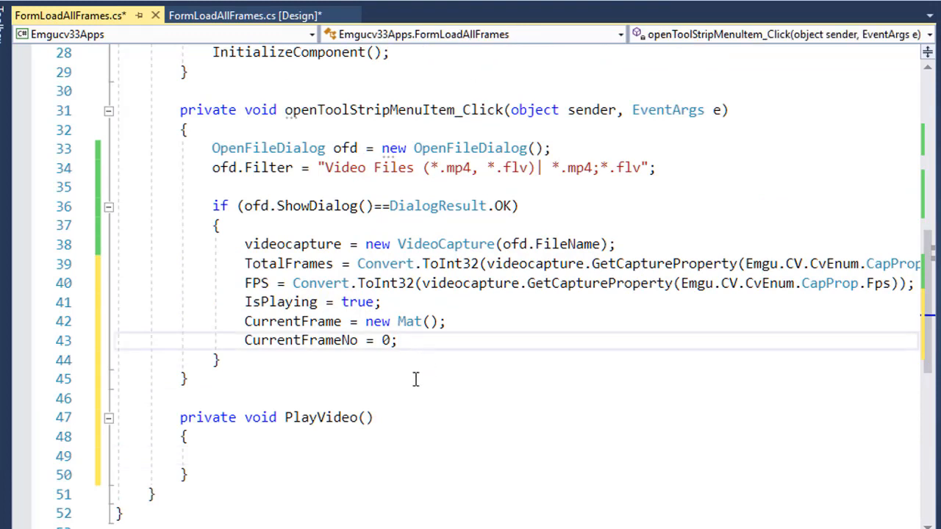
pyautogui.write('trackBar1.Minimum = 0;')
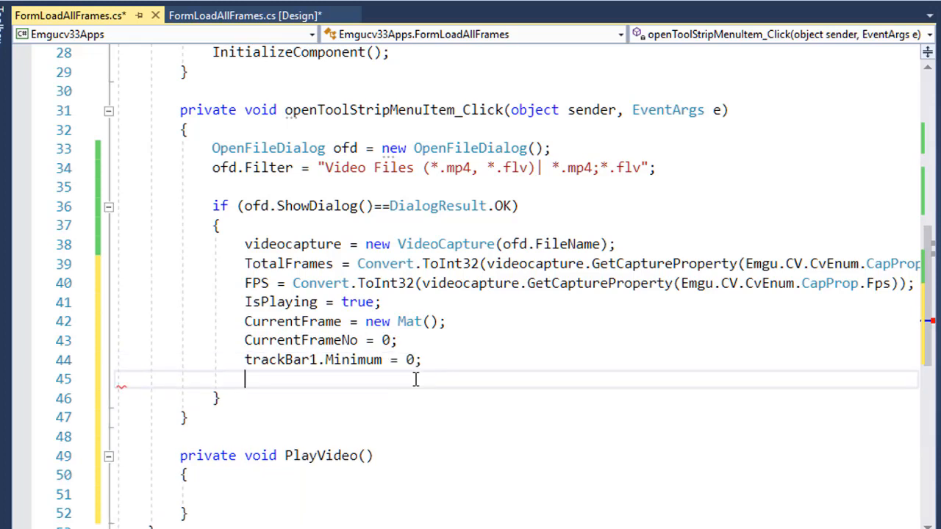
pyautogui.write('trackBar1.')
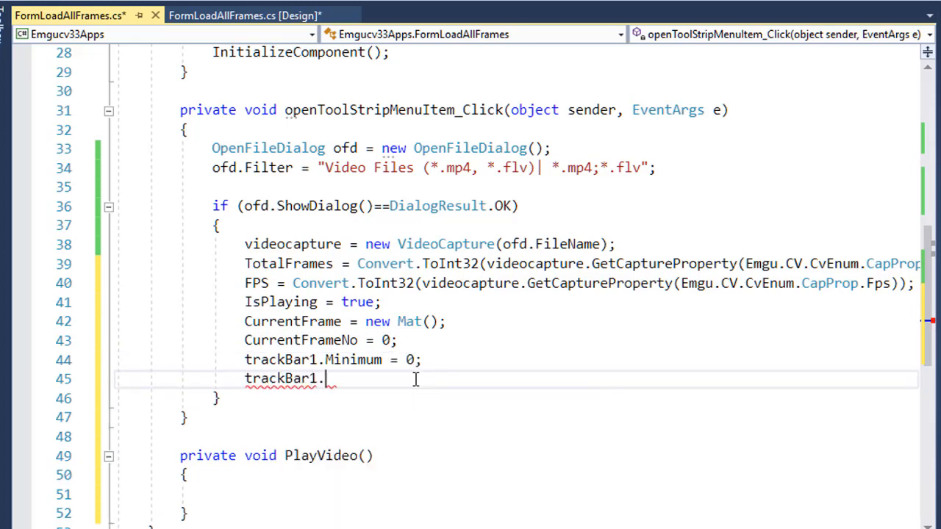
pyautogui.write('Maximum=')
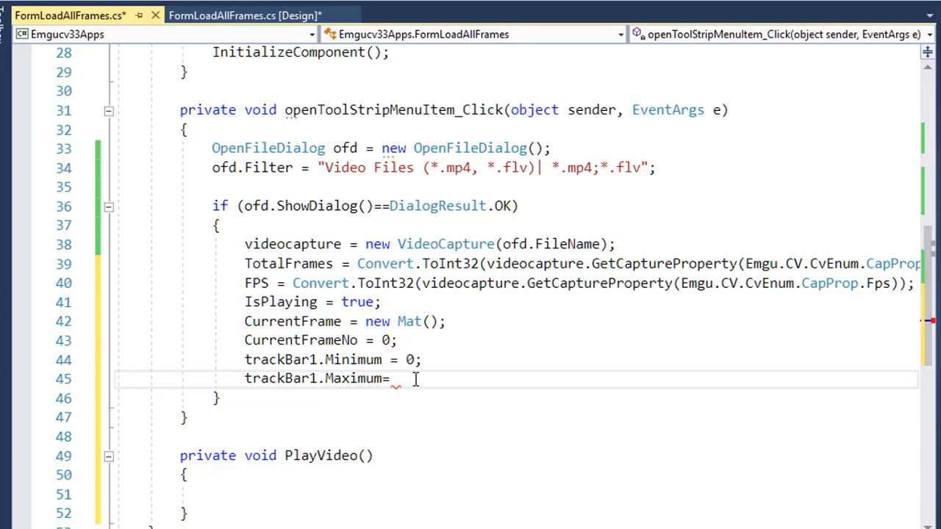
pyautogui.write('tot')
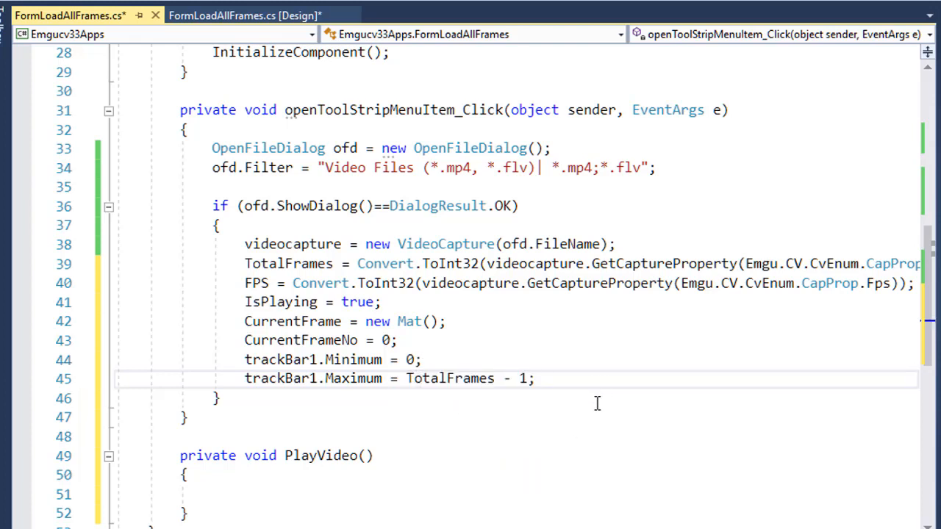
pyautogui.write('trackBar1.Validated = 0;')
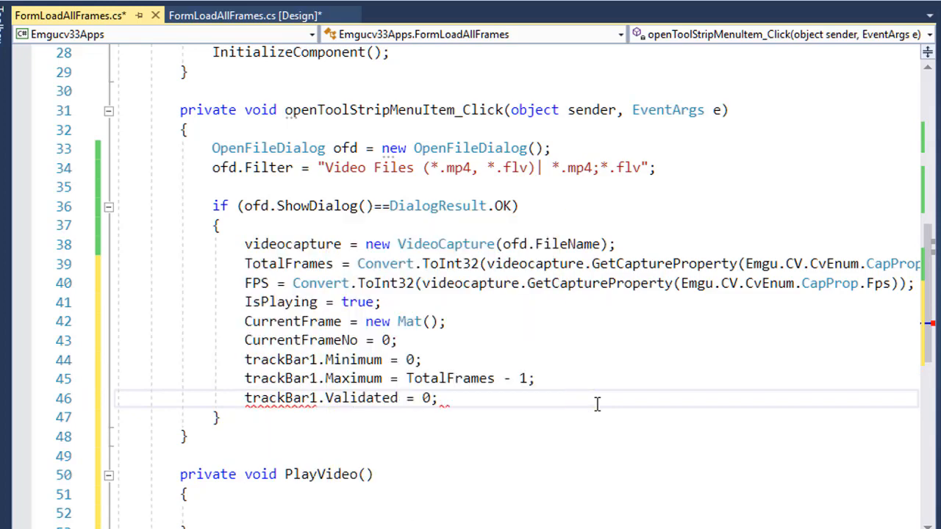
pyautogui.doubleClick(360, 398)
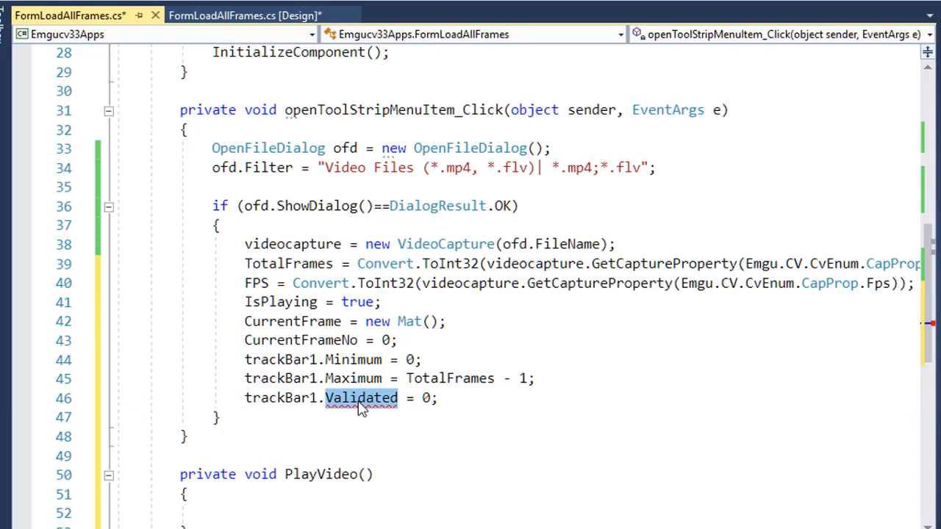
pyautogui.write('Value')
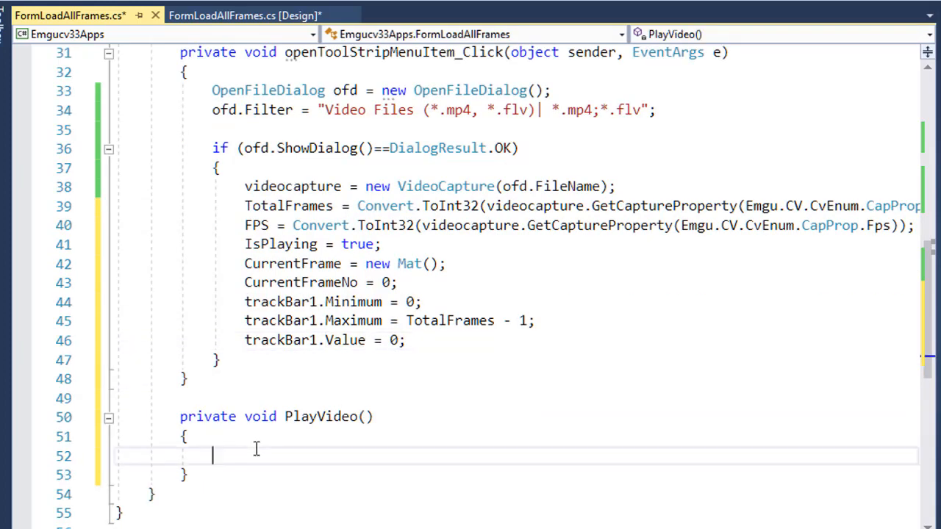
# - Make PlayVideo return early when videocapture is null
pyautogui.write('if (true)')
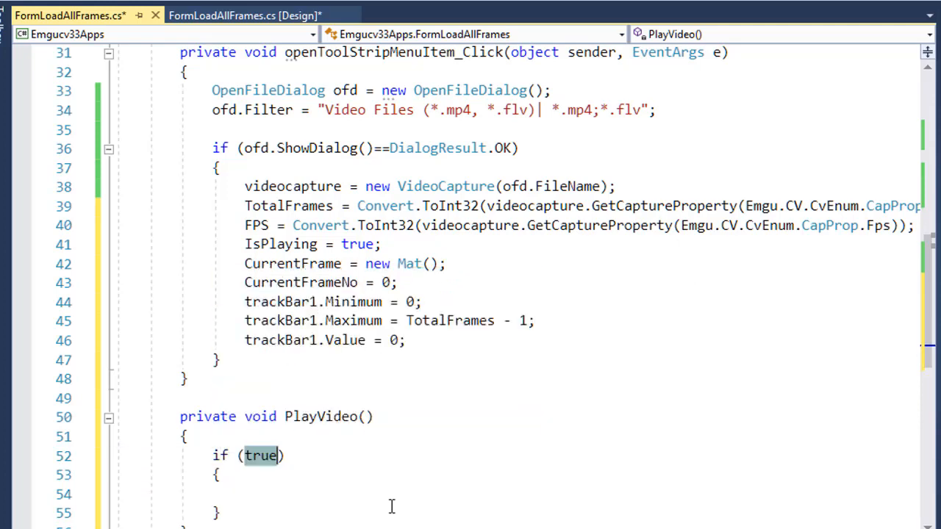
pyautogui.write('video')
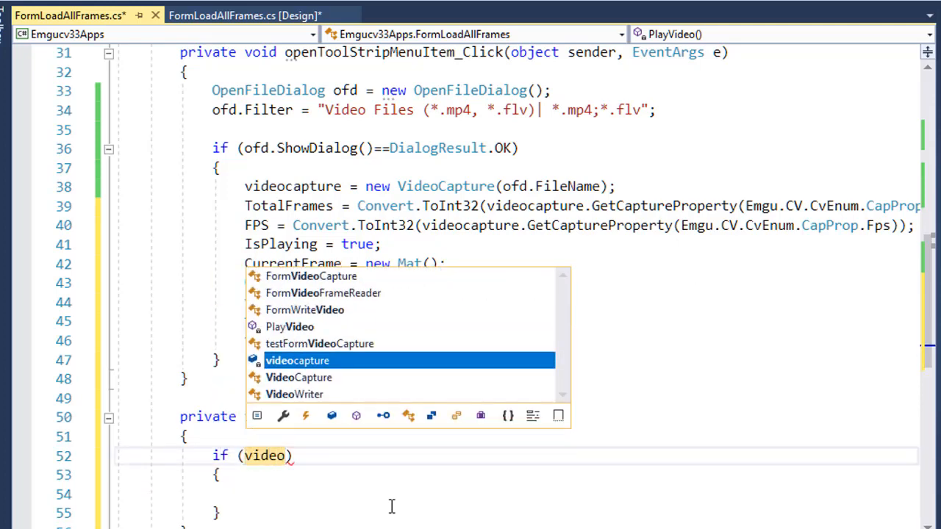
pyautogui.press('Tab')
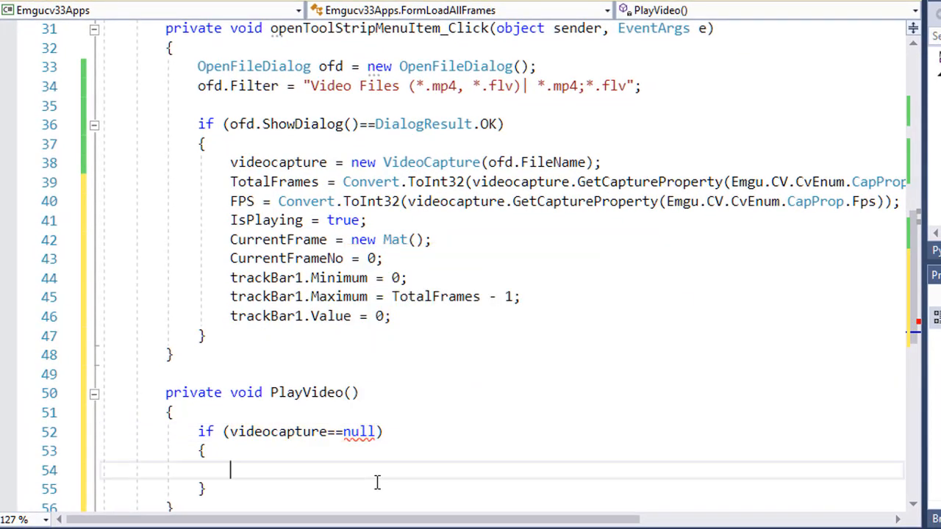
pyautogui.write('return;')
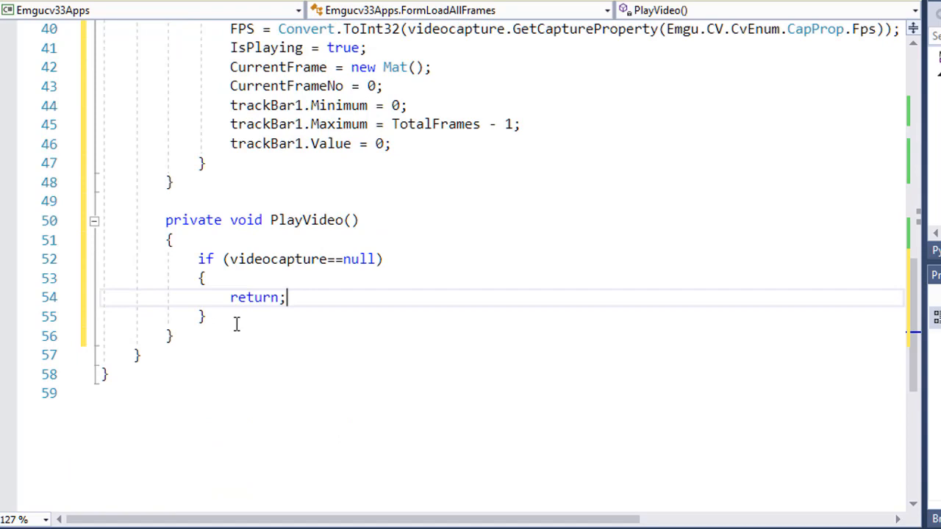
# - Add a try/catch whose catch shows ex.Message in a MessageBox
pyautogui.write('try')
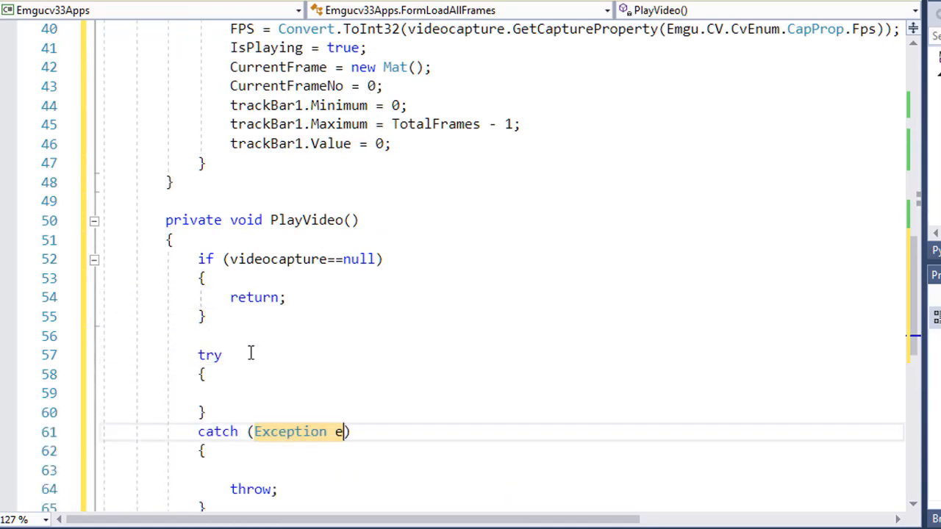
pyautogui.write('x')
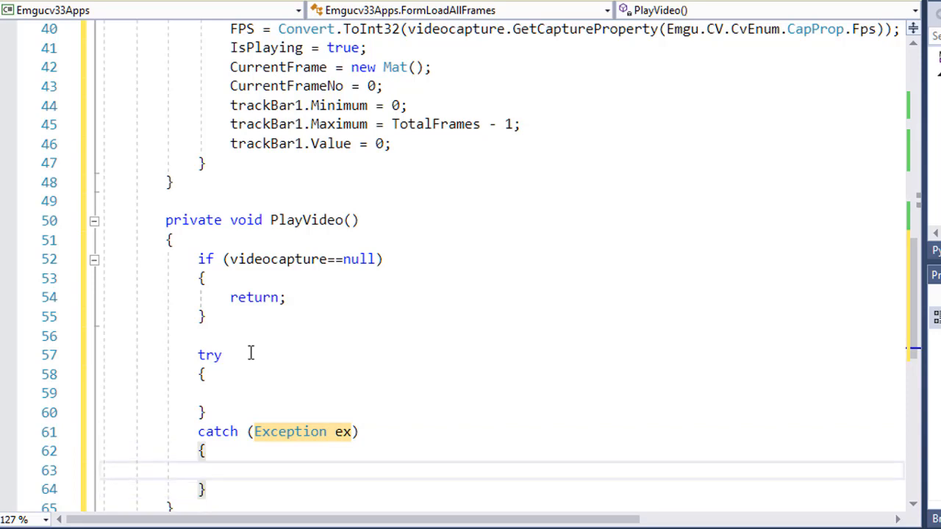
pyautogui.write('mb')
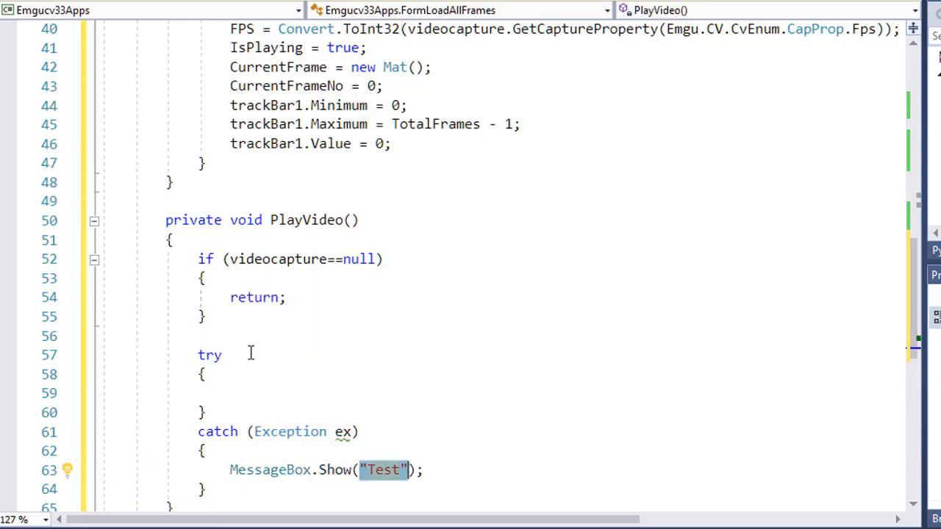
pyautogui.write('ex.me')
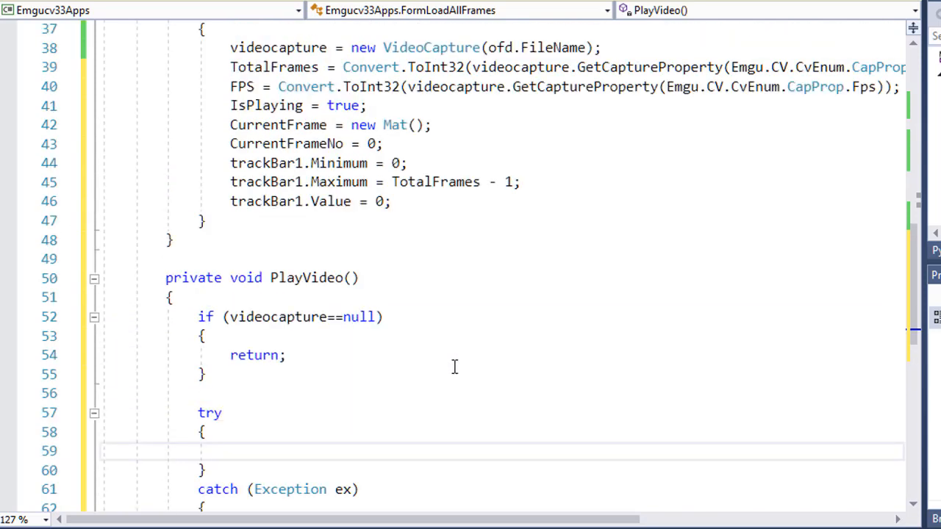
pyautogui.scroll(-3)
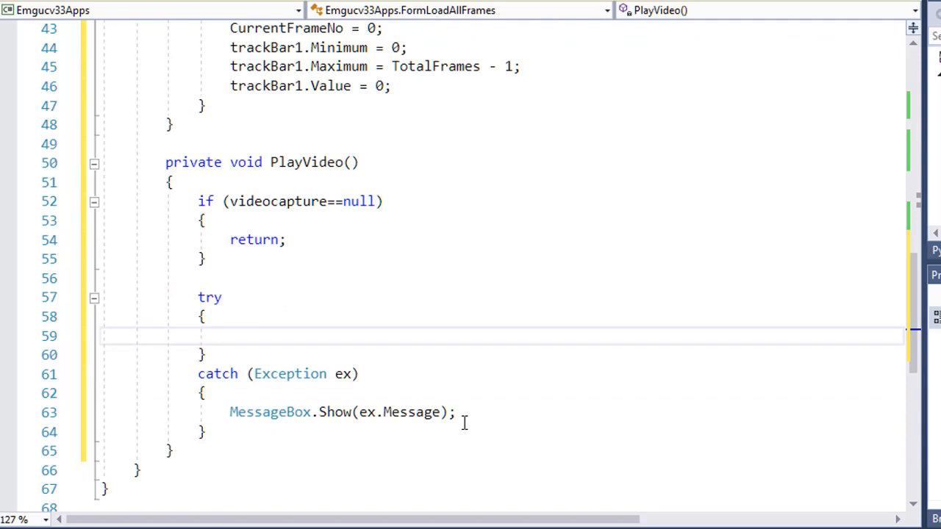
# - Add a while loop running while IsPlaying && CurrentFrameNo < TotalFrames
pyautogui.write('while (true)')
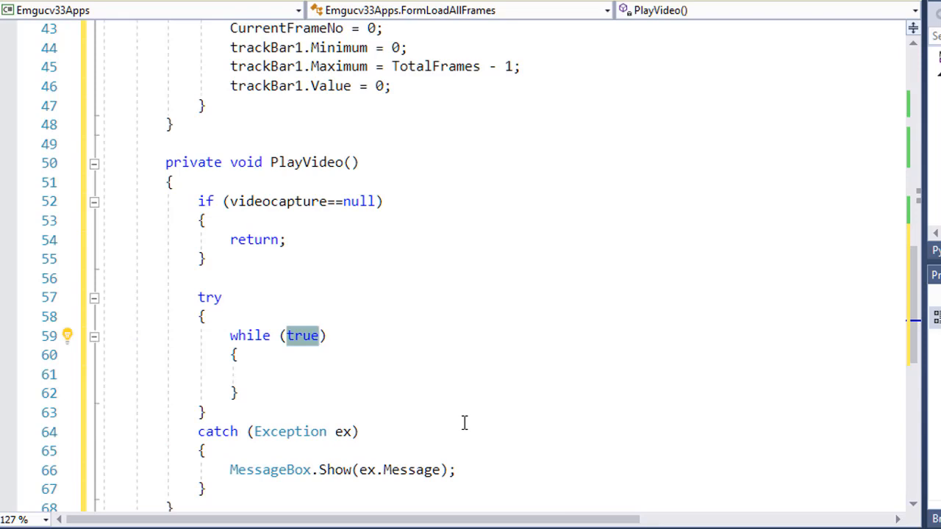
pyautogui.write('ispl')
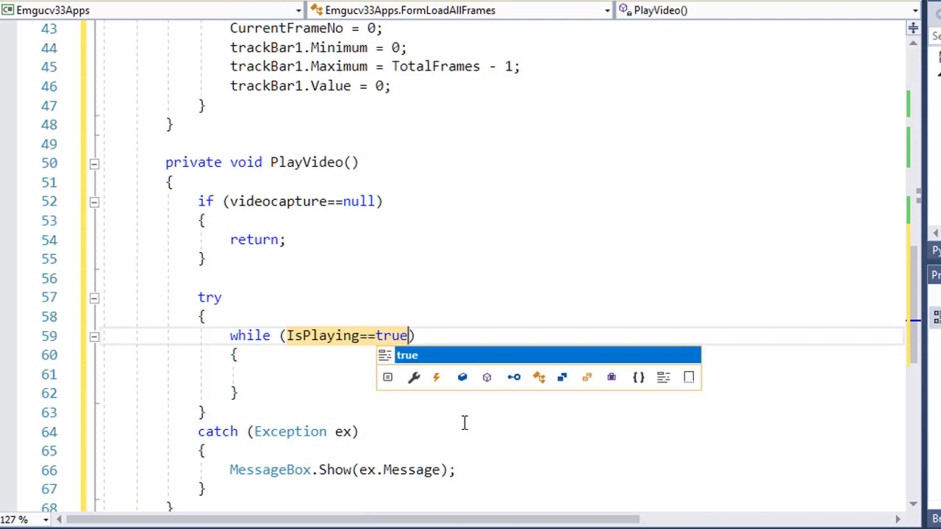
pyautogui.click(254, 335)
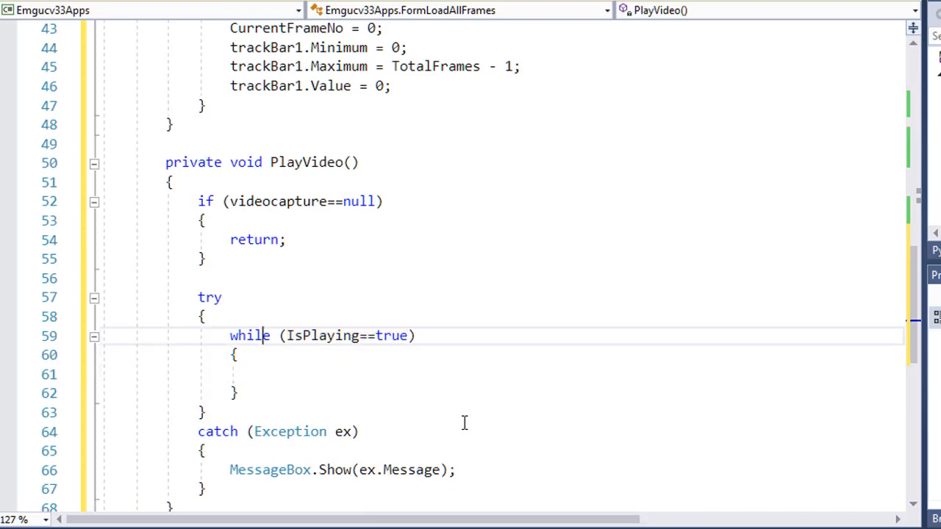
pyautogui.press('SPACE')
pyautogui.write(' && ')
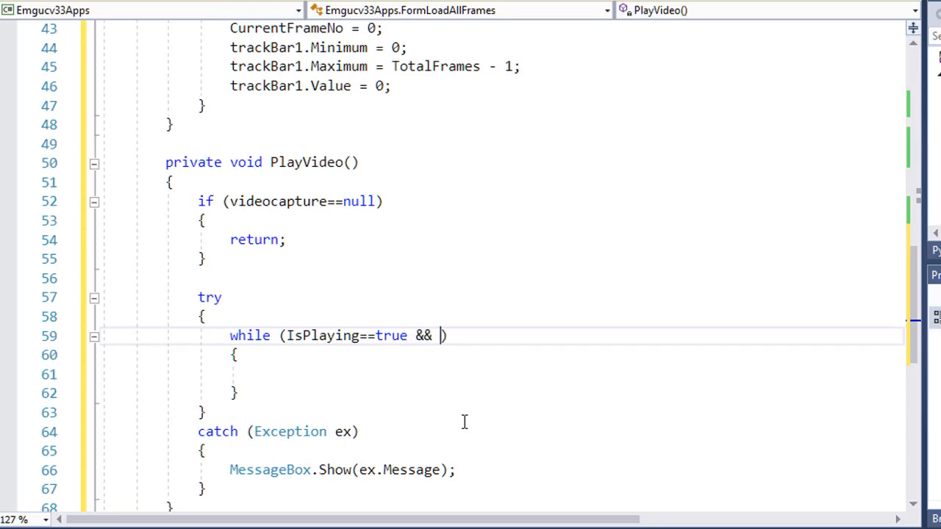
pyautogui.write('currentFrameNo')
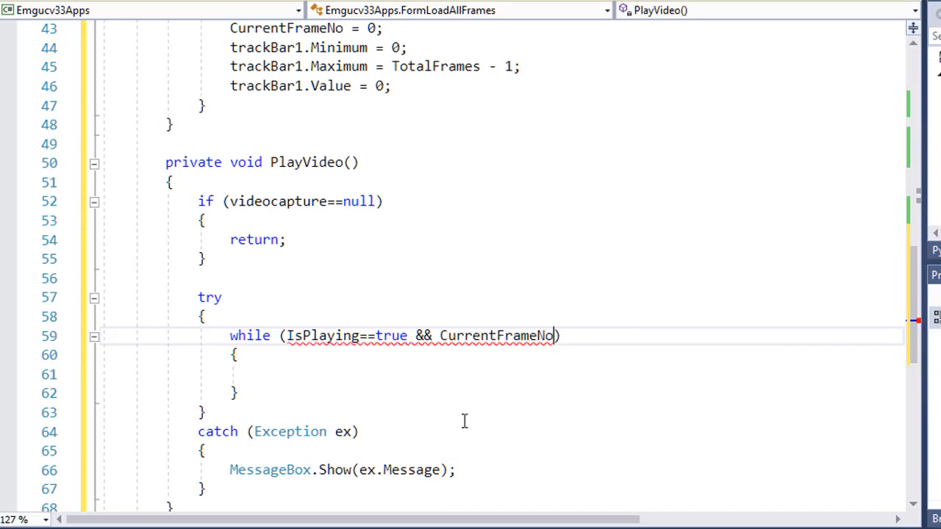
pyautogui.write('<')
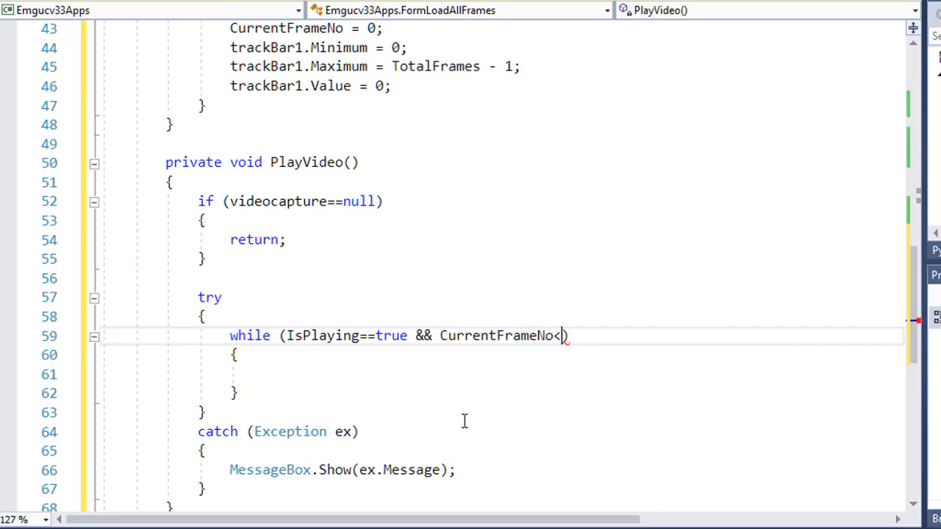
pyautogui.write('totalFrames')
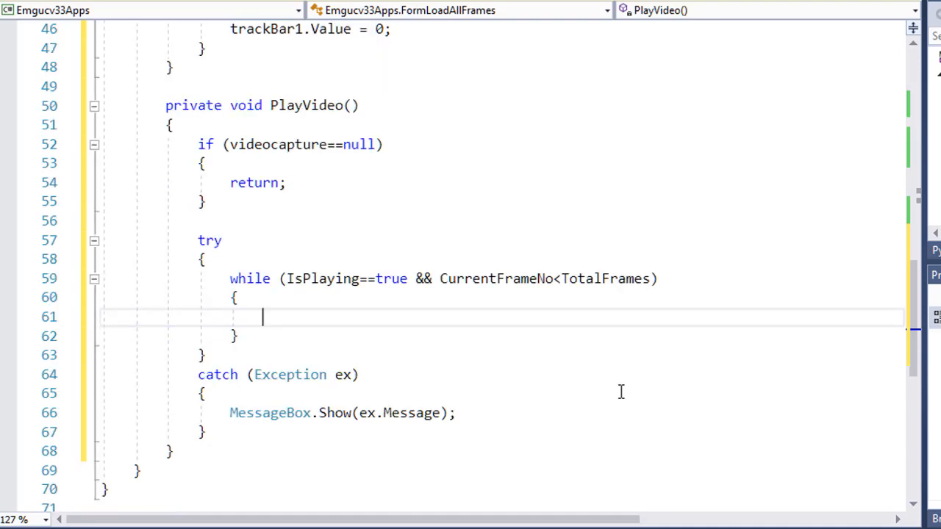
# - Seek videocapture to CurrentFrameNo with SetCaptureProperty(CapProp.PosFrames, CurrentFrameNo)
pyautogui.write('vid')
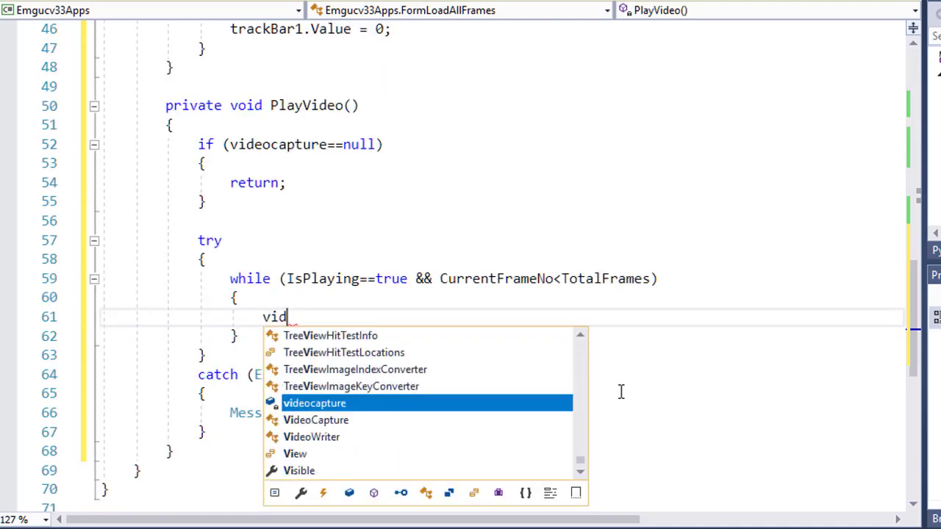
pyautogui.write('eocapture.setCaptureProperty(Emgu.CV.CvEnum.CapProp.')
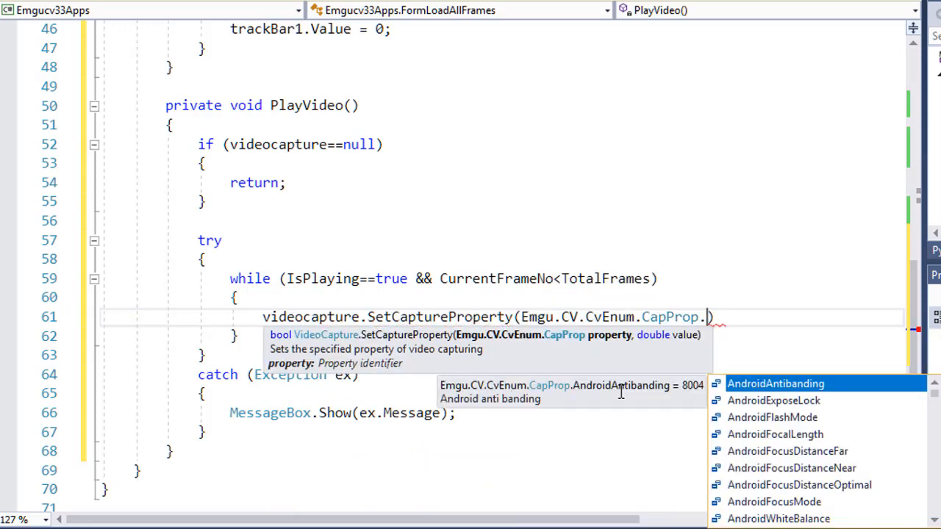
pyautogui.write('po')
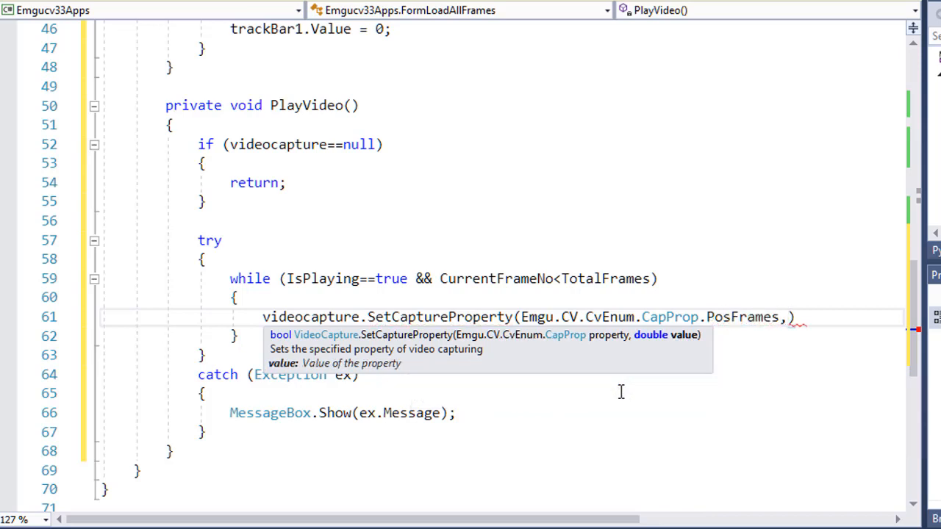
pyautogui.write('CurrentFrameNo')
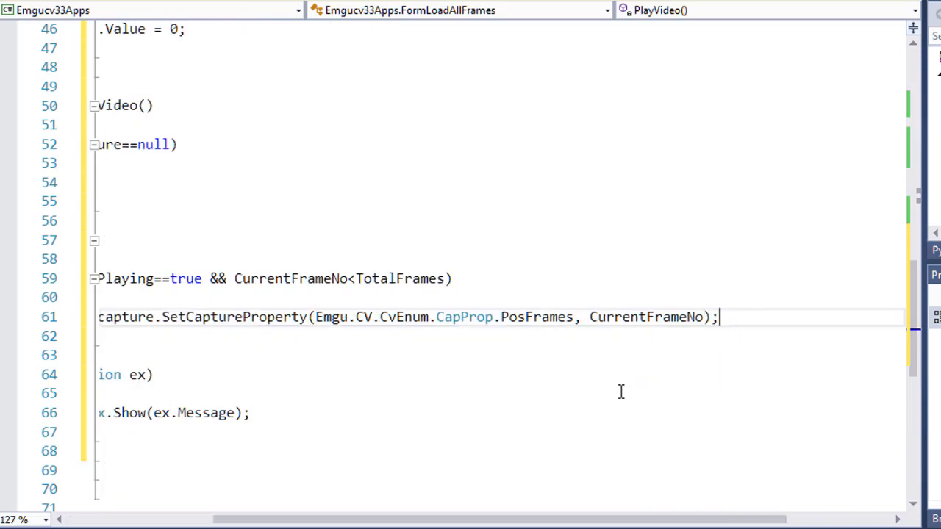
pyautogui.hscroll(-3)
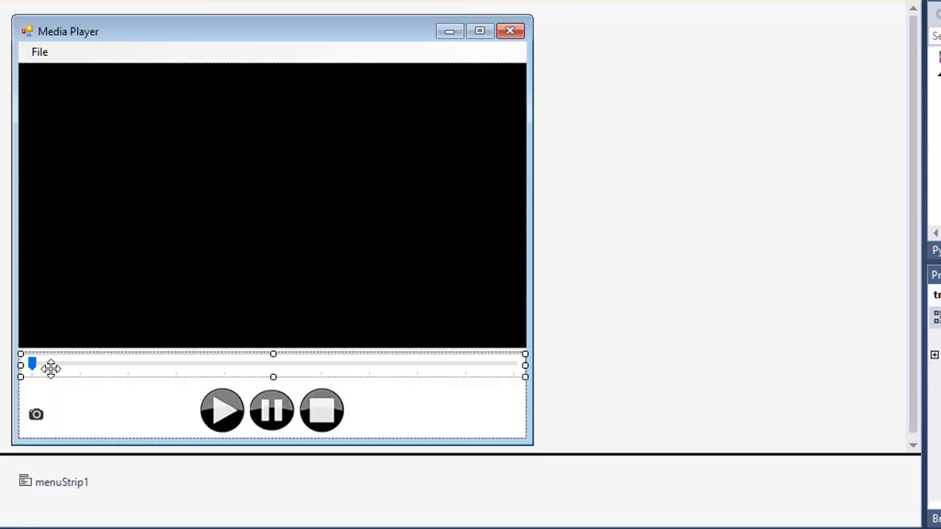
pyautogui.moveTo(72, 368)
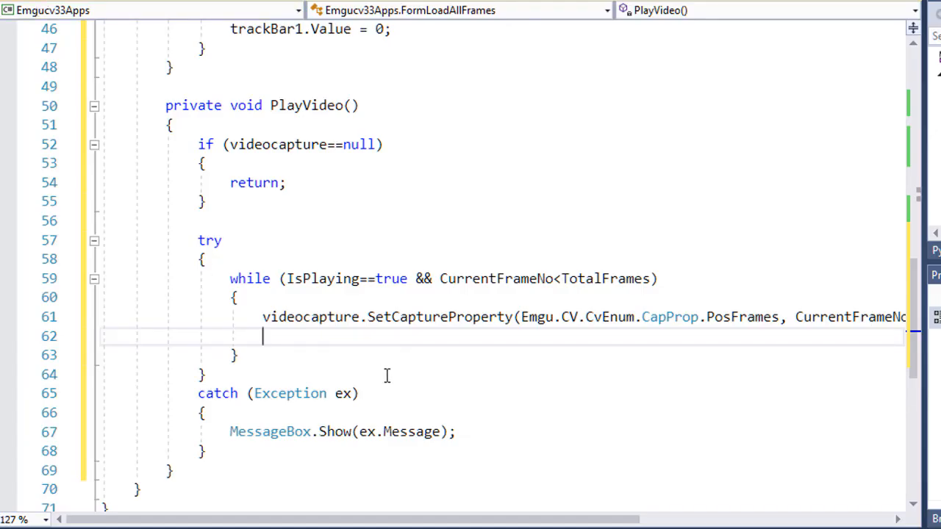
# - Read the frame into CurrentFrame and display CurrentFrame.Bitmap in pictureBox1
pyautogui.write('vi')
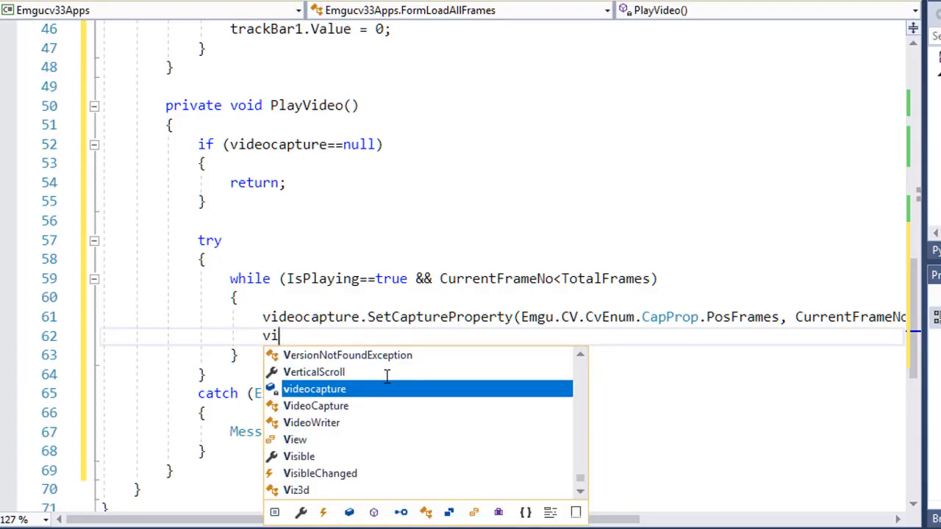
pyautogui.write('deocapture.re')
pyautogui.write('pic')
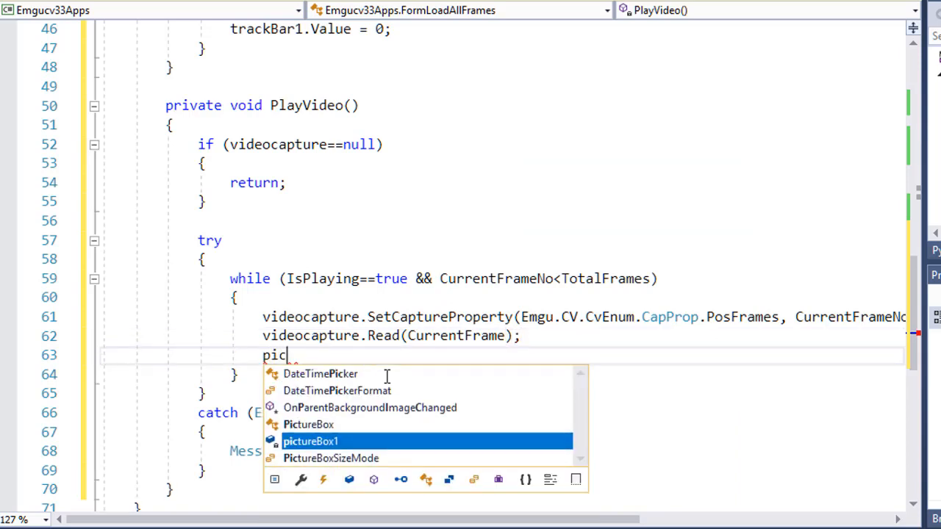
pyautogui.write('tureBox1.pi')
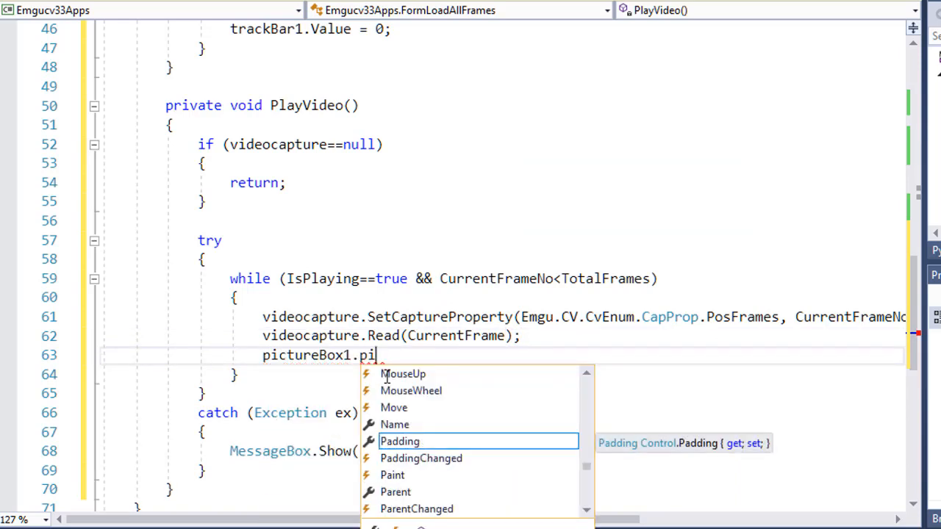
pyautogui.write('Image=')
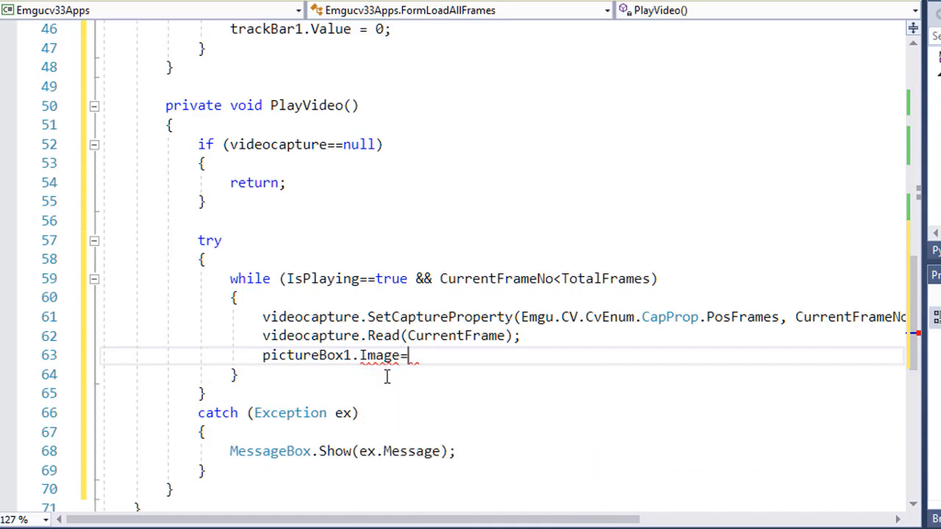
pyautogui.write('curre')
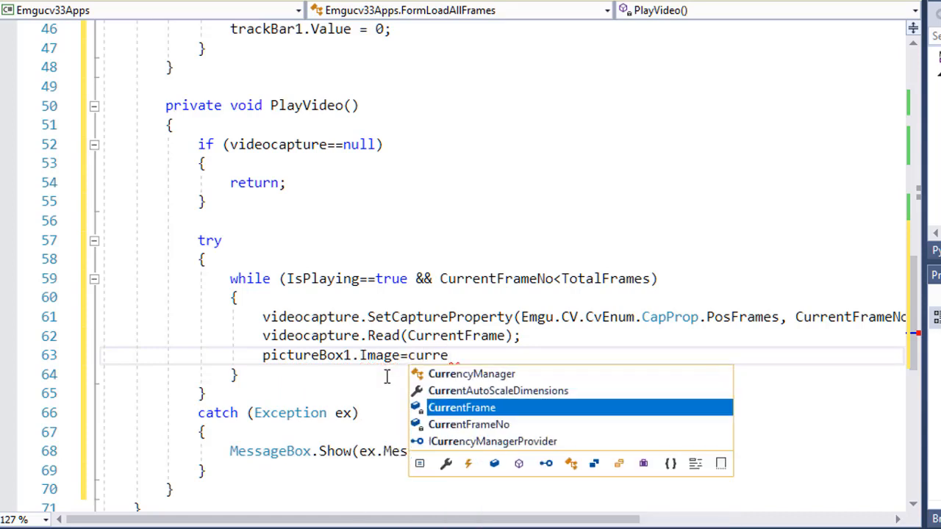
pyautogui.write('CurrentFrame.Bitmap;')
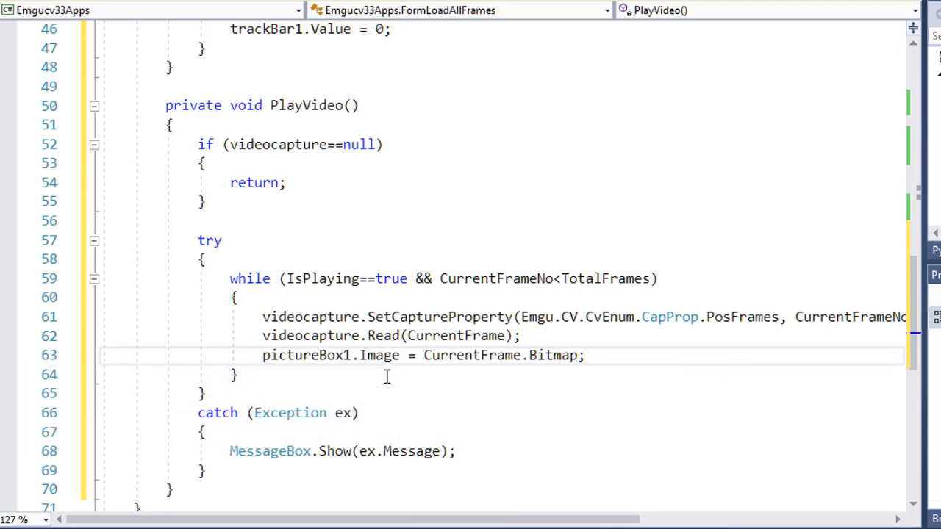
pyautogui.scroll(-3)
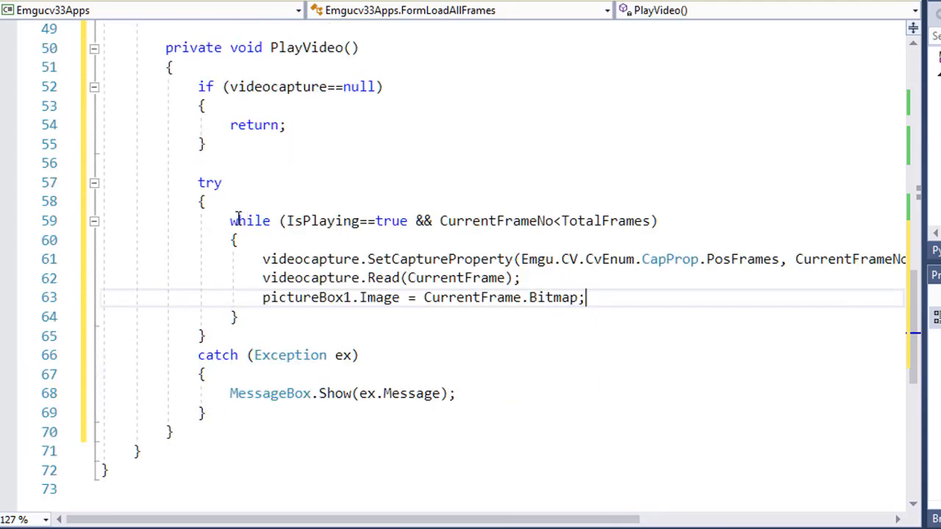
# - Make PlayVideo async and await Task.Delay(1000 / FPS) inside the loop
pyautogui.moveTo(230, 220); pyautogui.dragTo(239, 317)
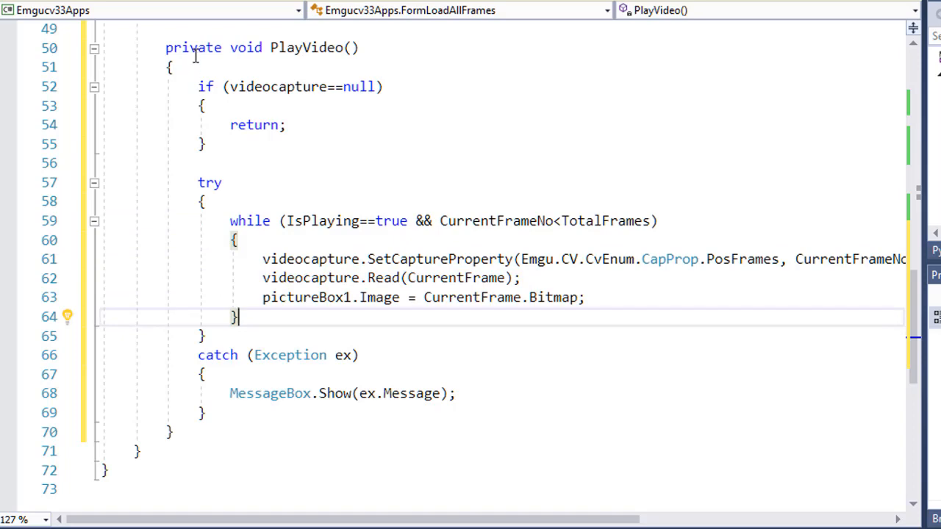
pyautogui.write('async')
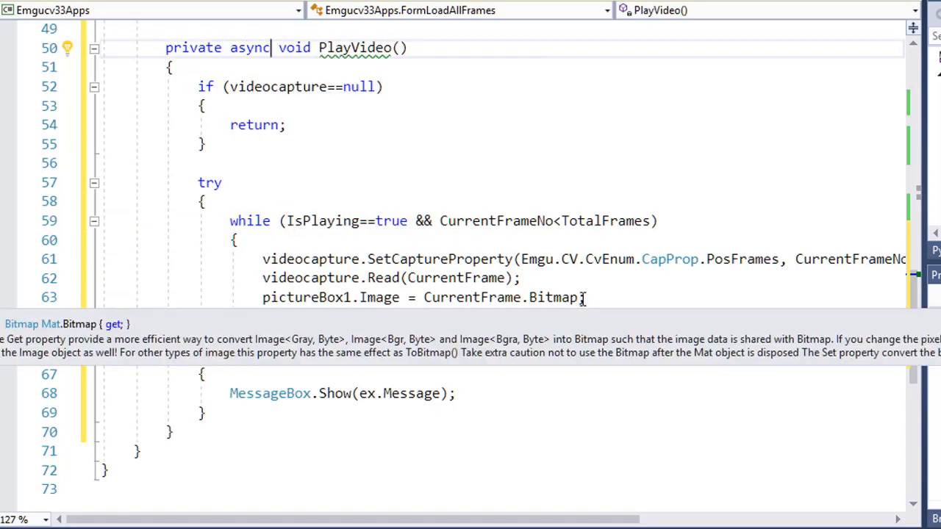
pyautogui.write('a')
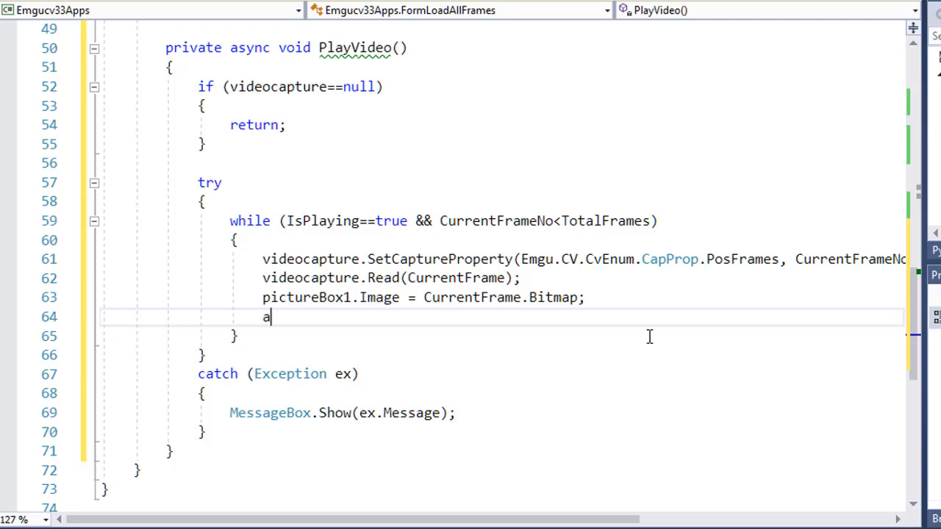
pyautogui.write('wait ta')
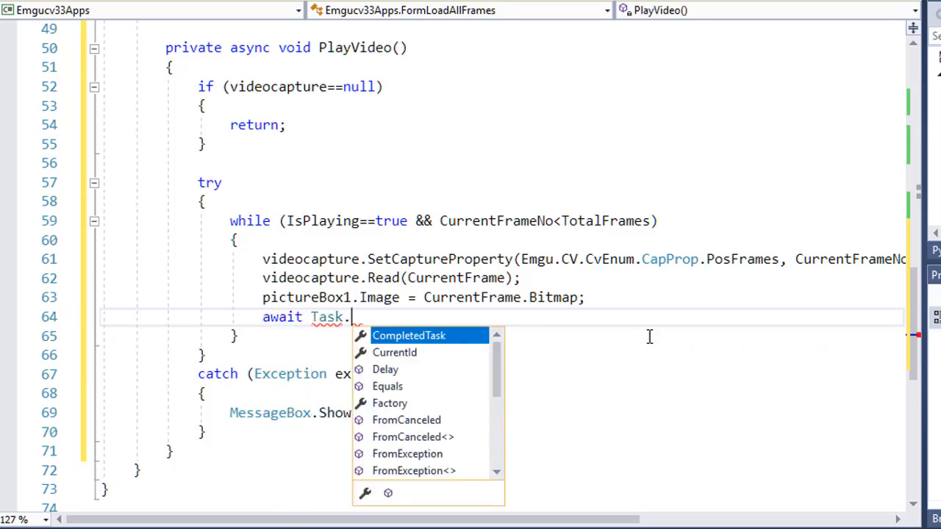
pyautogui.write('Delay')
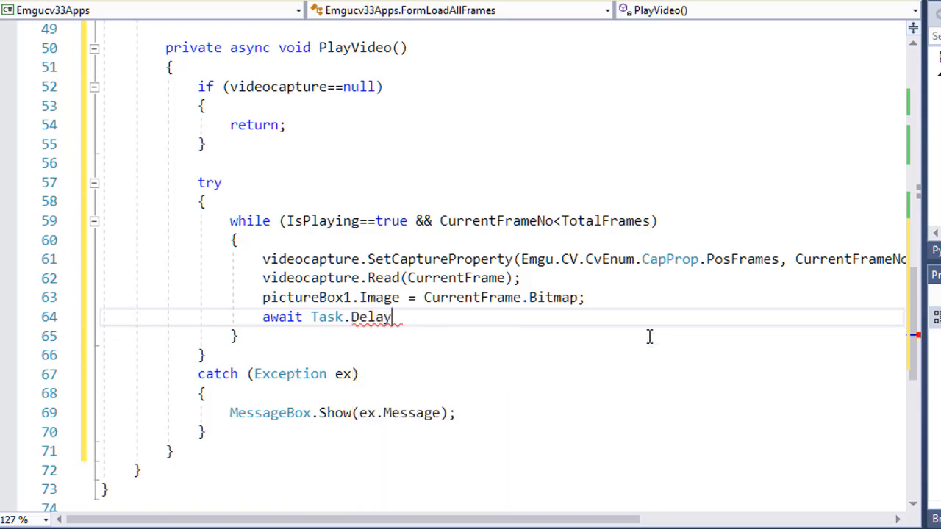
pyautogui.write('()')
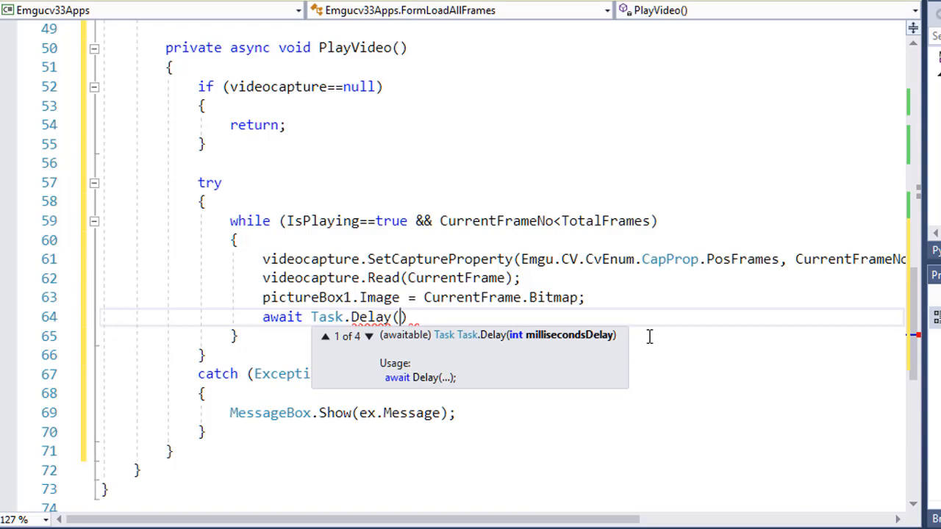
pyautogui.write('1000')
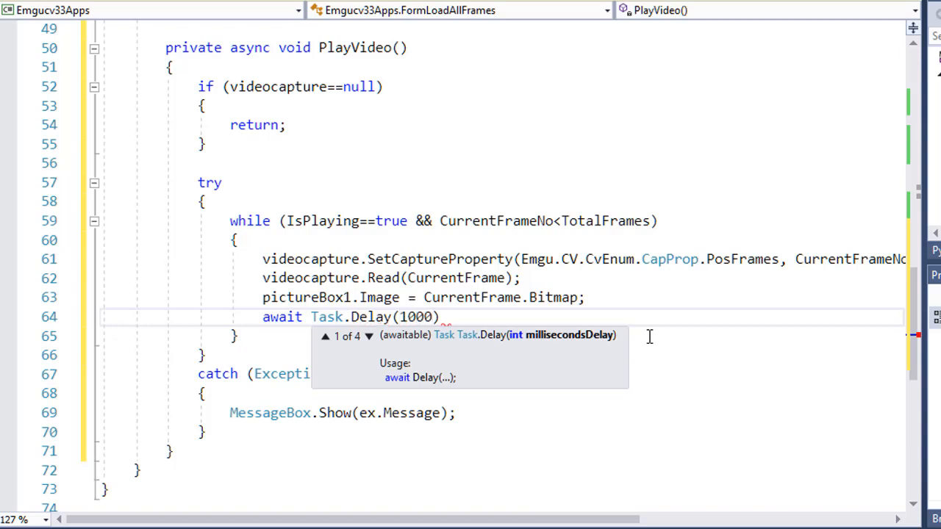
pyautogui.write('/')
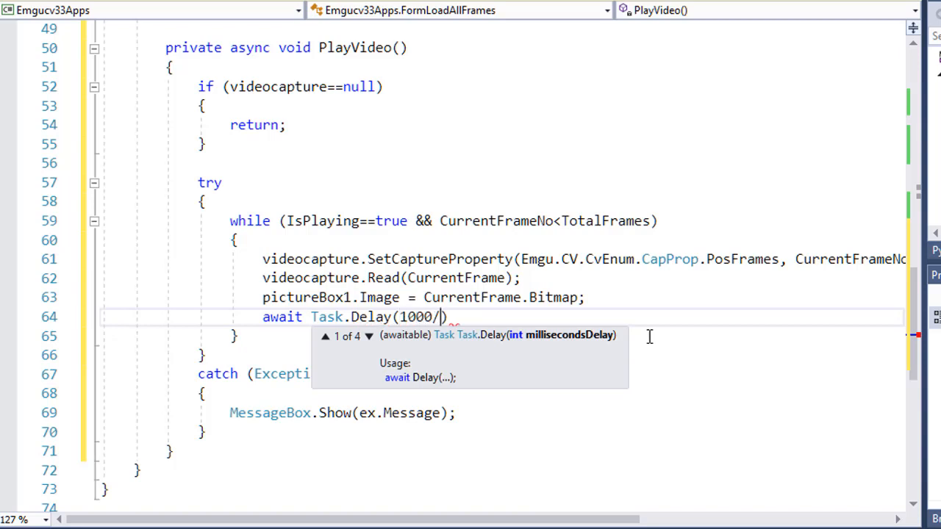
pyautogui.write('FPS')
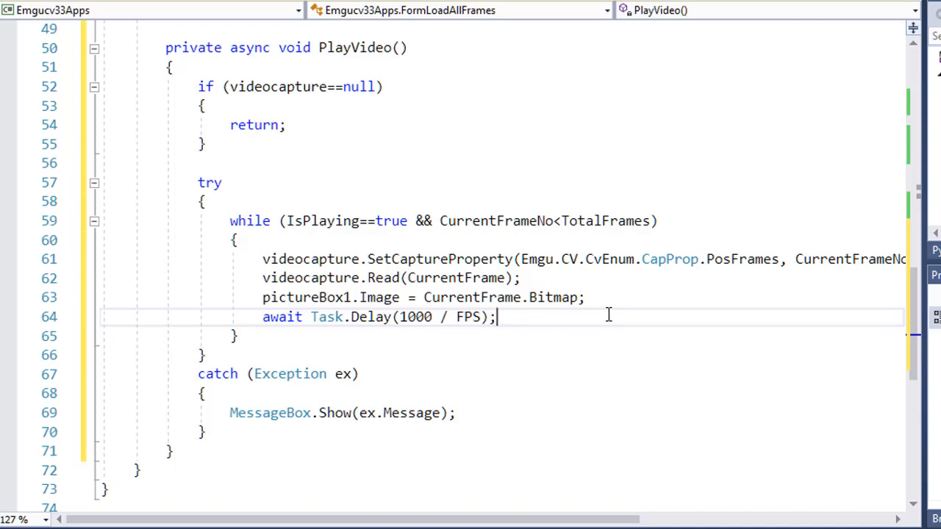
# - Add CurrentFrameNo += 1; after the trackBar1 update in the loop
pyautogui.write('ta')
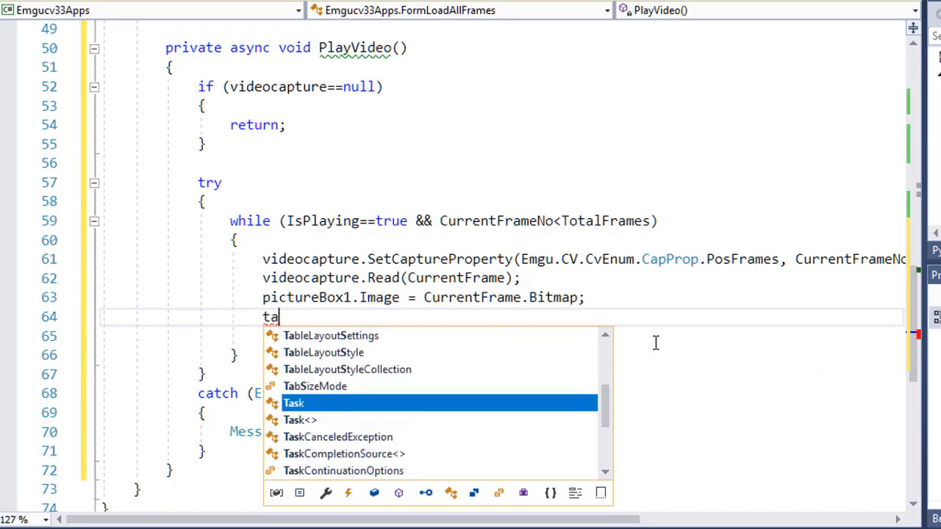
pyautogui.write('rackBar1.Value=')
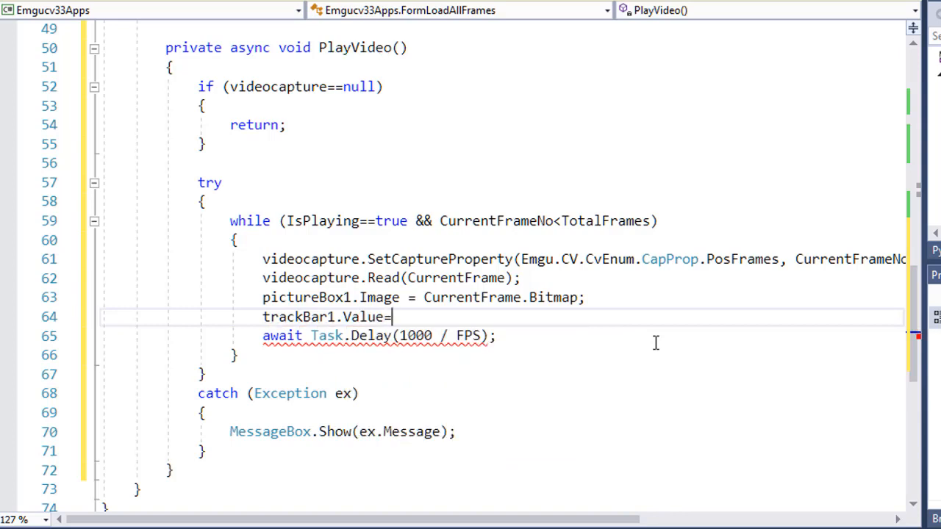
pyautogui.write('currentFrameNo;')
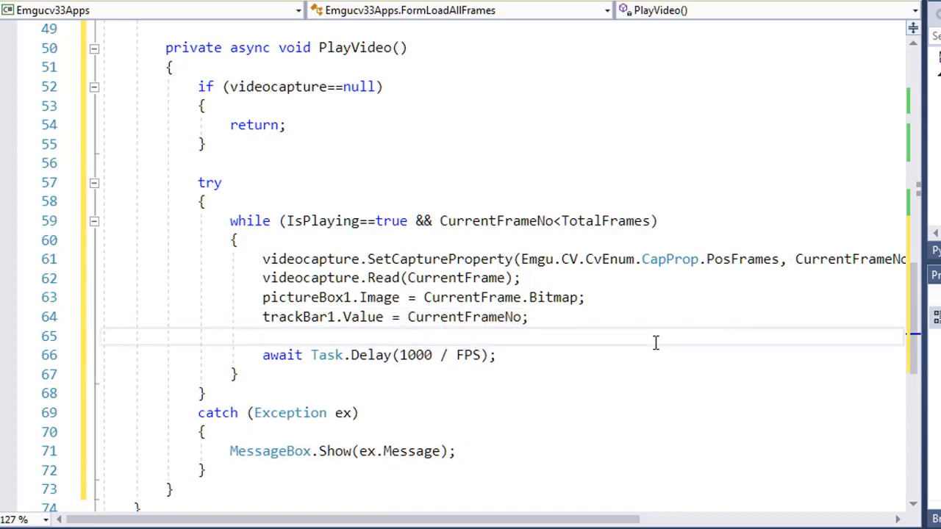
pyautogui.write('cur')
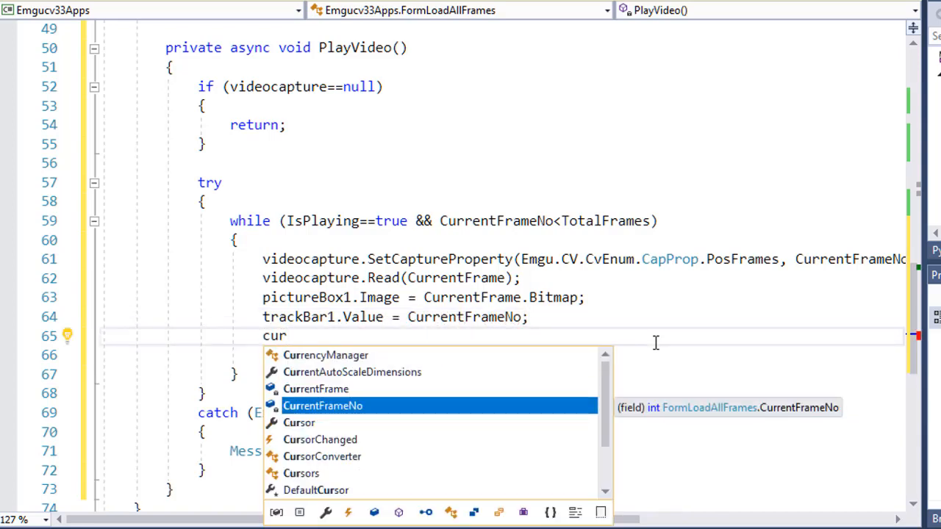
pyautogui.write('CurrentFrameNo+=')
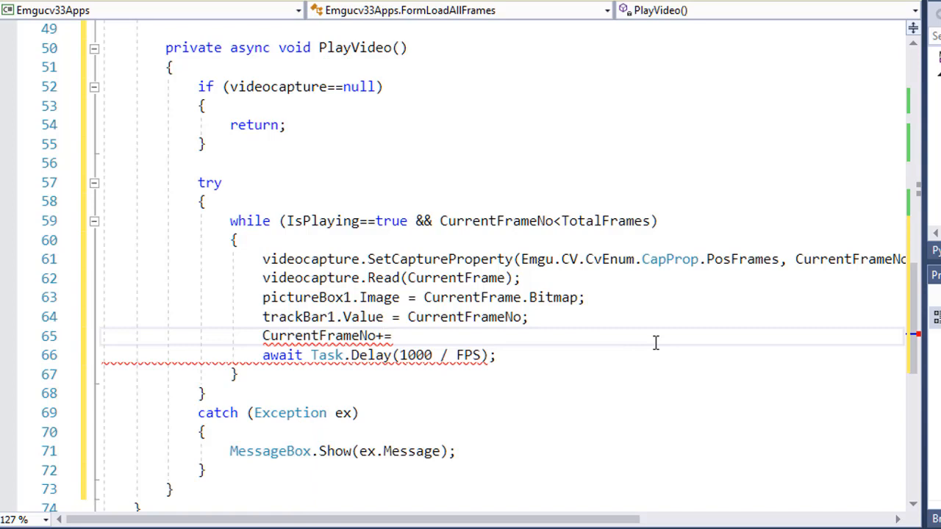
pyautogui.write('1;')
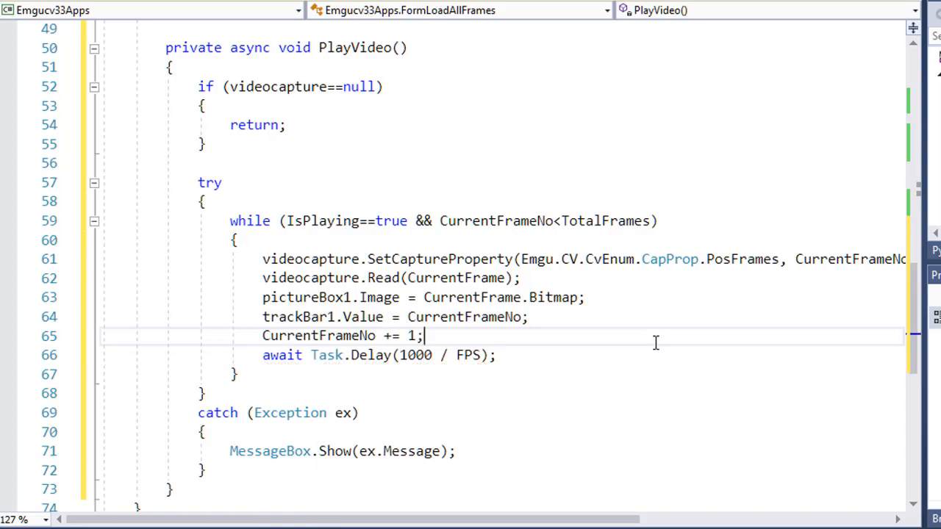
pyautogui.doubleClick(294, 316)
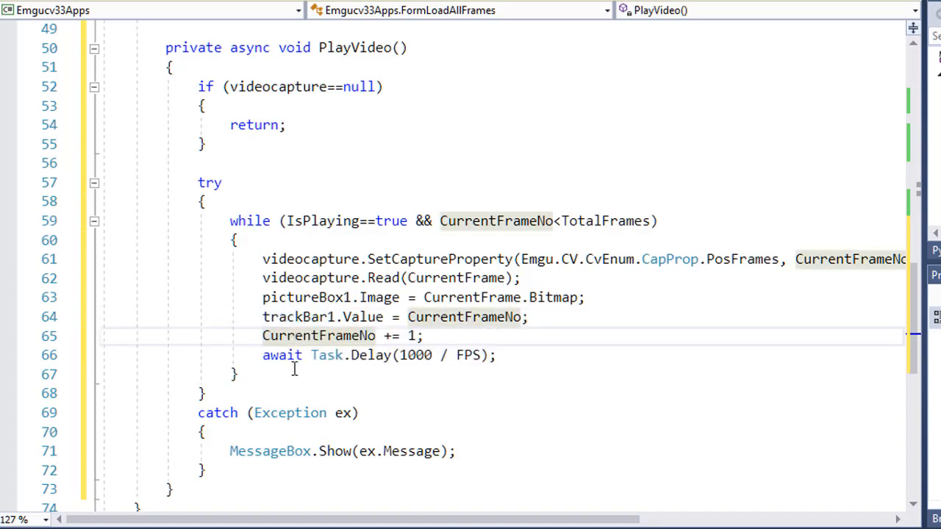
pyautogui.moveTo(388, 336)
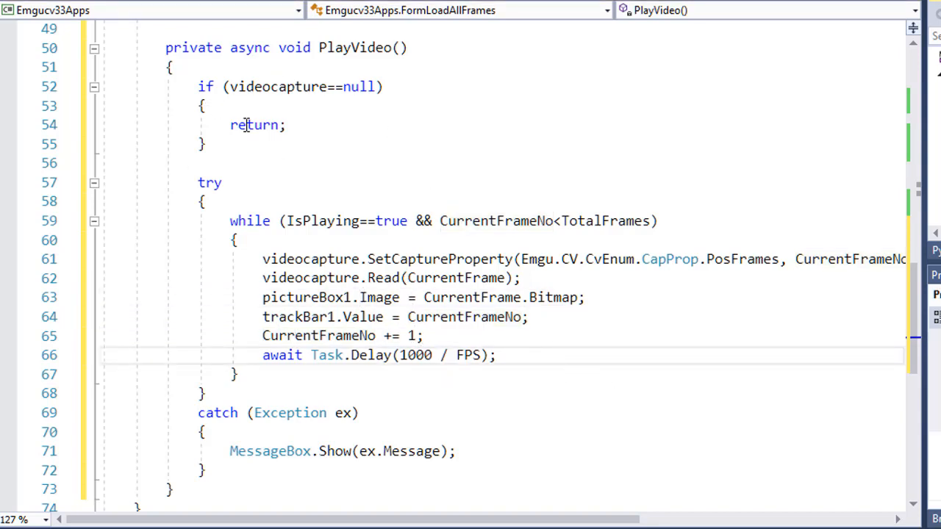
pyautogui.moveTo(210, 7)
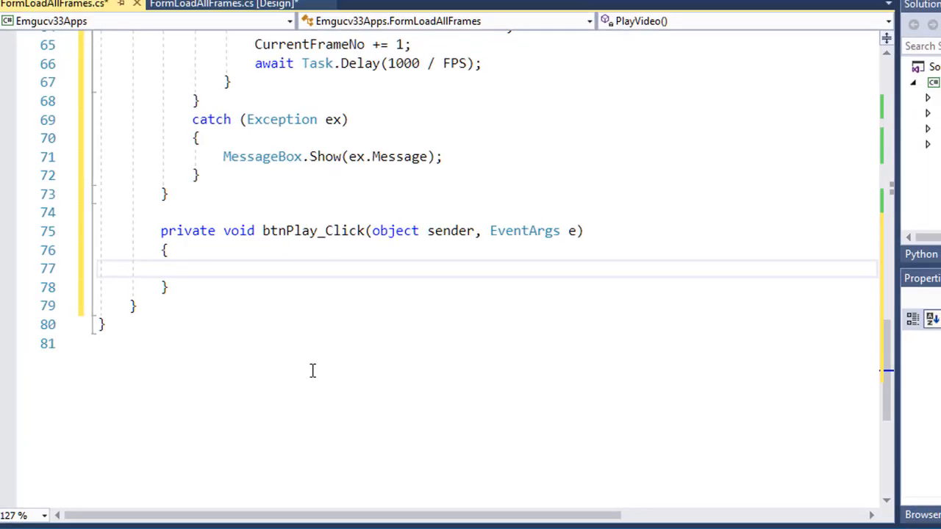
# - In btnPlay_Click, set IsPlaying true and call PlayVideo() if videocapture!=null, else IsPlaying false
pyautogui.write('if (true)')
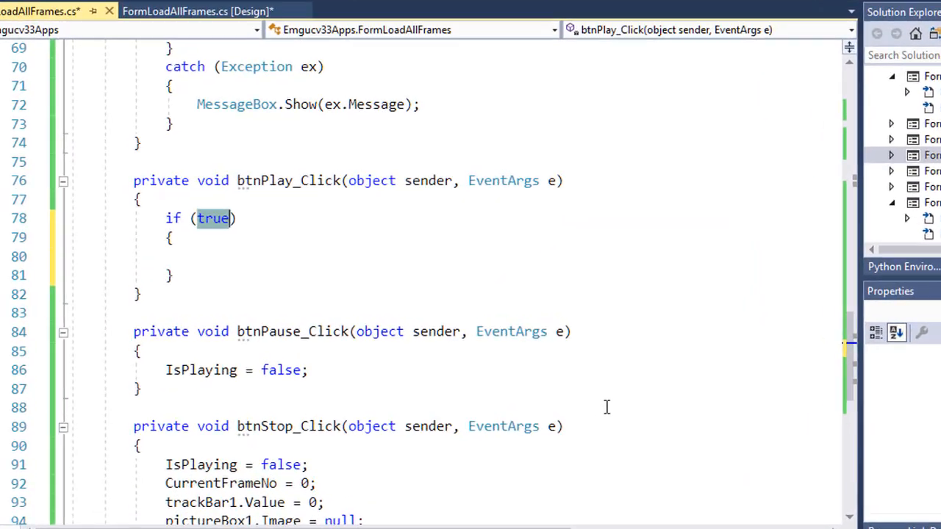
pyautogui.write('video')
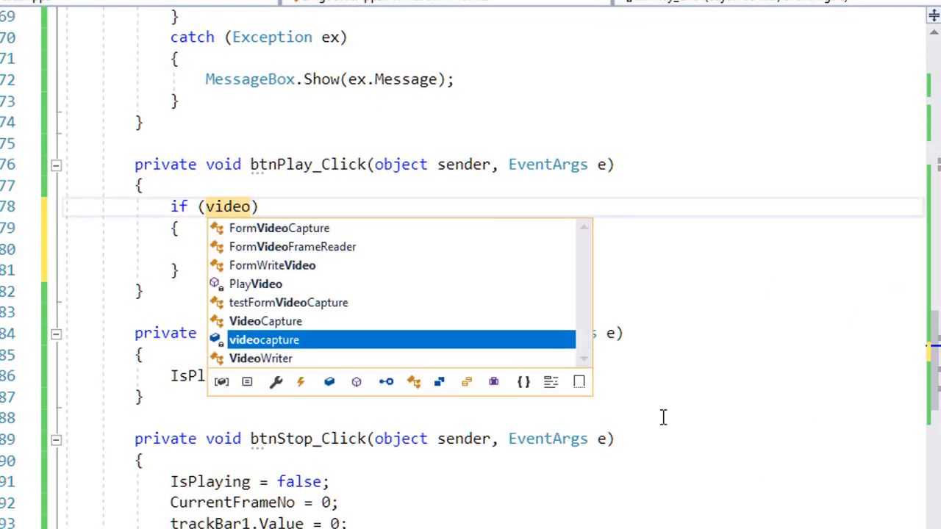
pyautogui.write('capture!=null')
pyautogui.click(494, 249)
pyautogui.write('IsPlaying=true')
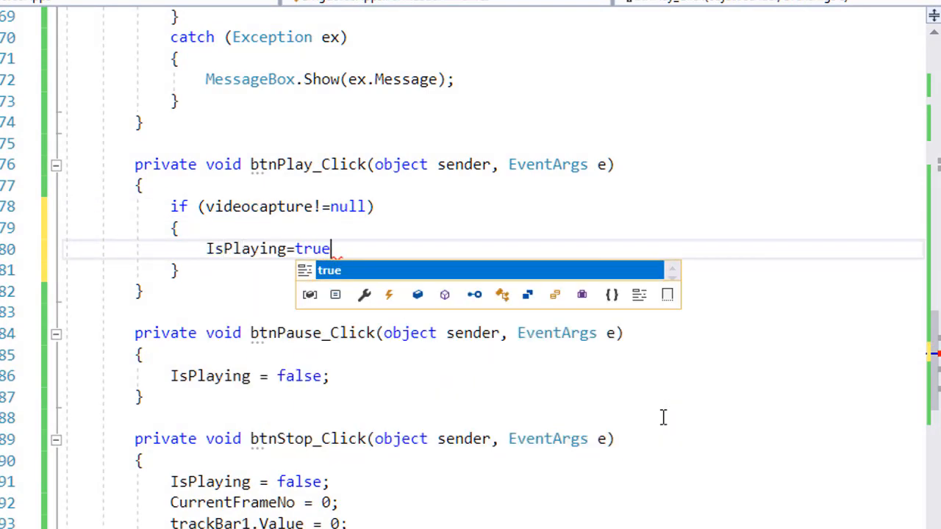
pyautogui.press('Enter')
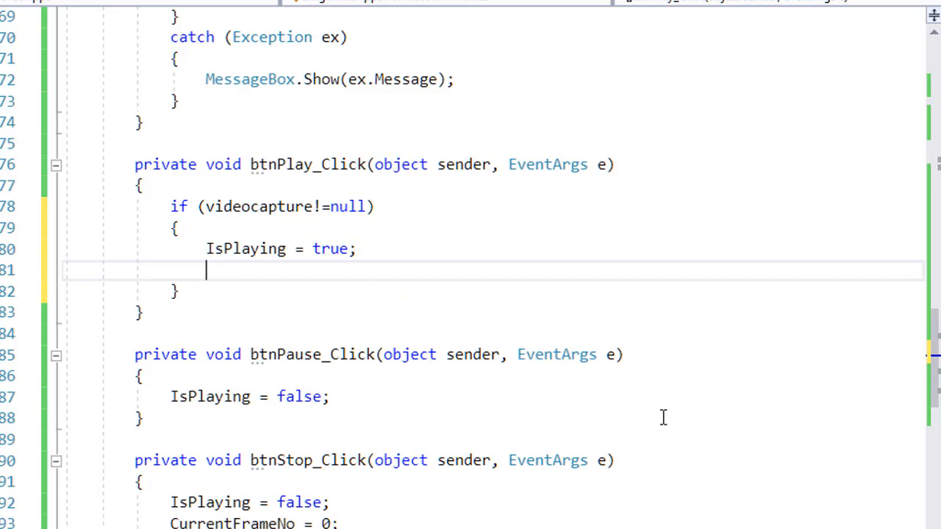
pyautogui.write('pl')
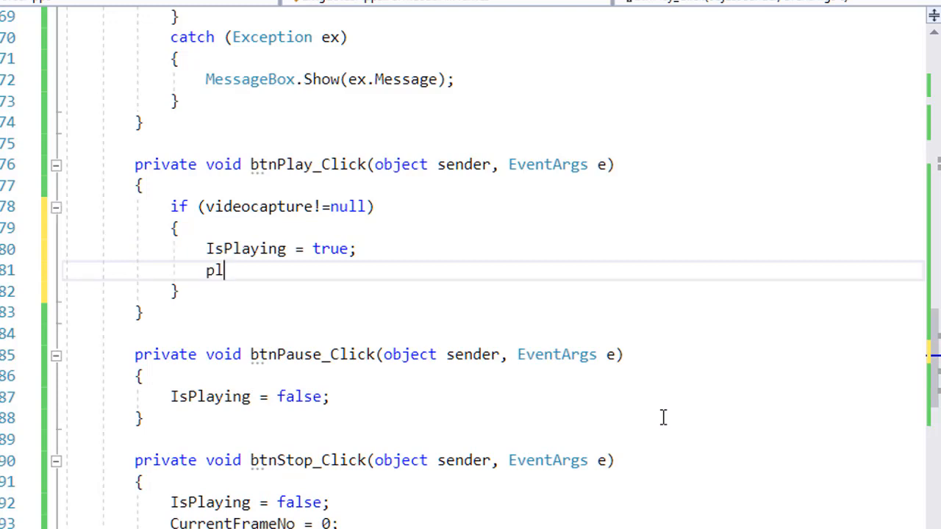
pyautogui.write('ayVideo();')
pyautogui.write('IsPlaying=fa')
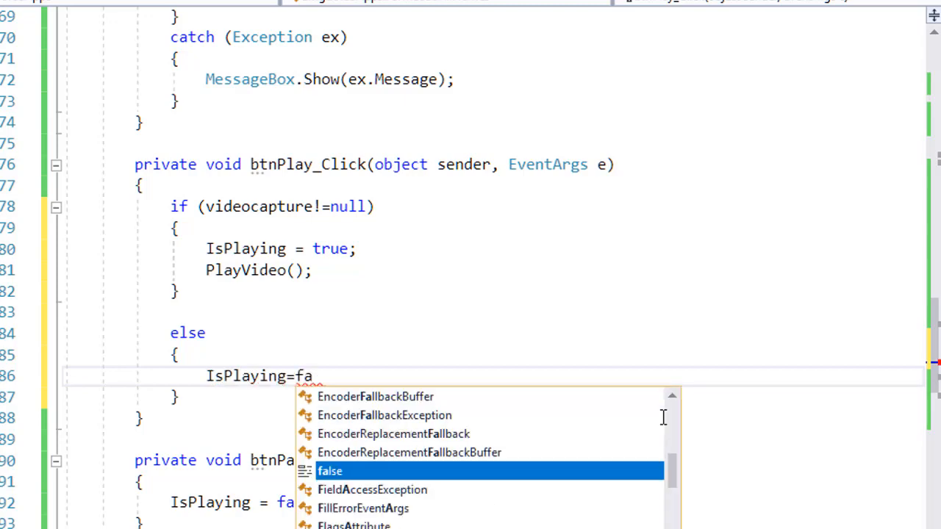
pyautogui.press('Tab')
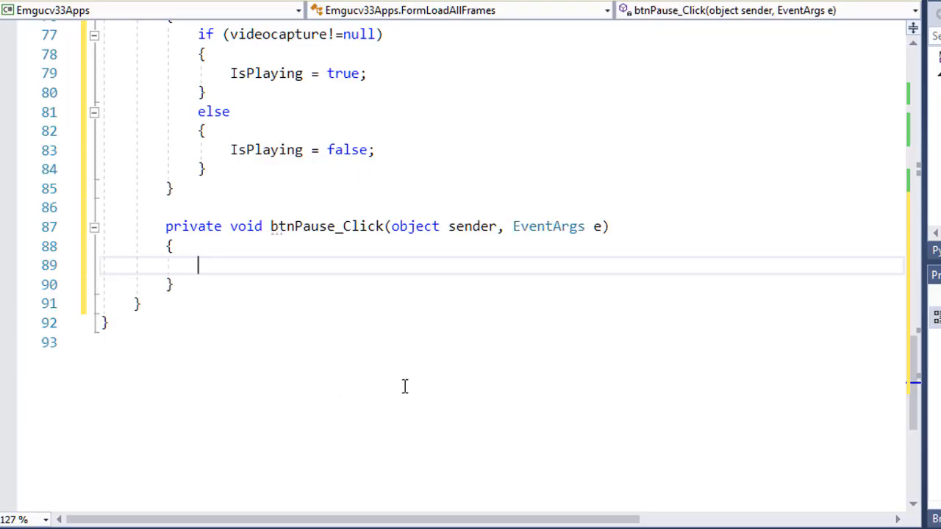
pyautogui.write('isp')
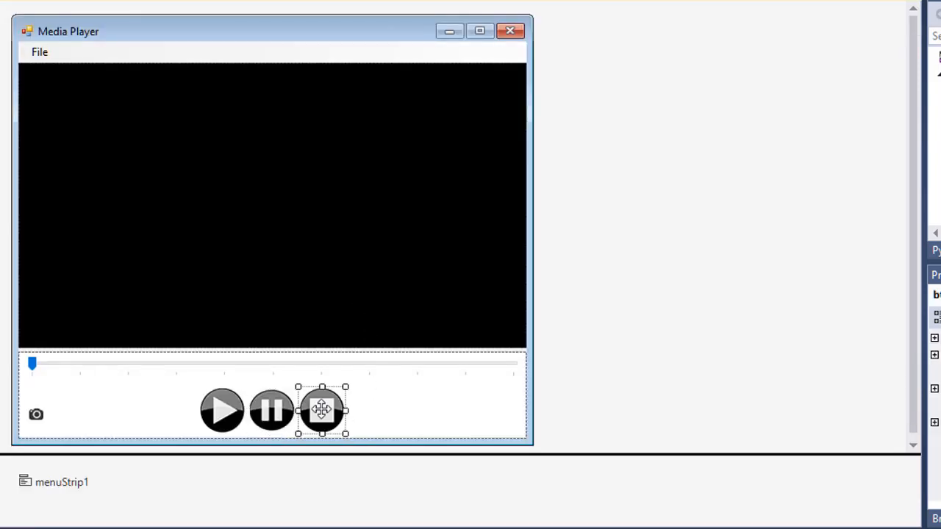
# - Create the Stop handler setting IsPlaying=false, CurrentFrameNo=0, trackBar1.Value=0 and pictureBox1.Image=null
pyautogui.doubleClick(321, 411)
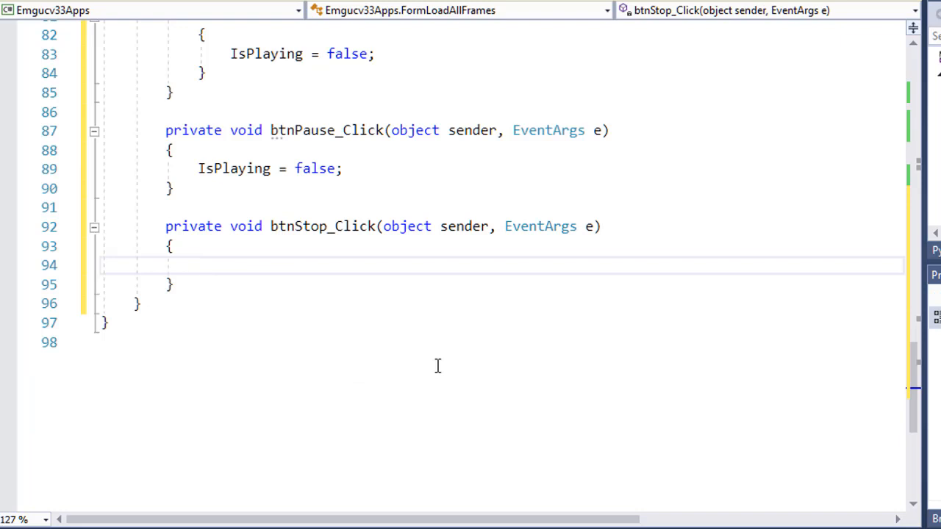
pyautogui.write('isp')
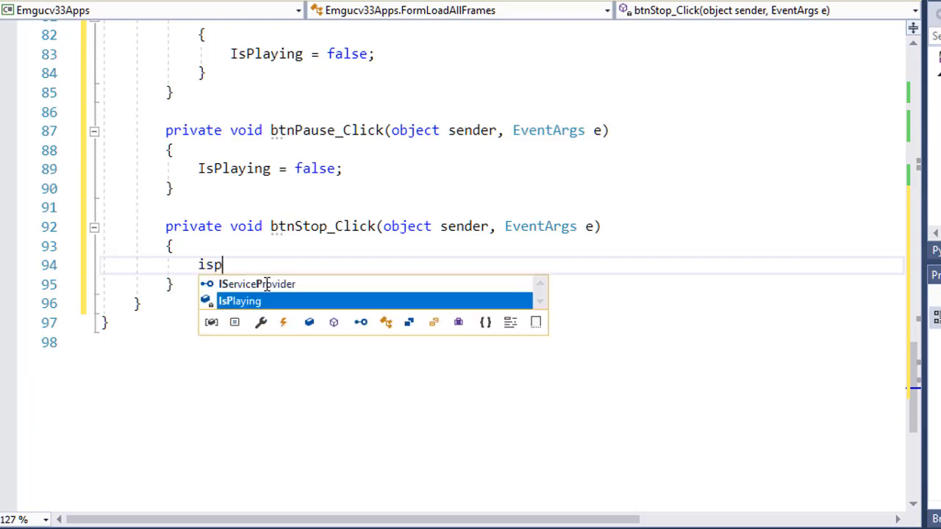
pyautogui.write('IsPlaying=')
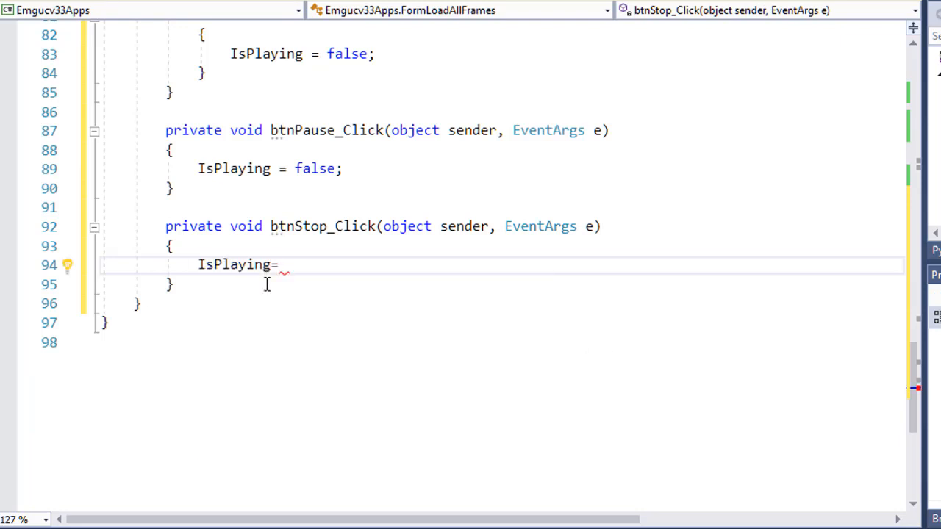
pyautogui.write('fase')
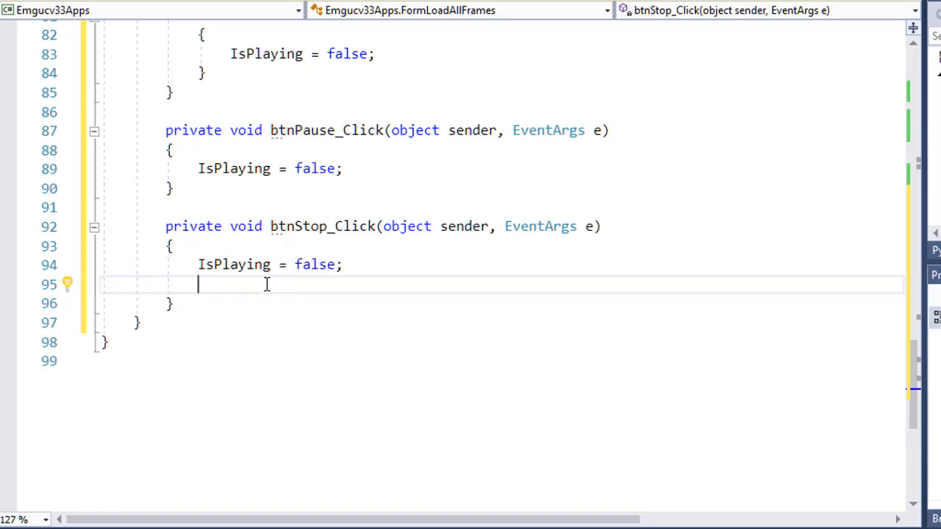
pyautogui.write('curre')
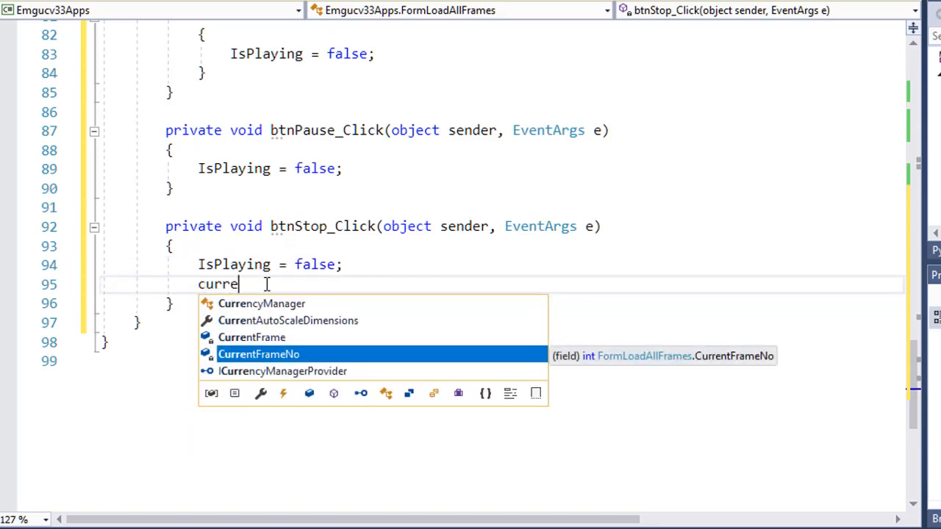
pyautogui.write('CurrentFrameNo = 0;')
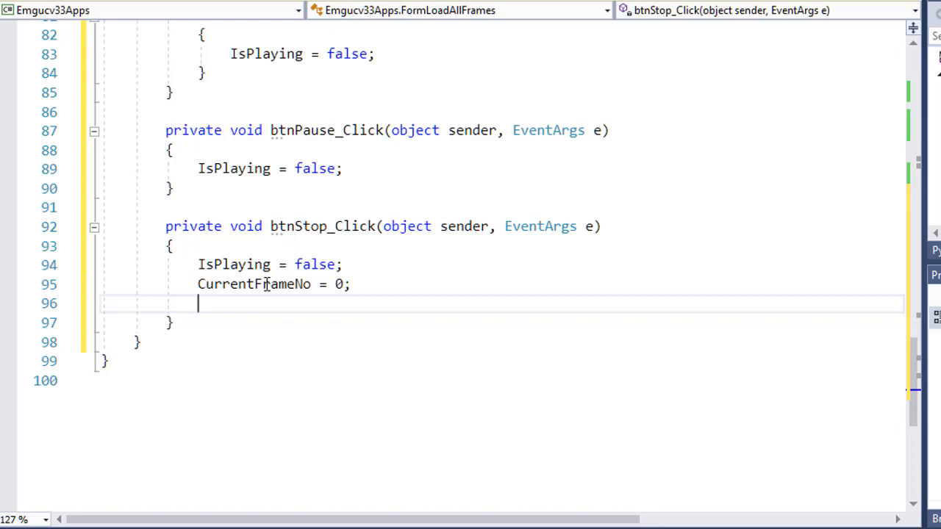
pyautogui.write('trackBar1.va')
pyautogui.write('pic')
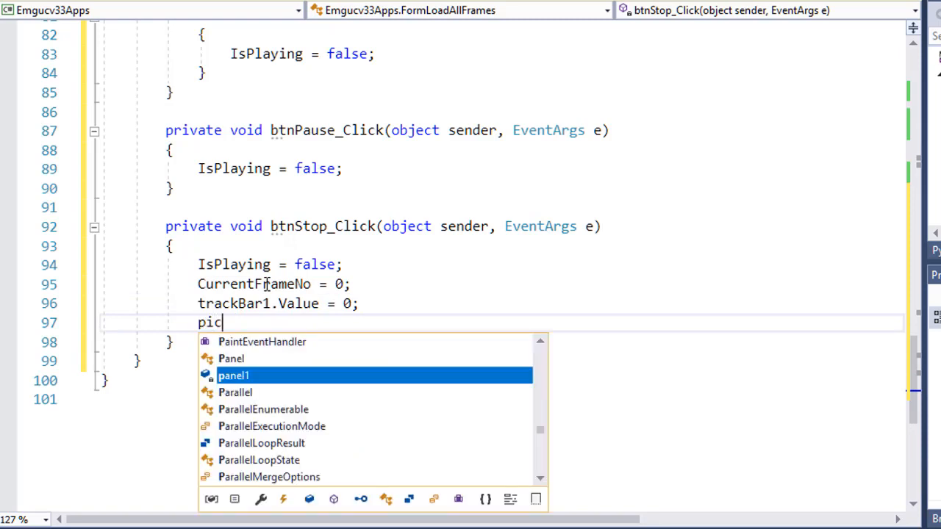
pyautogui.write('tureBox1.image')
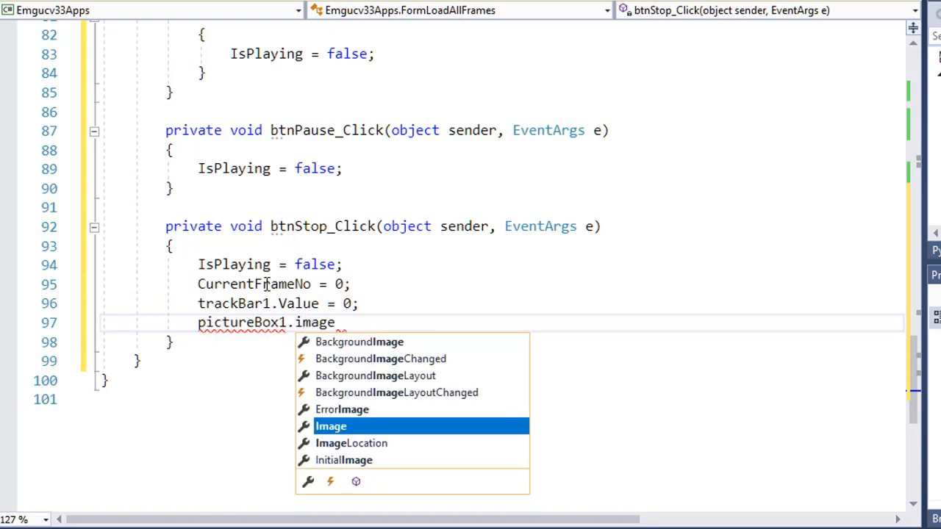
pyautogui.write('= null;')
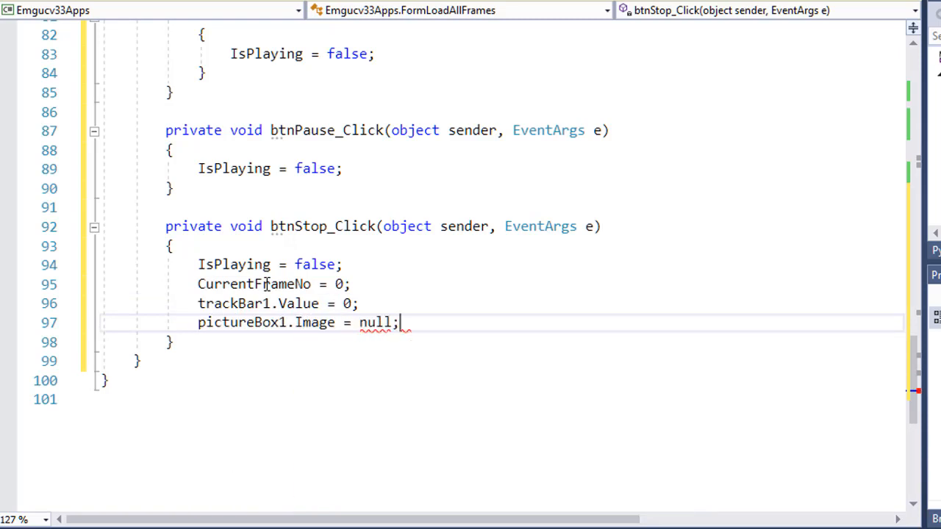
pyautogui.press('Enter')
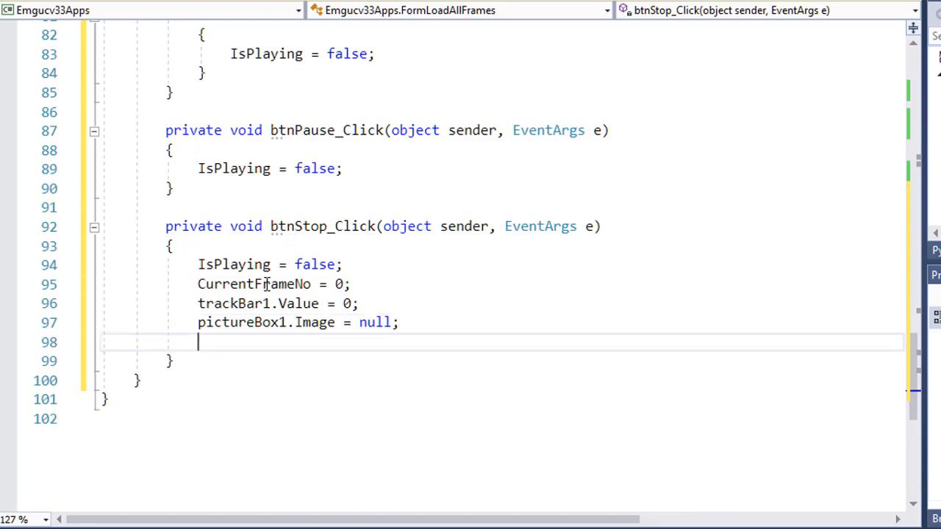
pyautogui.write('pic')
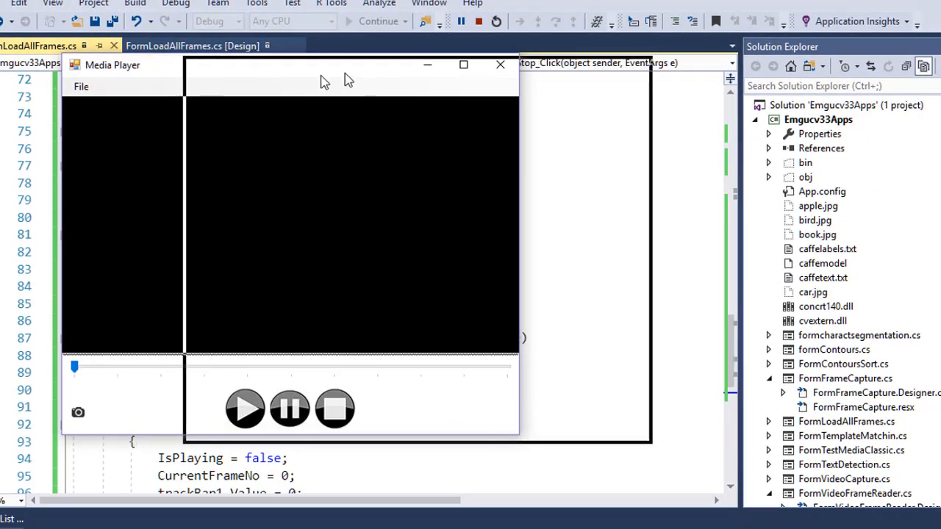
# - In the running Media Player, bring up File > Open, then close the Open dialog
pyautogui.click(182, 95)
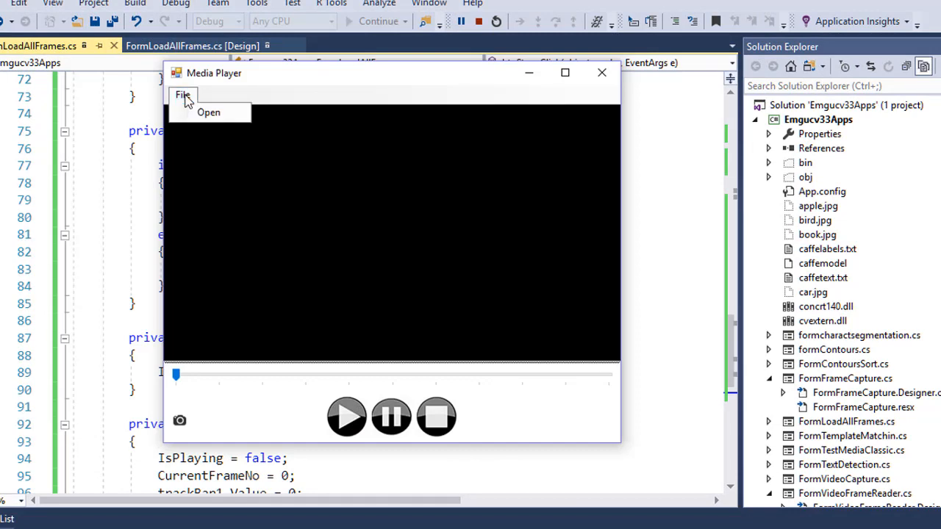
pyautogui.click(208, 112)
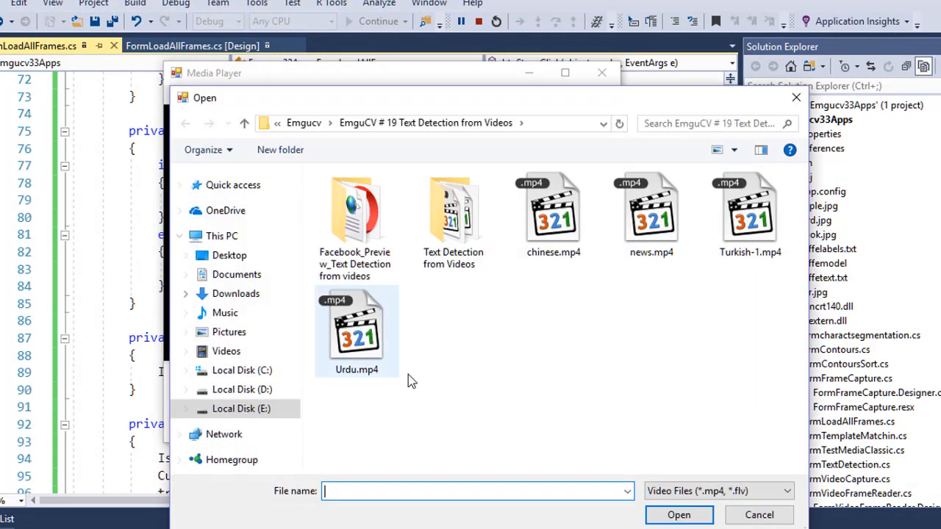
pyautogui.click(678, 514)
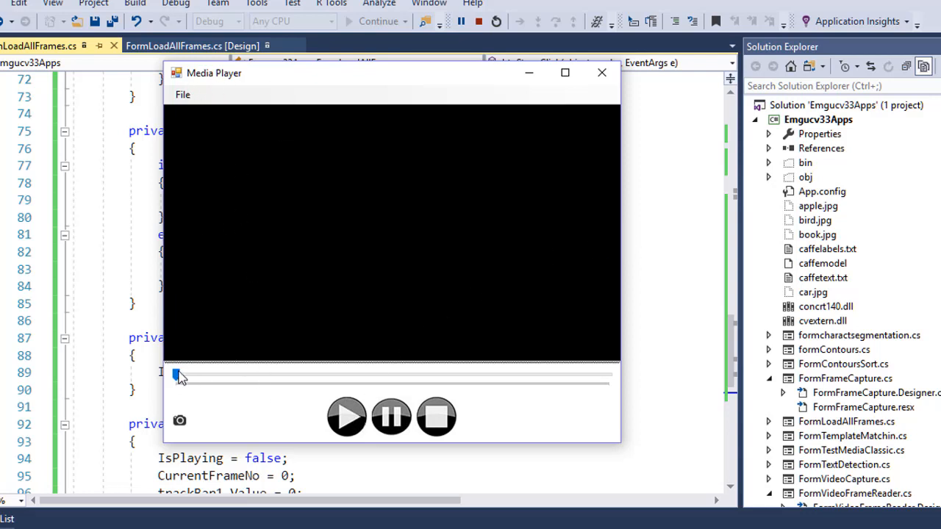
pyautogui.moveTo(299, 416)
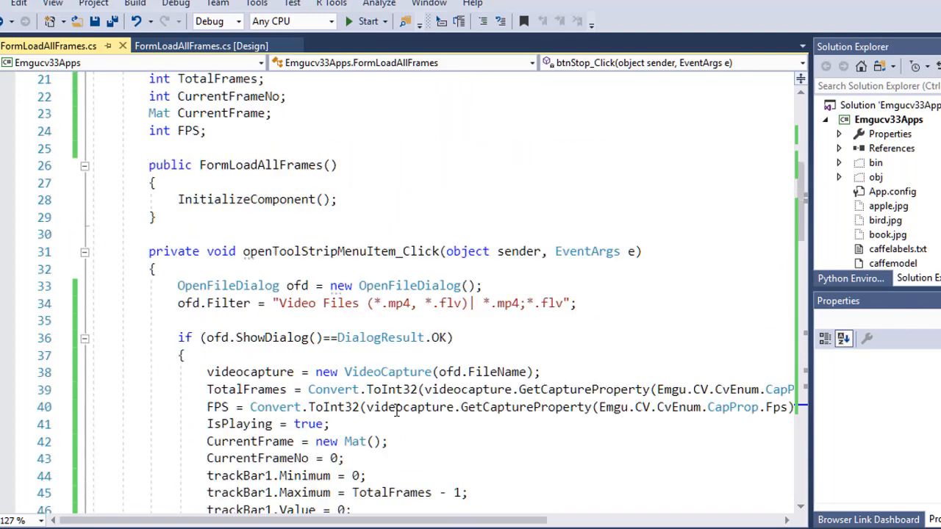
# - Add a PlayVideo(); call after trackBar1.Value = 0; in the open-file handler
pyautogui.scroll(-3)
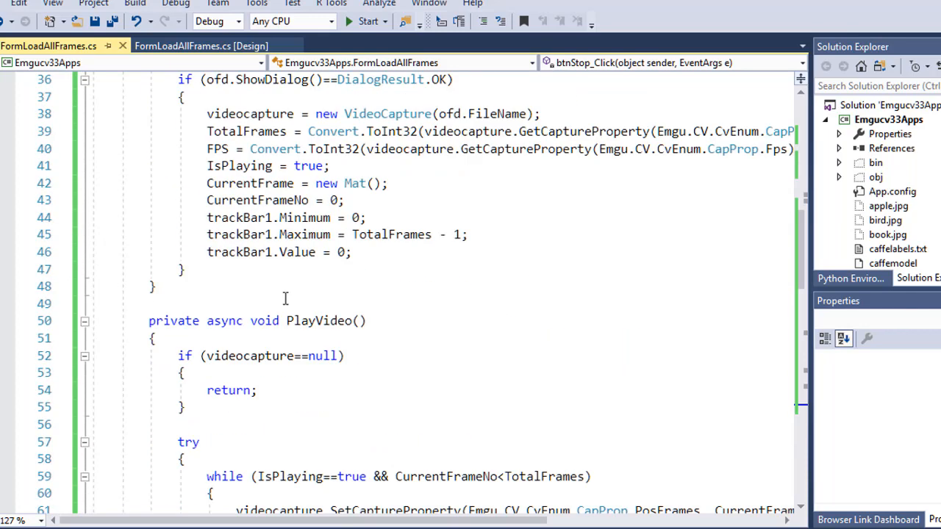
pyautogui.click(374, 320)
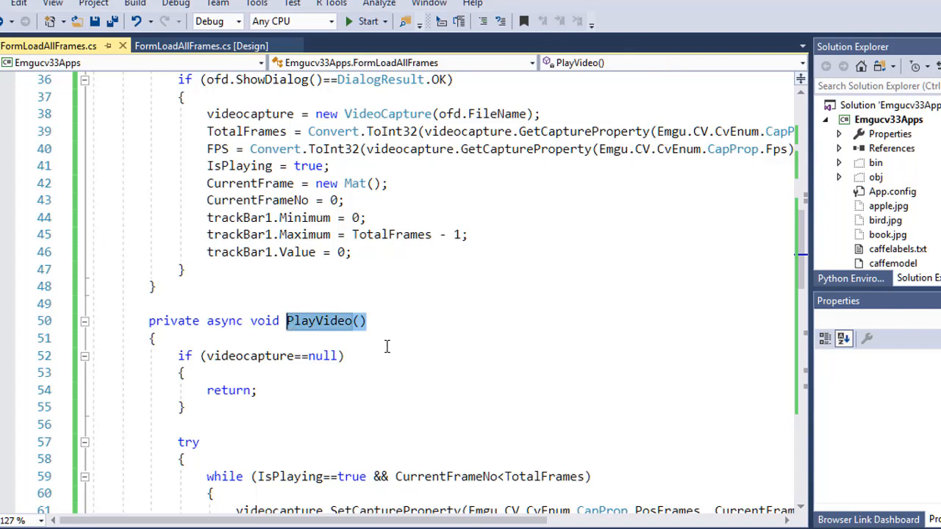
pyautogui.press('Enter')
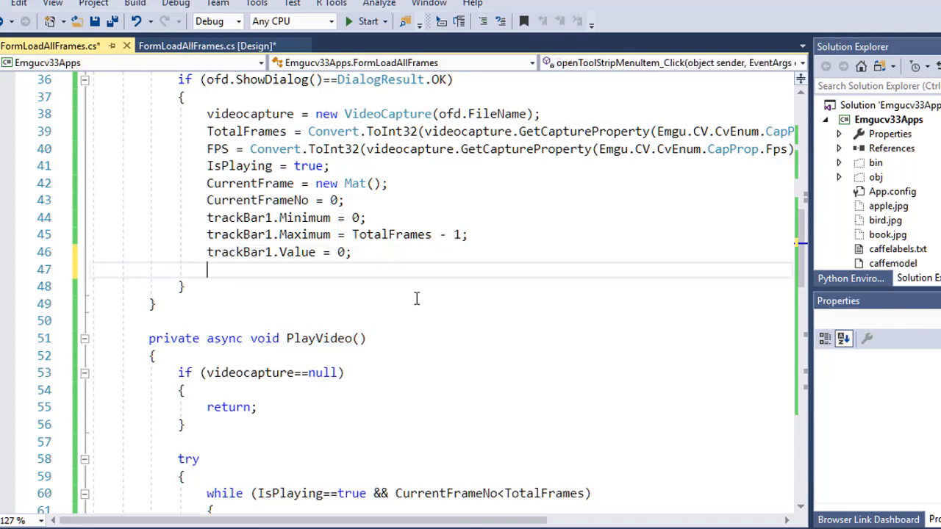
pyautogui.write('PlayVideo();')
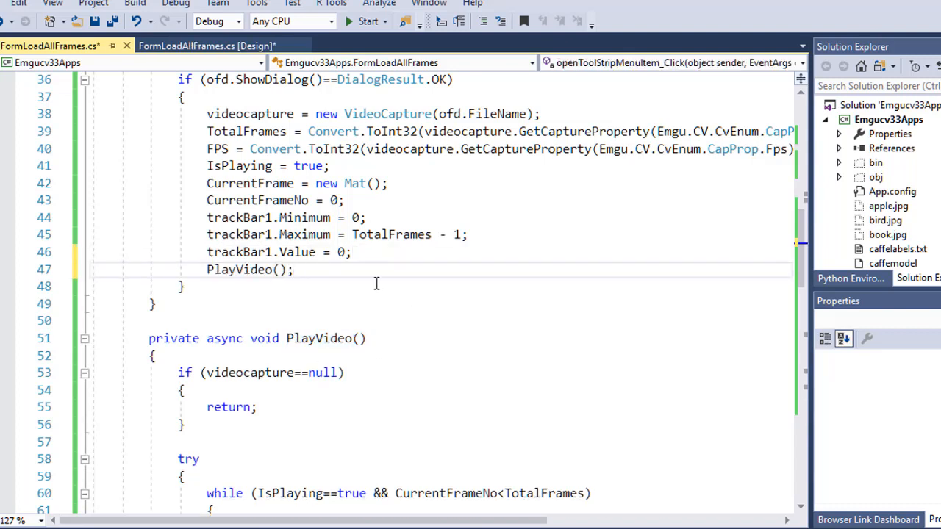
pyautogui.doubleClick(239, 269)
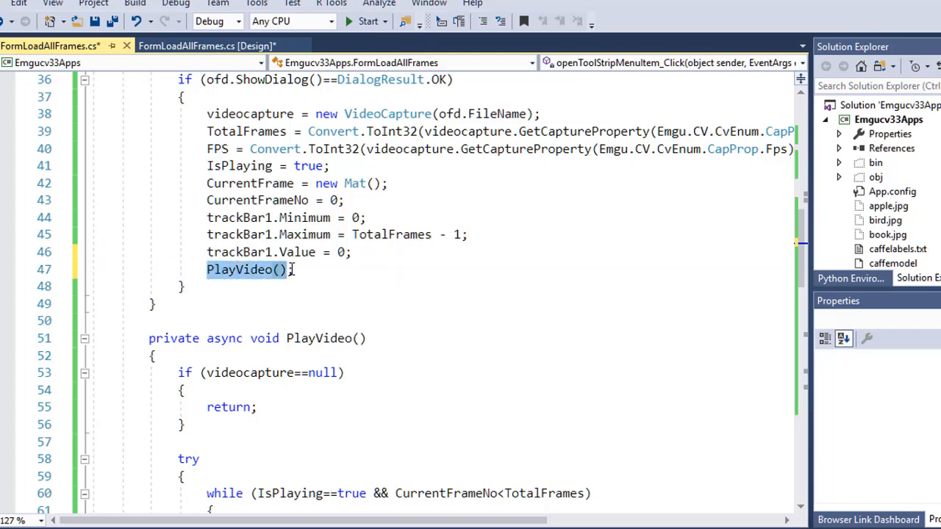
pyautogui.scroll(-3)
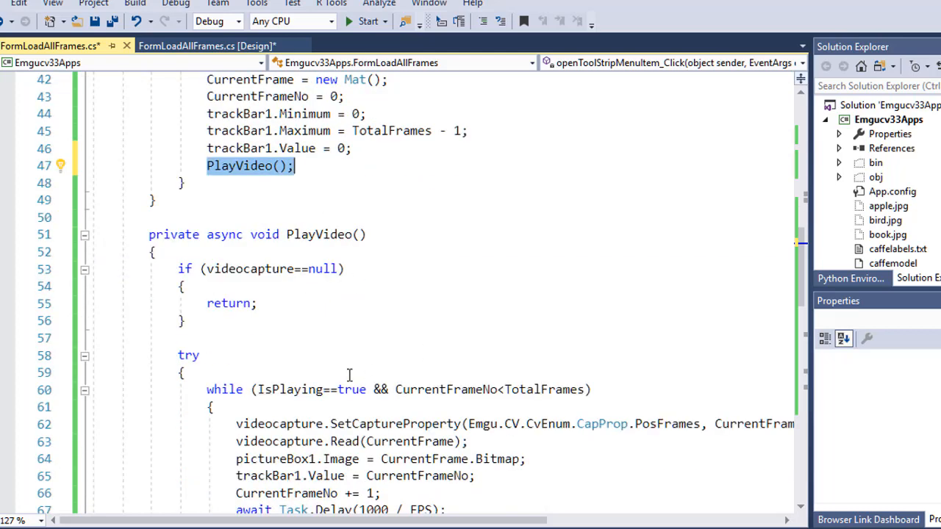
pyautogui.scroll(-3)
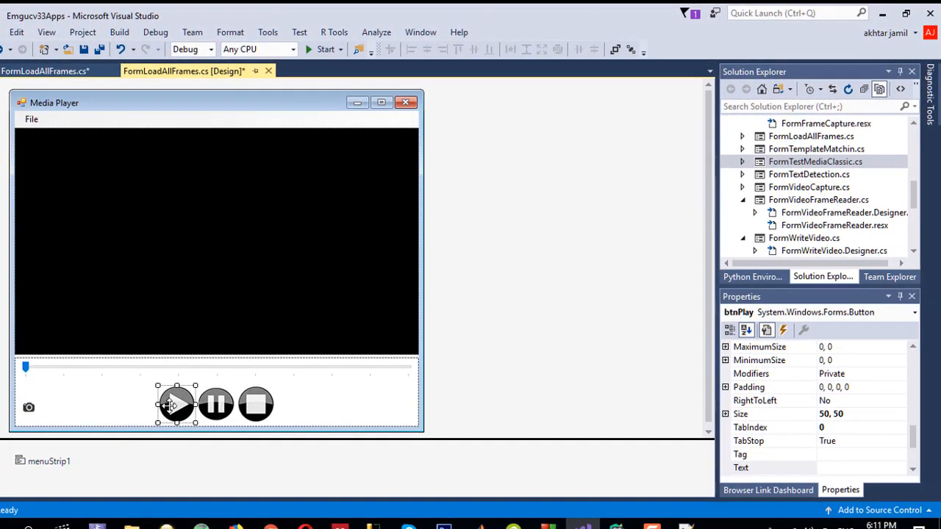
pyautogui.moveTo(363, 461)
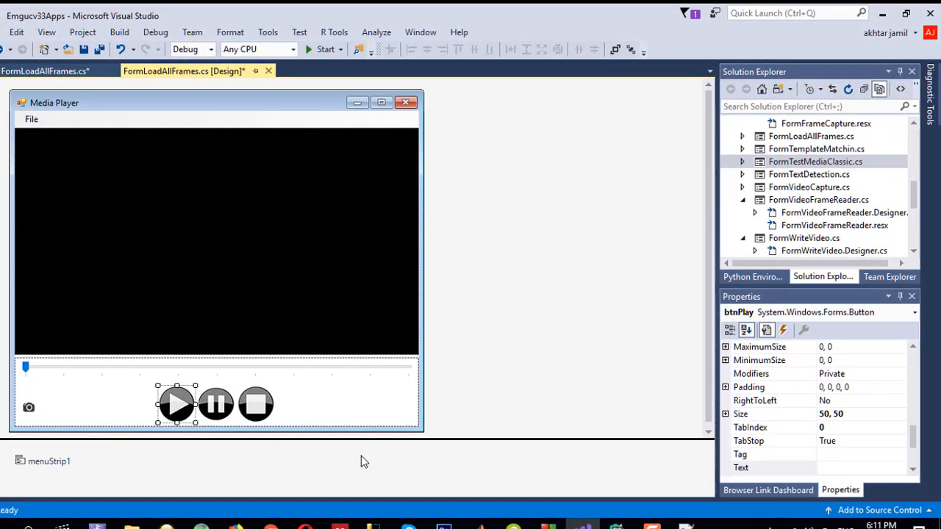
pyautogui.moveTo(216, 404)
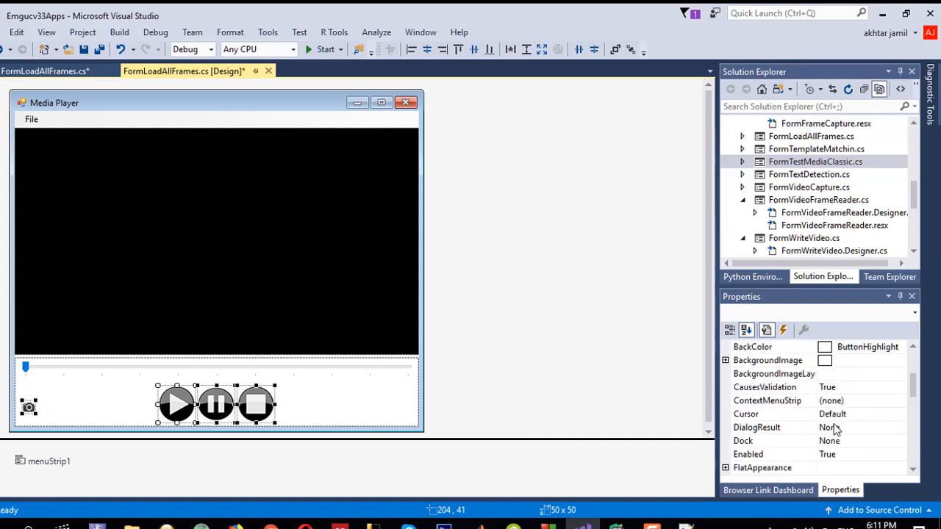
# - Select a player control on the Media Player form in the designer
pyautogui.click(904, 414)
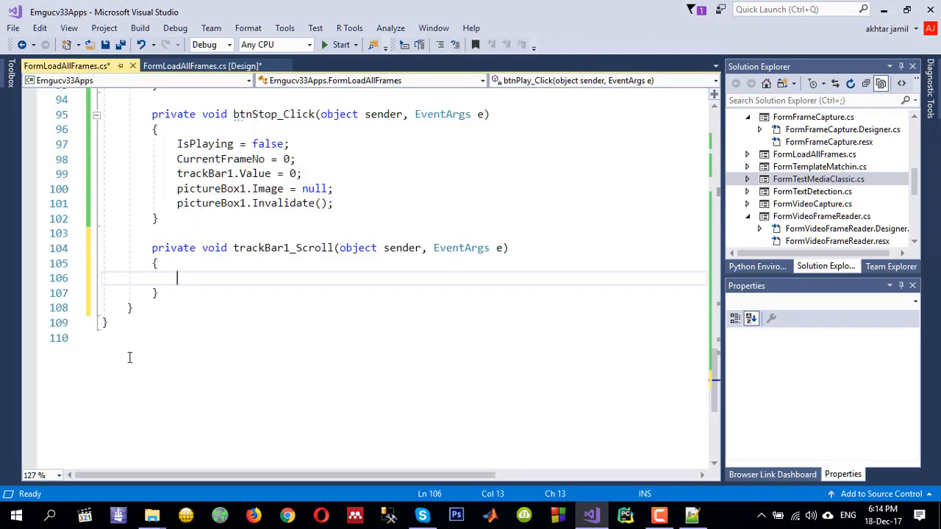
# - In trackBar1_Scroll, set CurrentFrameNo = trackBar1.Value when videocapture != null
pyautogui.write('if (true')
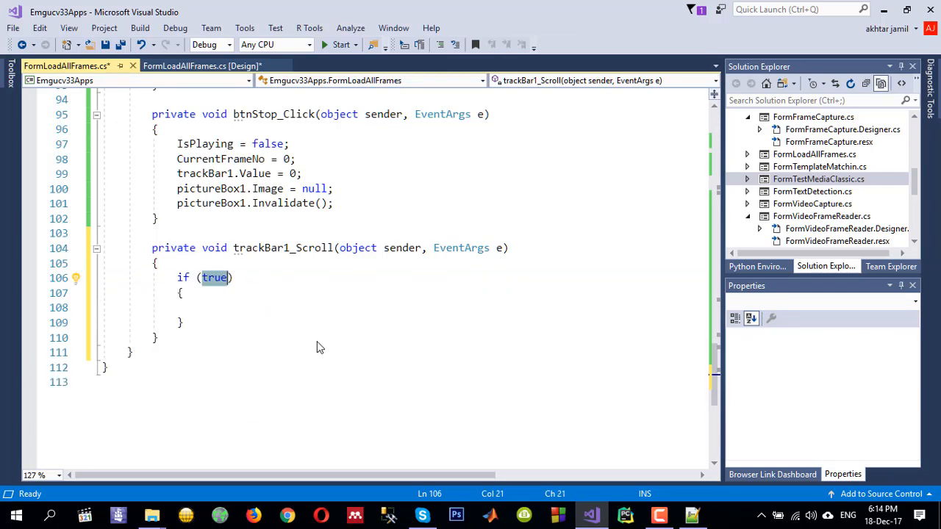
pyautogui.write('videocapture')
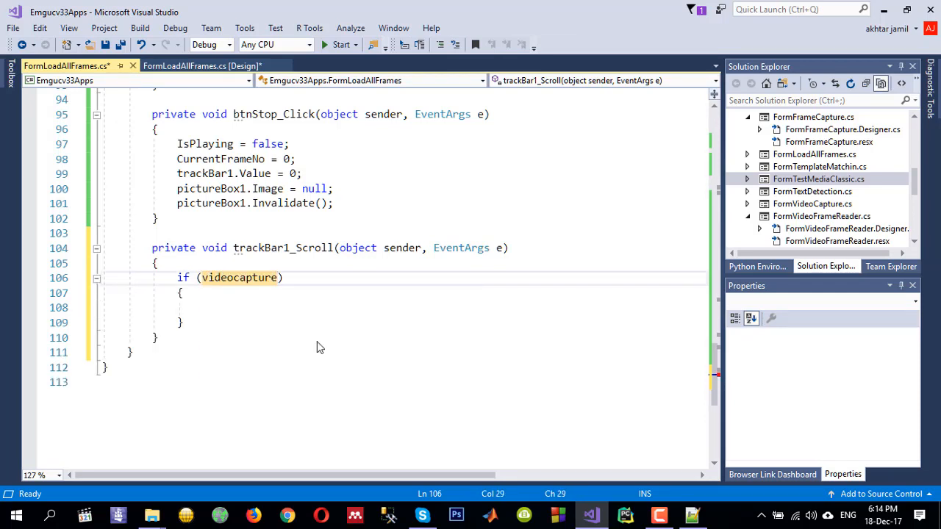
pyautogui.write('!=null')
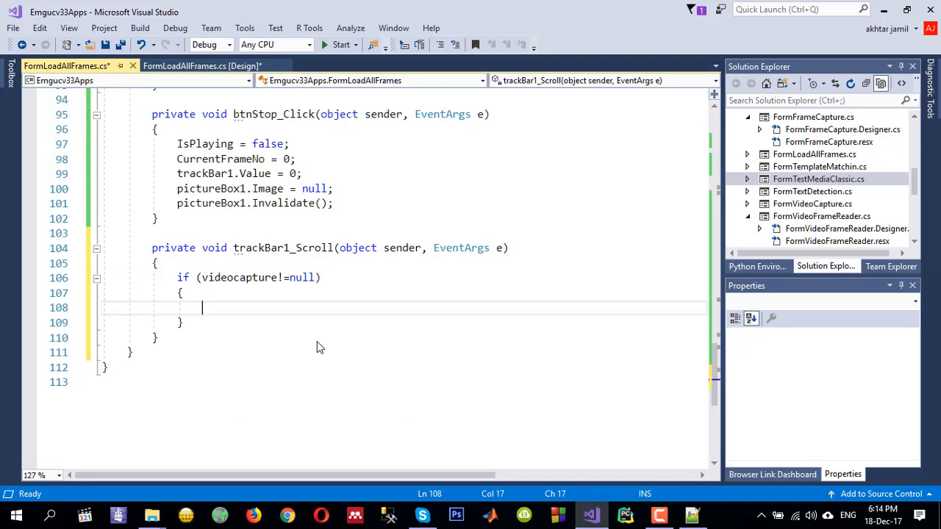
pyautogui.write('fram')
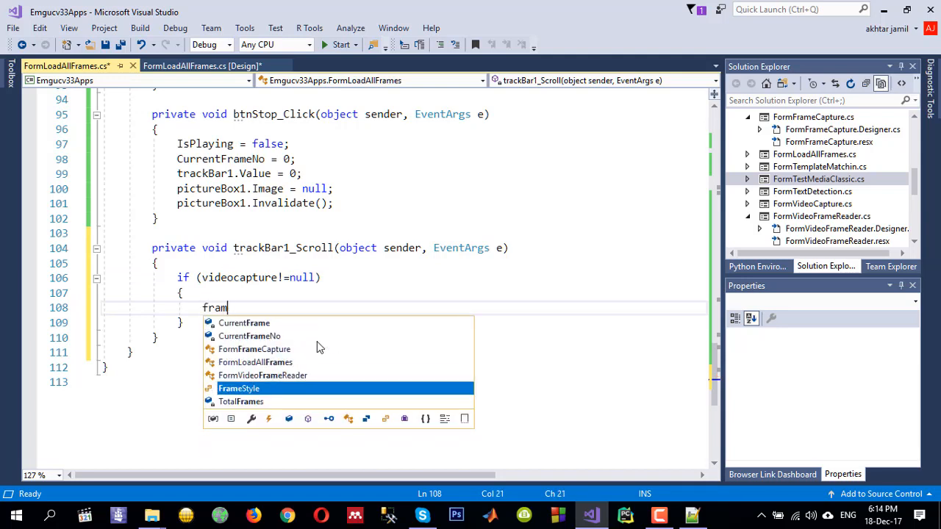
pyautogui.write('currentF')
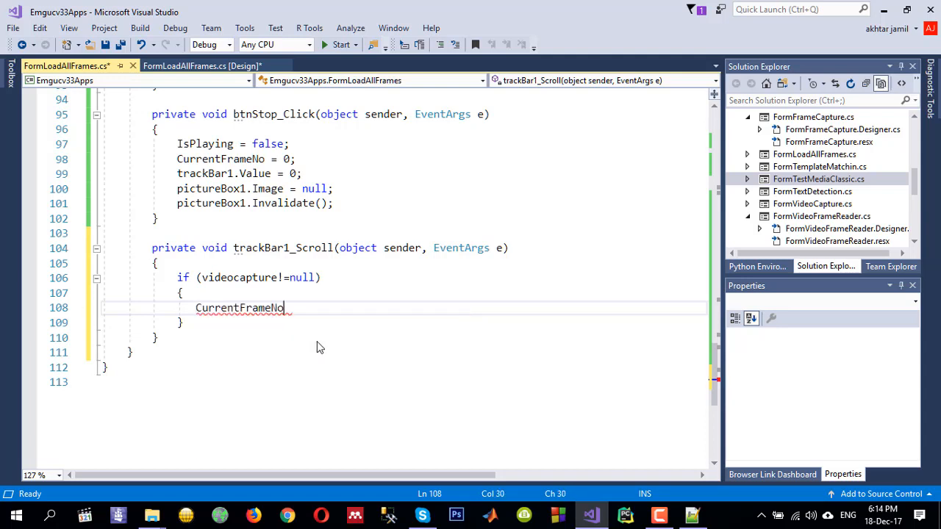
pyautogui.write('= trackBar1.Value;')
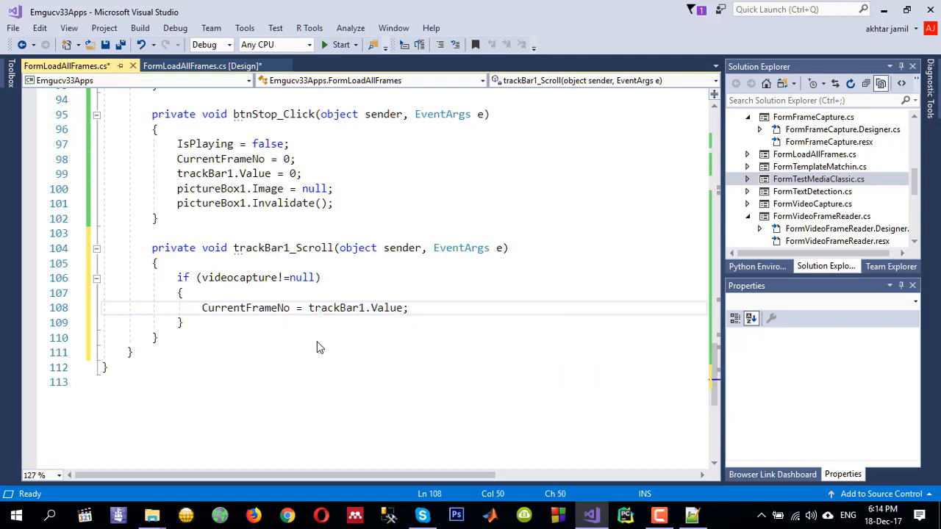
pyautogui.moveTo(363, 362)
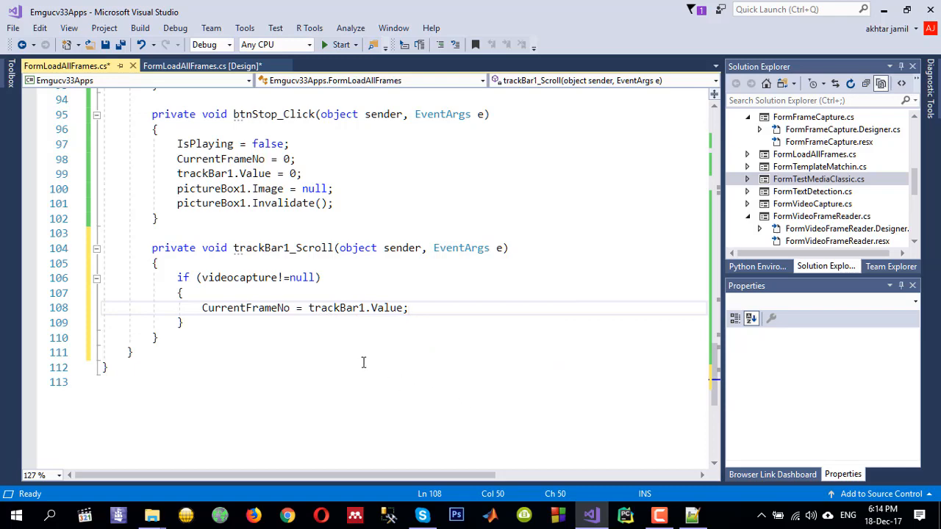
pyautogui.doubleClick(245, 308)
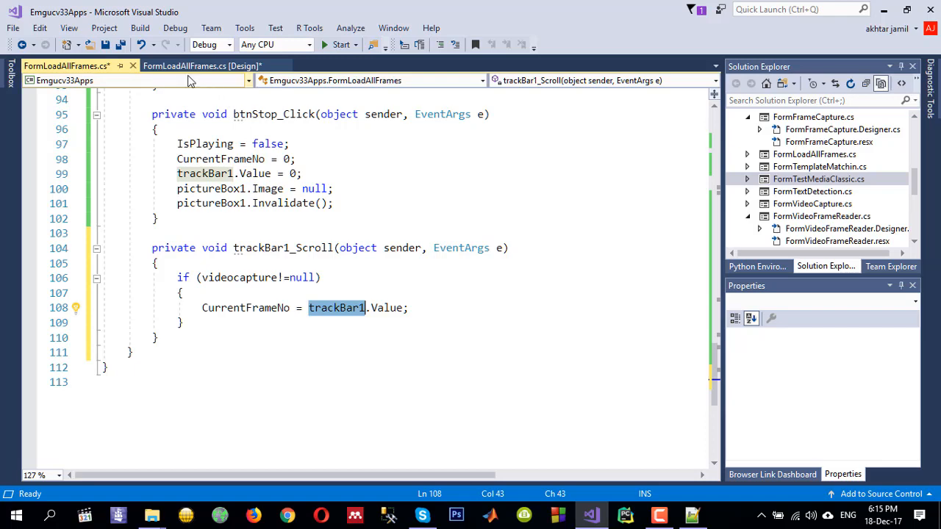
# - In button1_Click, add the condition if (videocapture != null && CurrentFrame != null)
pyautogui.click(213, 65)
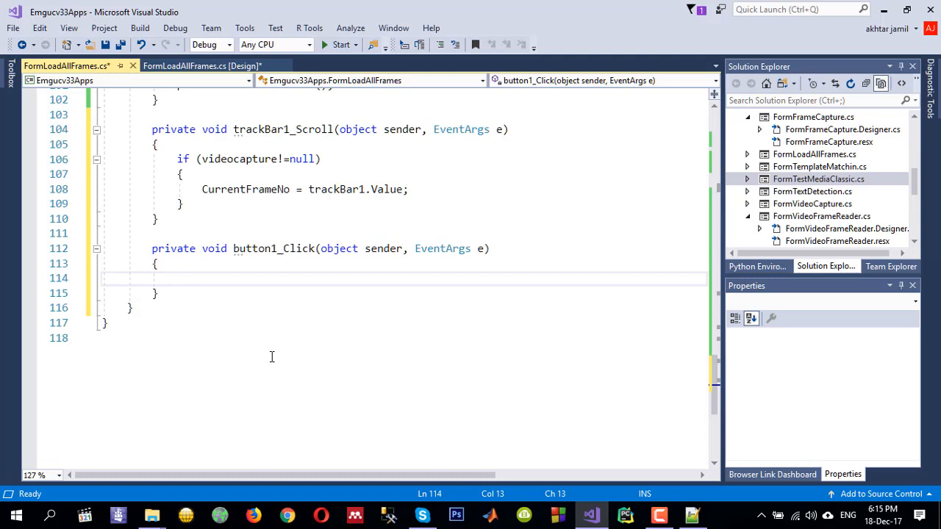
pyautogui.write('if')
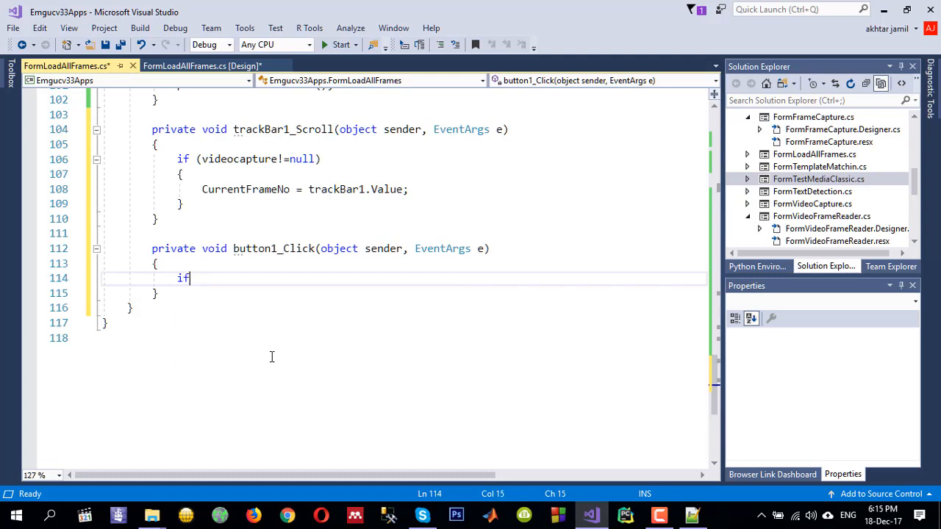
pyautogui.write('(v')
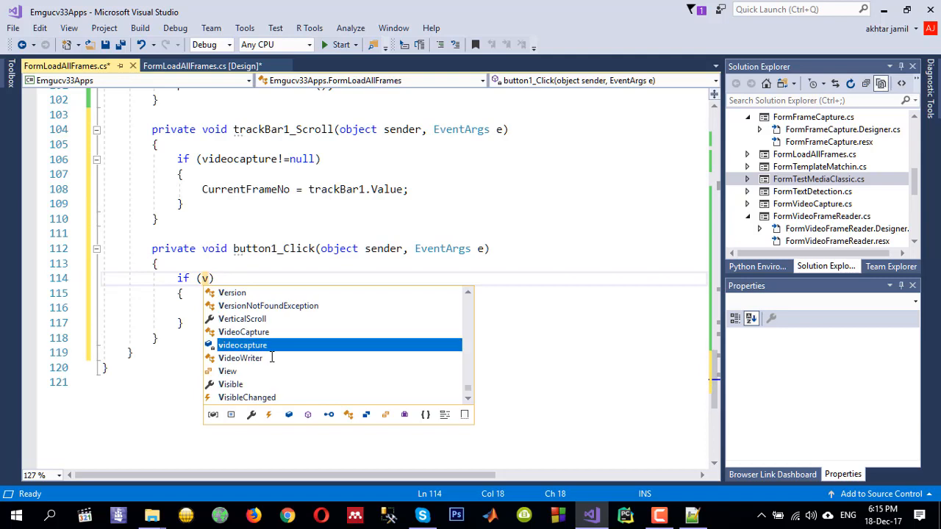
pyautogui.press('Tab')
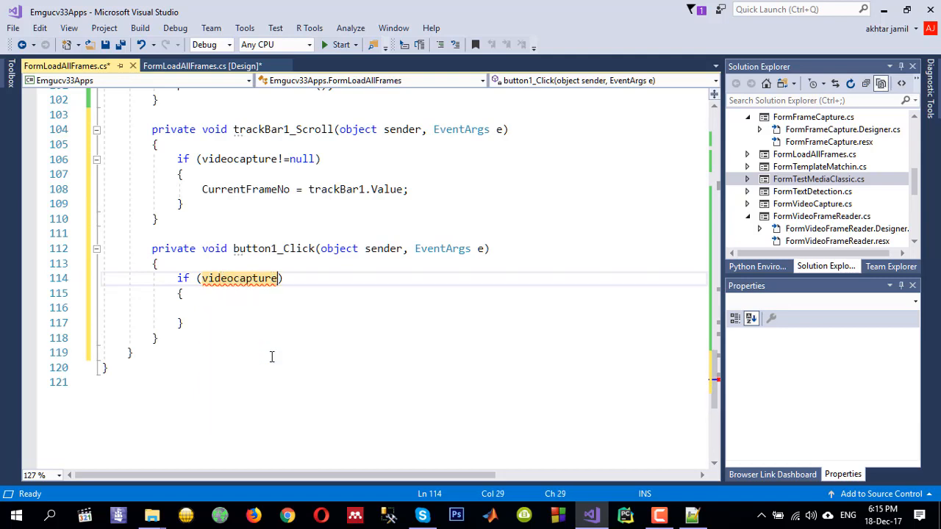
pyautogui.write('!=null')
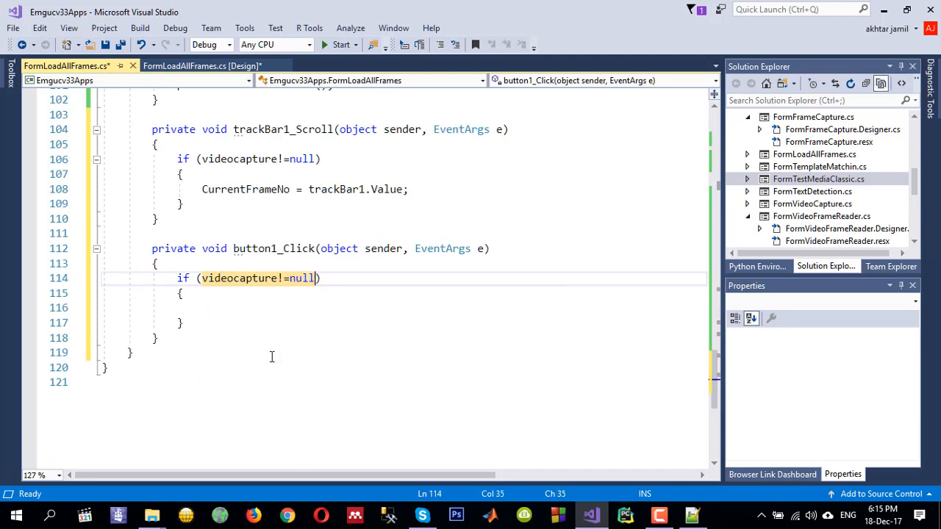
pyautogui.write('&&')
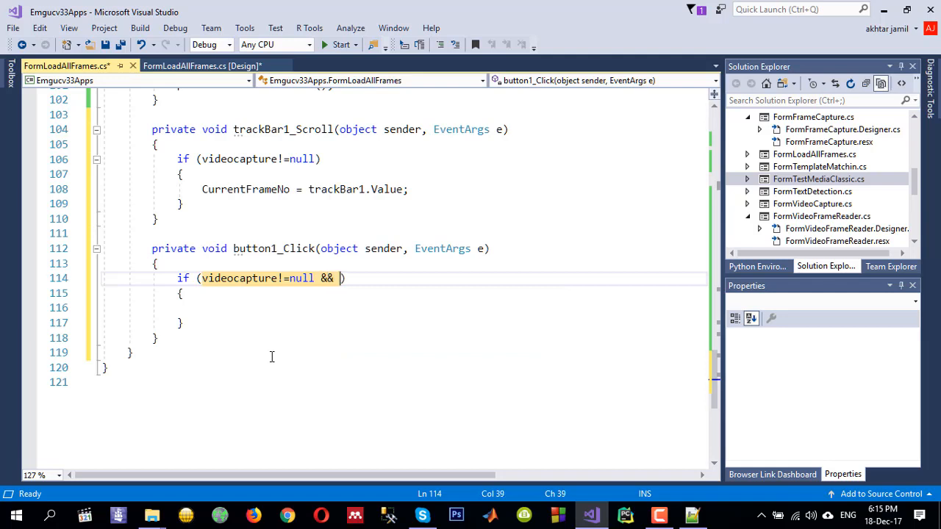
pyautogui.write('curre')
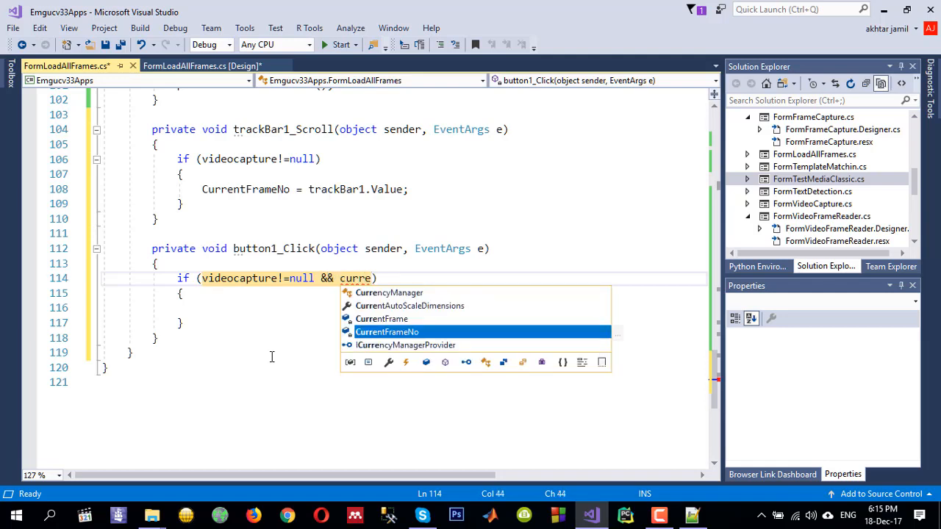
pyautogui.write('CurrentFrame!=n')
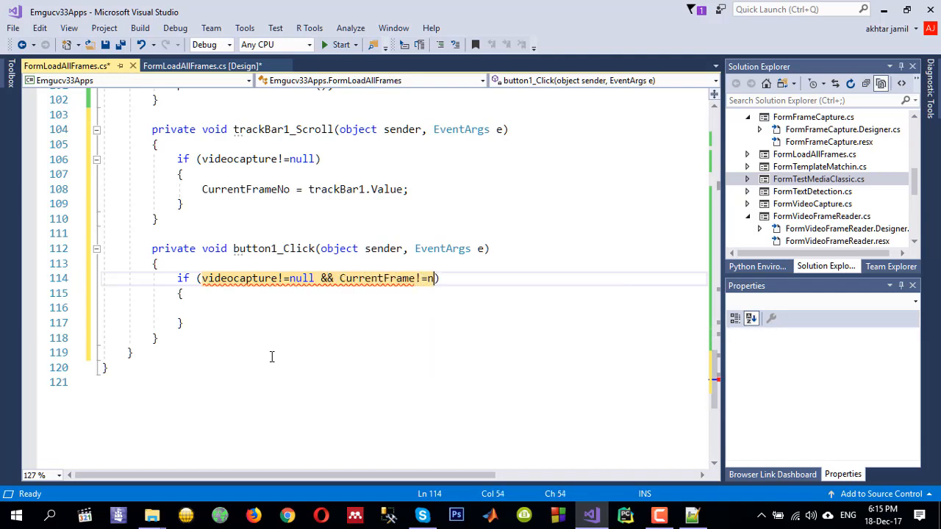
pyautogui.write('ull)')
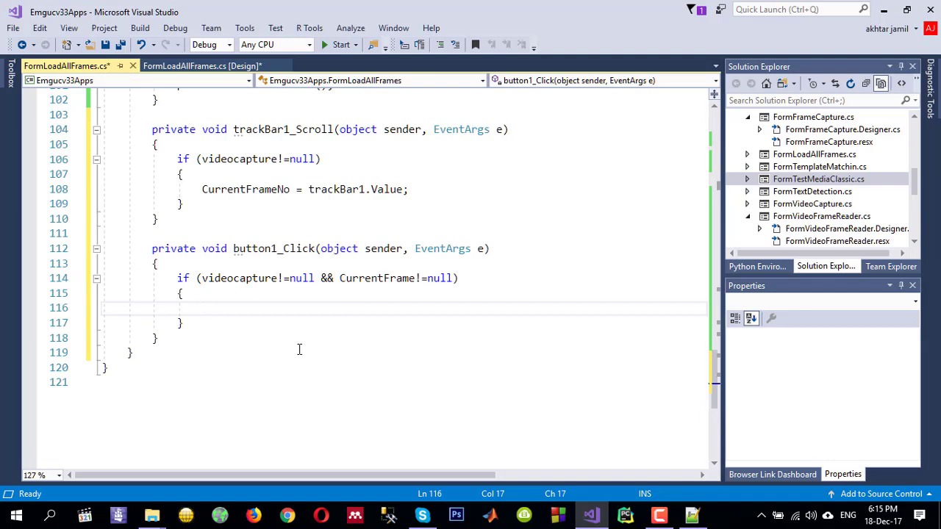
# - Save CurrentFrame to "D:\catpured\" + CurrentFrameNo.ToString() + ".jpg"
pyautogui.write('curr')
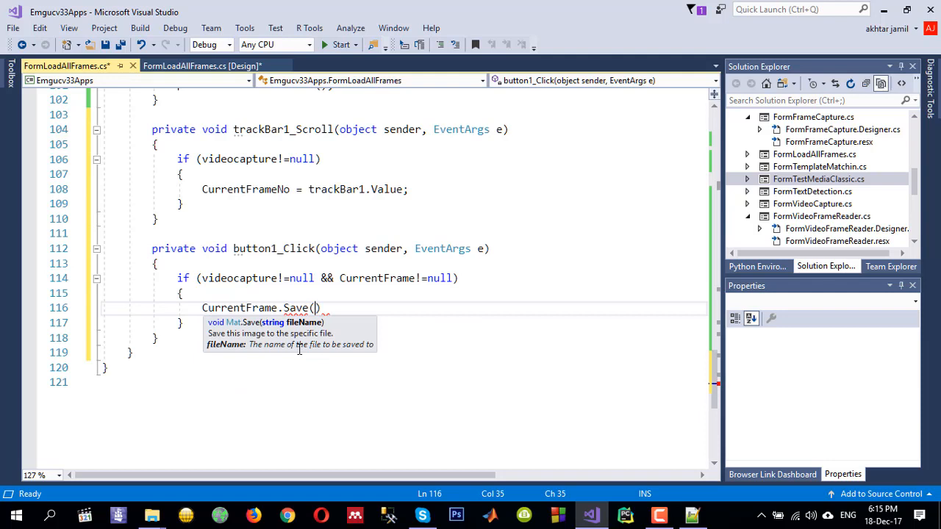
pyautogui.write('""')
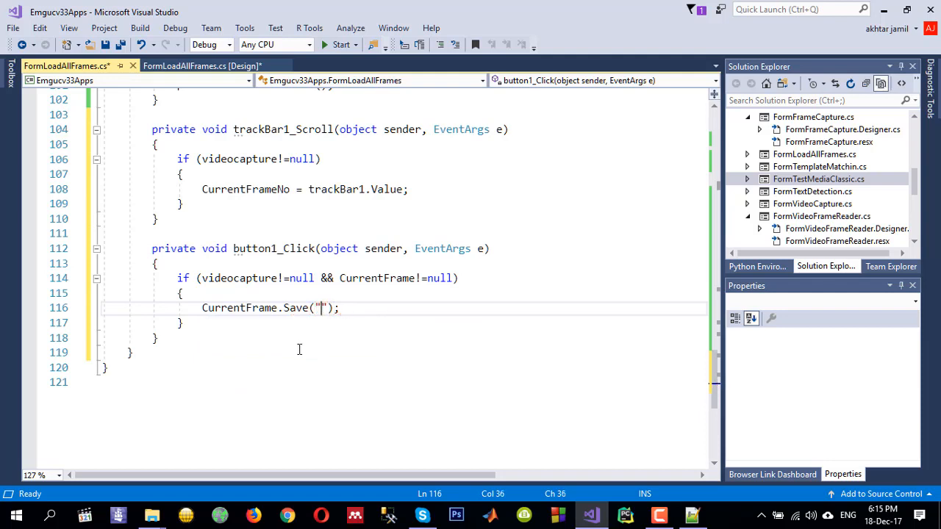
pyautogui.write('D;\\\\')
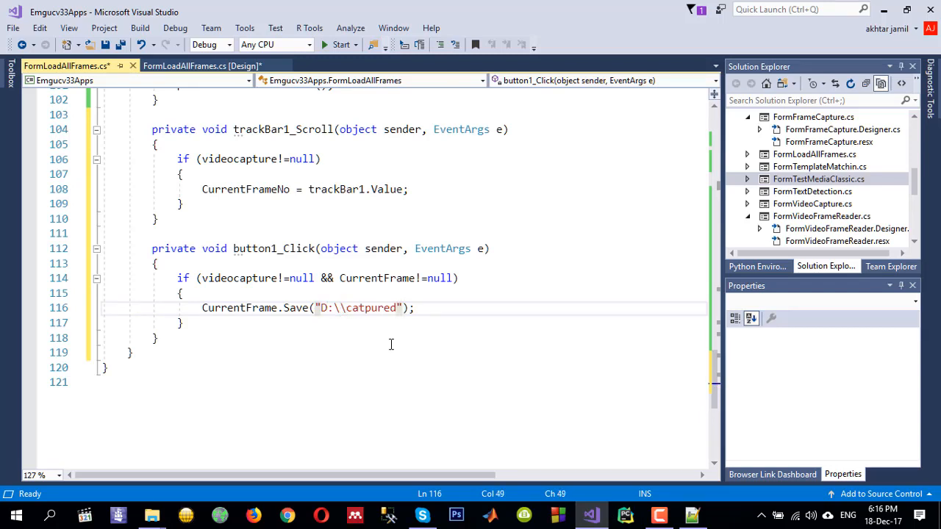
pyautogui.write('+')
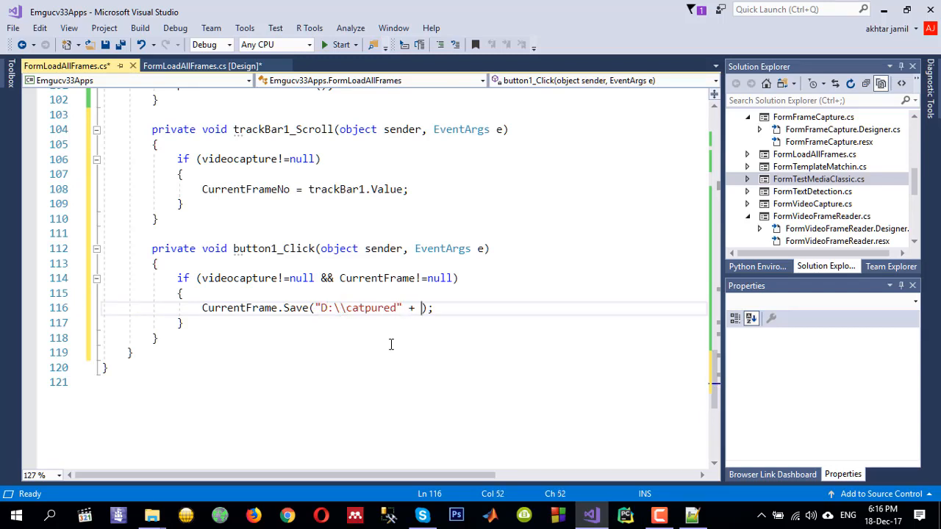
pyautogui.write('\\\\"')
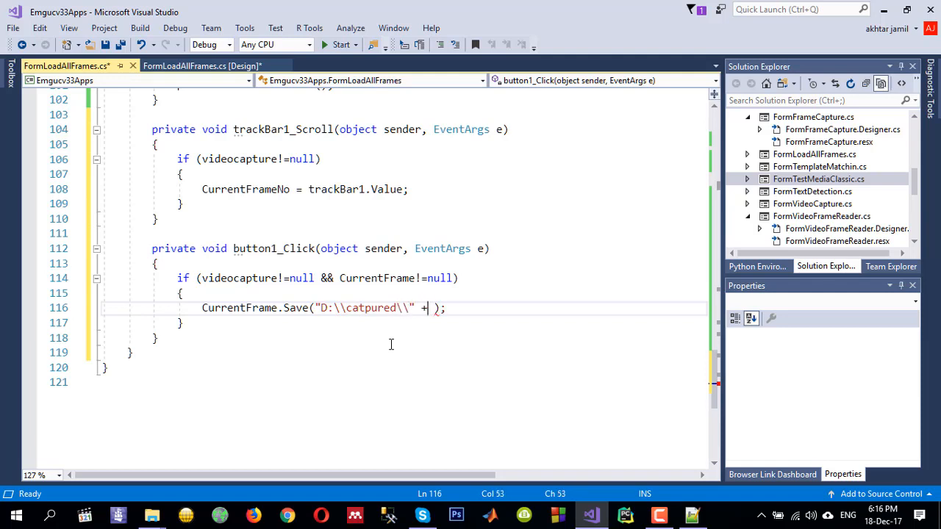
pyautogui.write('curr')
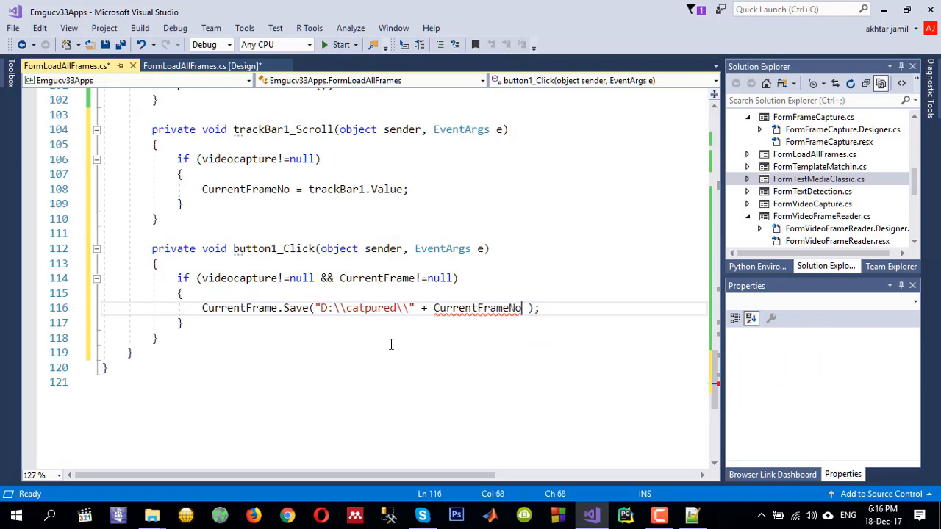
pyautogui.write('.ToString()')
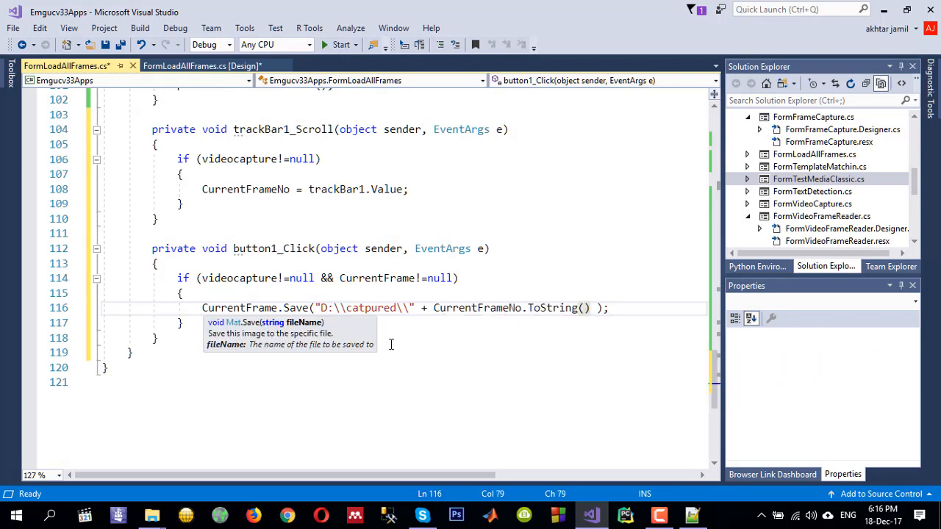
pyautogui.write('+""')
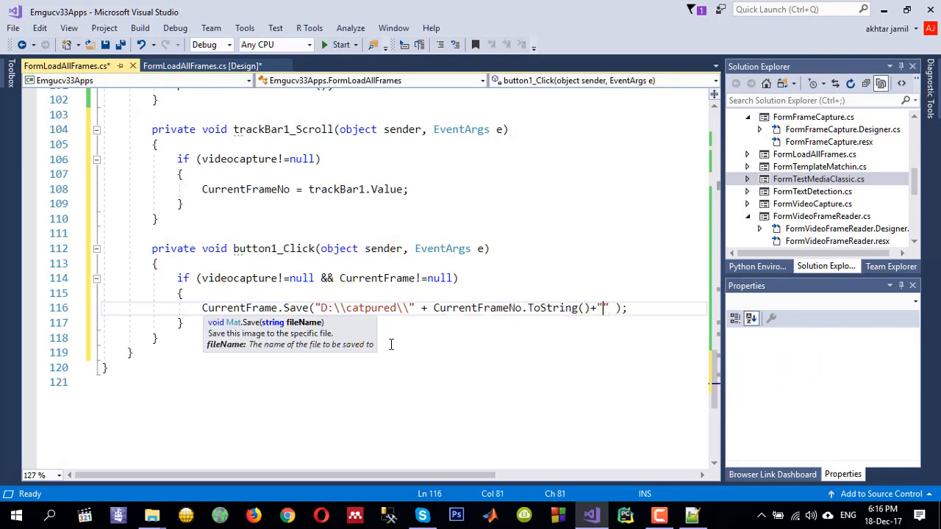
pyautogui.write('.jp')
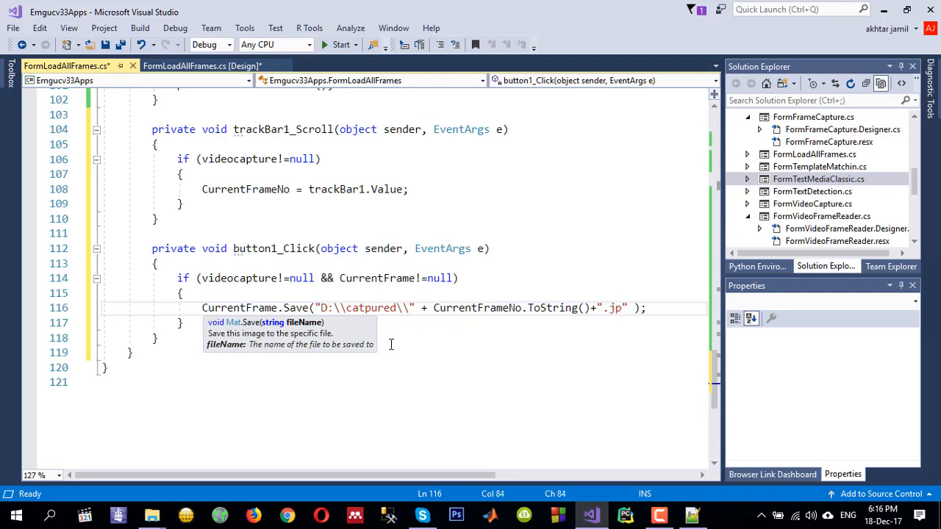
pyautogui.write('g')
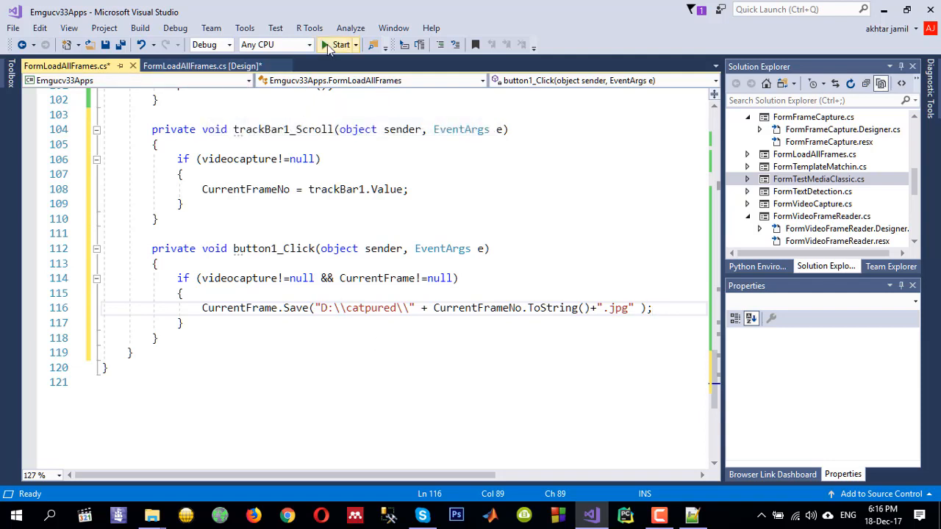
# - Run the application and load news.mp4 via File > Open
pyautogui.click(334, 44)
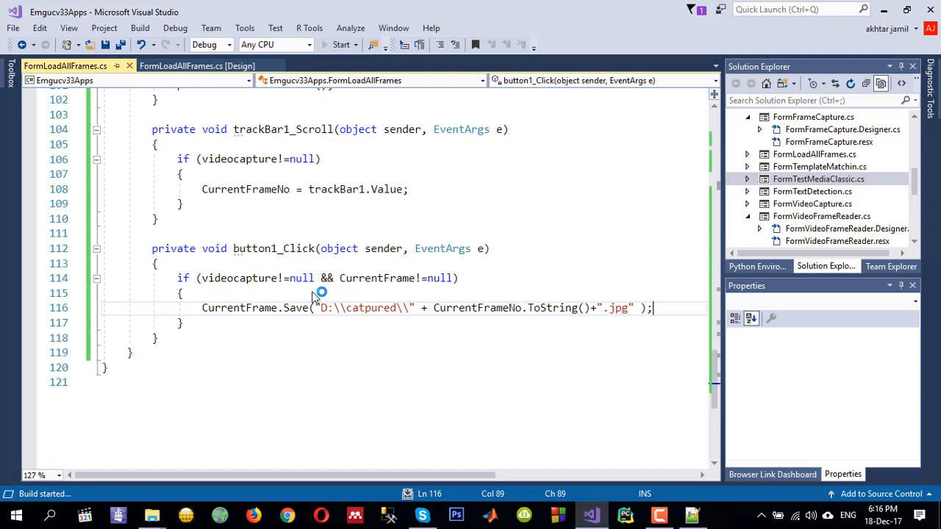
pyautogui.click(337, 44)
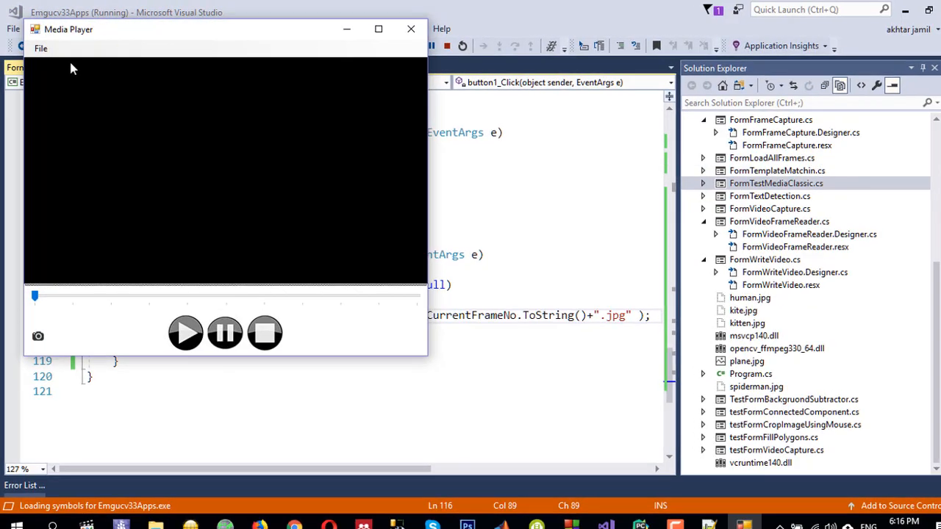
pyautogui.click(44, 50)
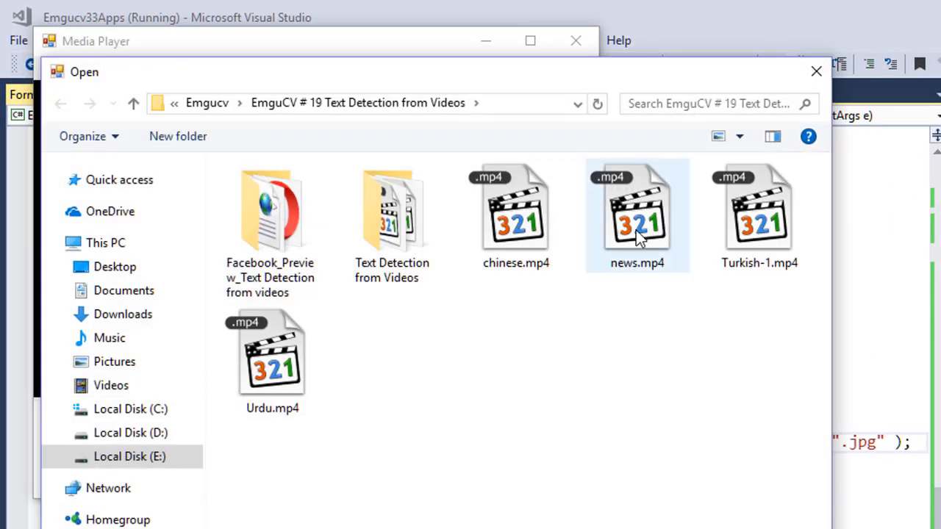
pyautogui.doubleClick(637, 214)
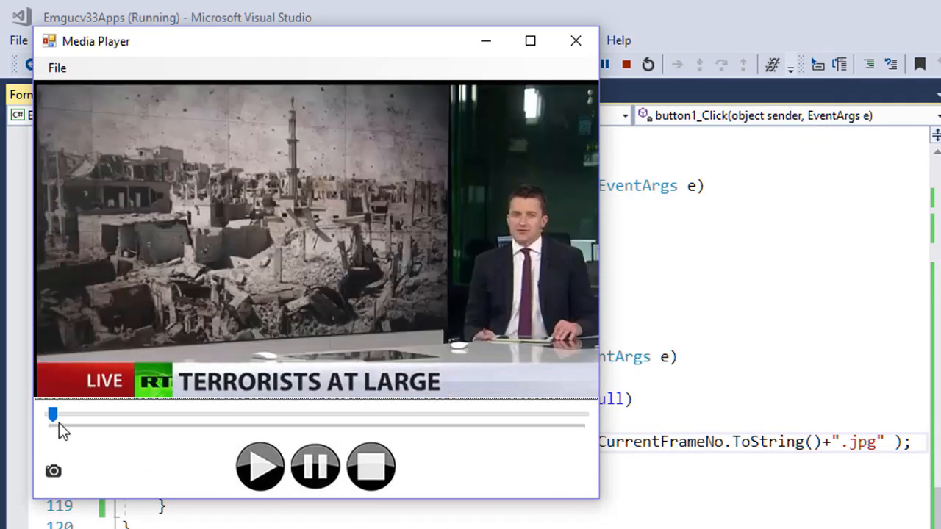
# - Seek to several points in the news video with the trackbar
pyautogui.moveTo(52, 414); pyautogui.dragTo(120, 415)
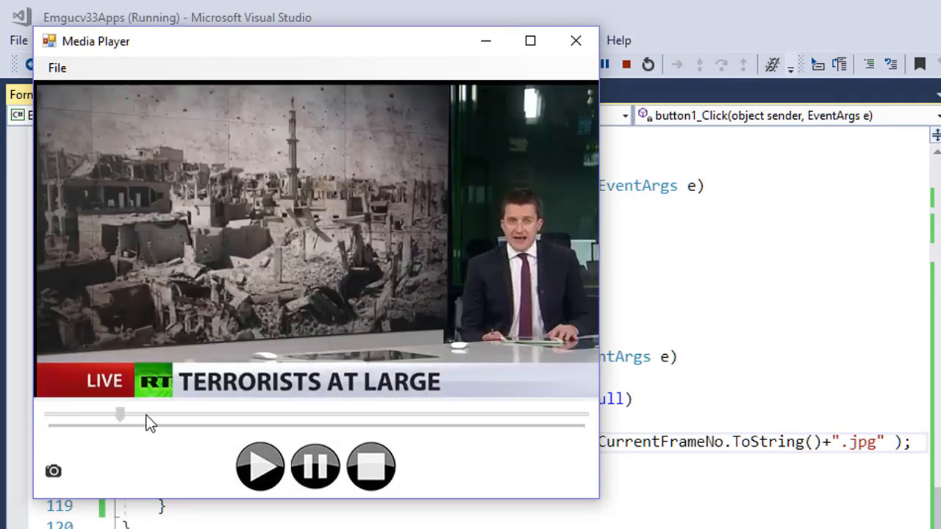
pyautogui.moveTo(119, 414); pyautogui.dragTo(294, 414)
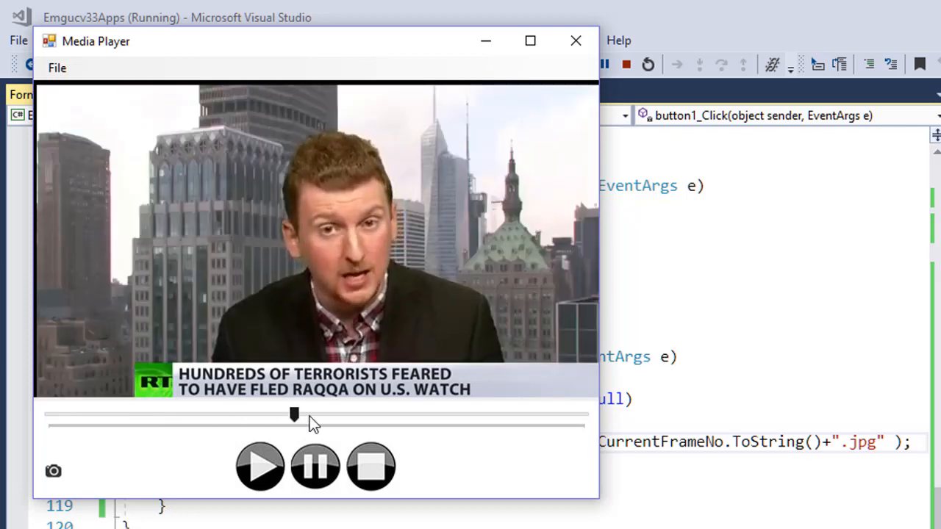
pyautogui.moveTo(293, 416); pyautogui.dragTo(446, 415)
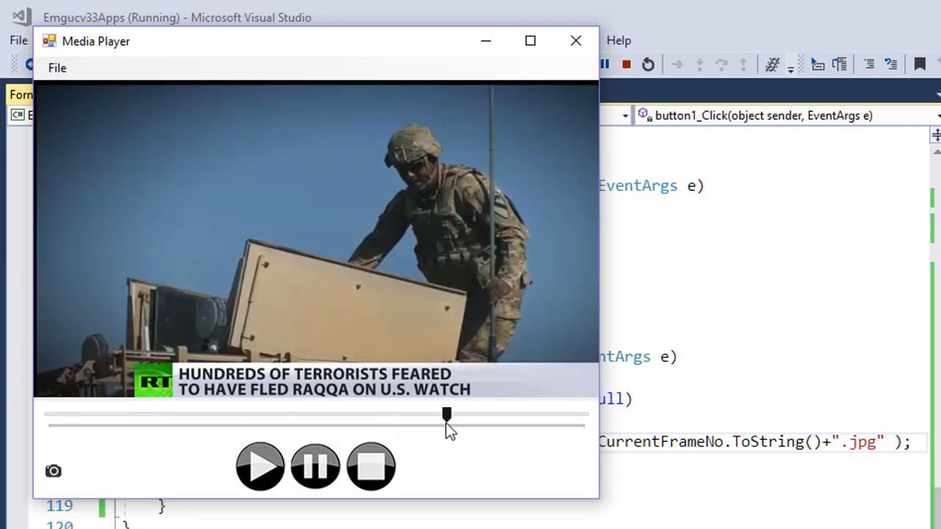
pyautogui.moveTo(446, 418); pyautogui.dragTo(166, 419)
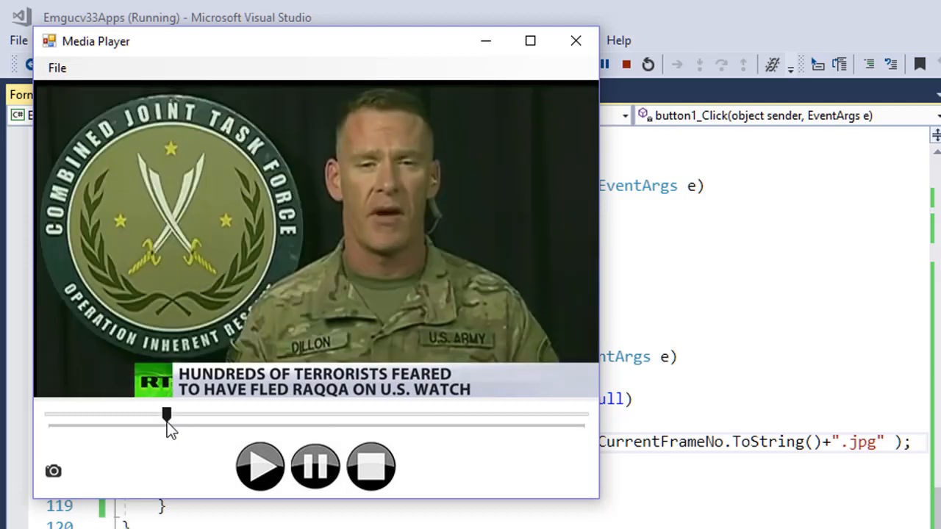
pyautogui.moveTo(166, 415); pyautogui.dragTo(503, 415)
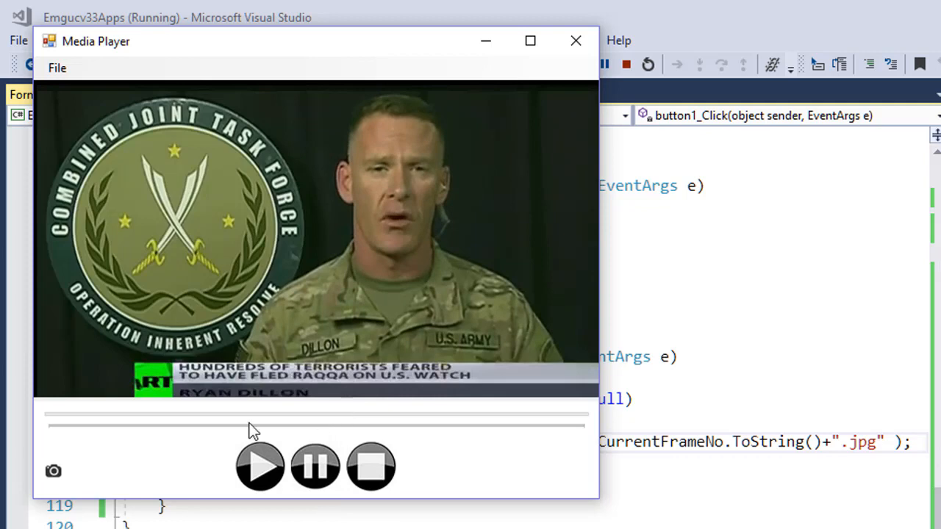
pyautogui.click(222, 415)
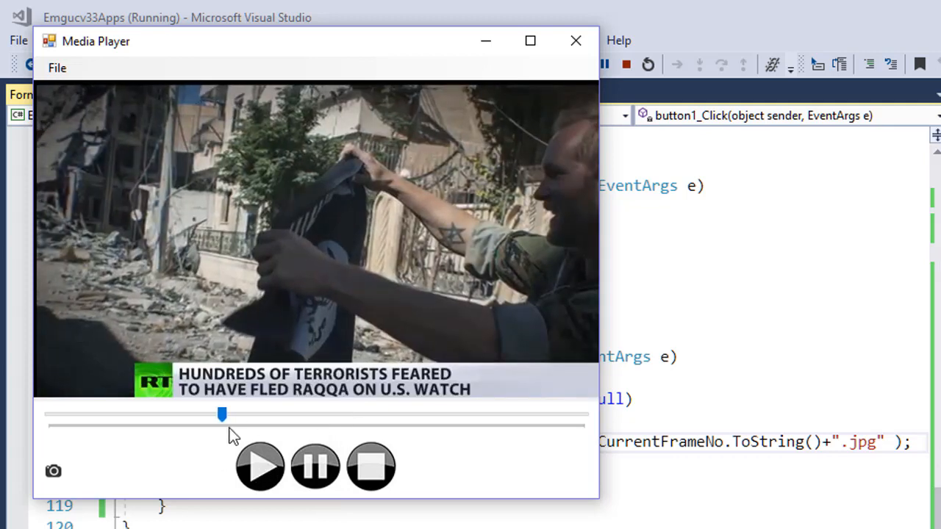
pyautogui.moveTo(222, 415); pyautogui.dragTo(185, 415)
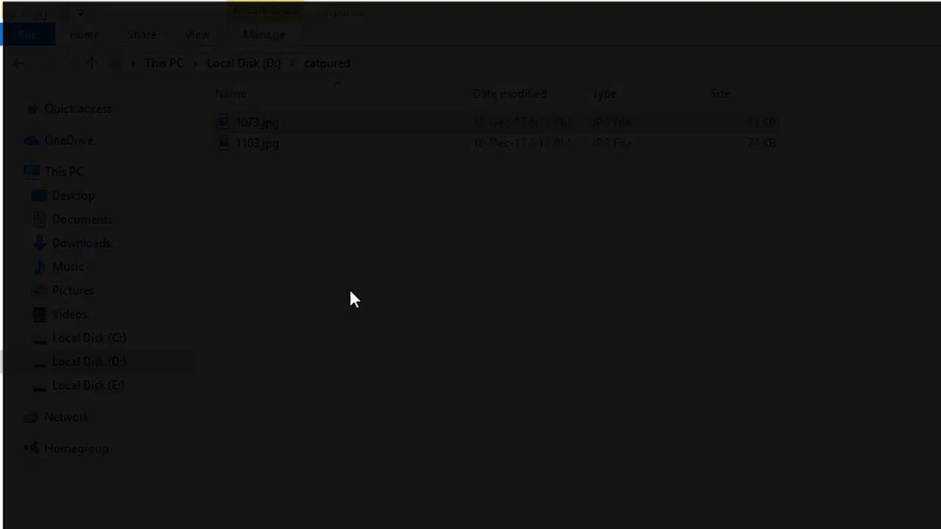
# - Seek near the video's end and capture two more frames, 3521.jpg and 3658.jpg
pyautogui.doubleClick(256, 122)
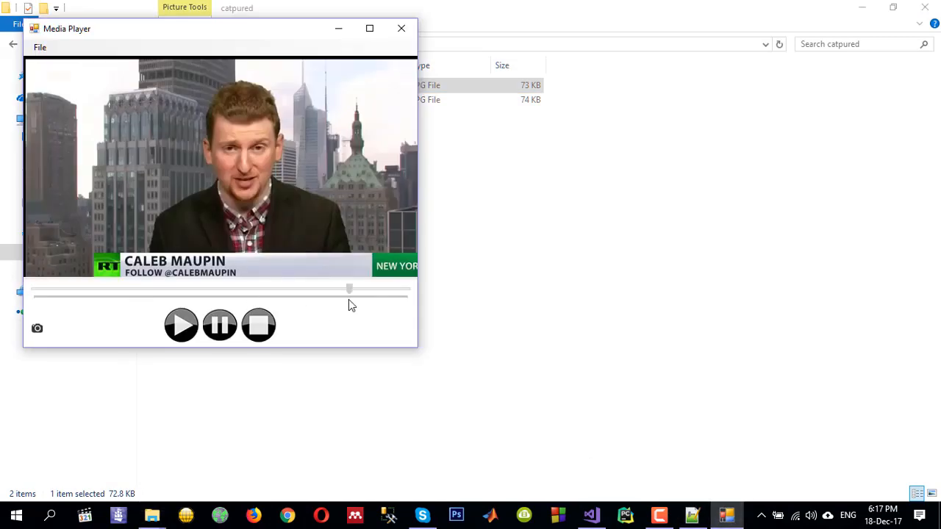
pyautogui.moveTo(349, 288); pyautogui.dragTo(307, 288)
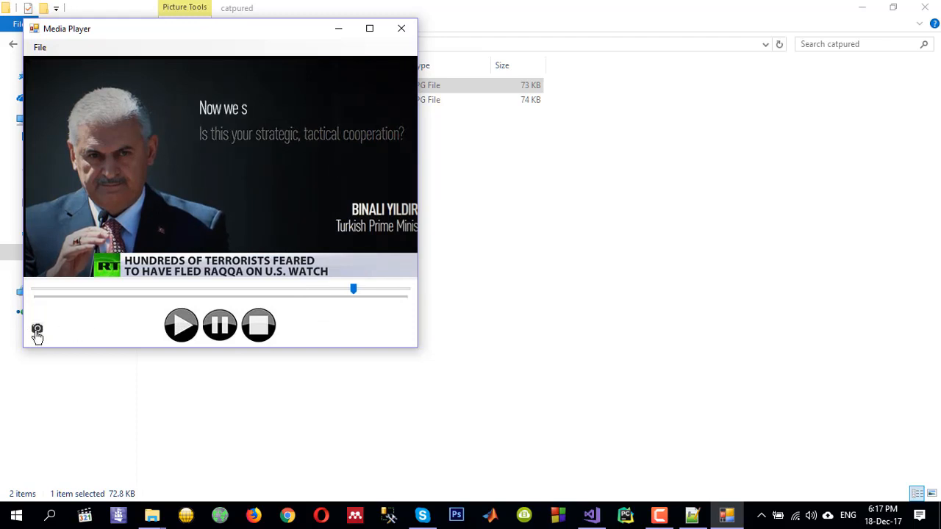
pyautogui.click(37, 328)
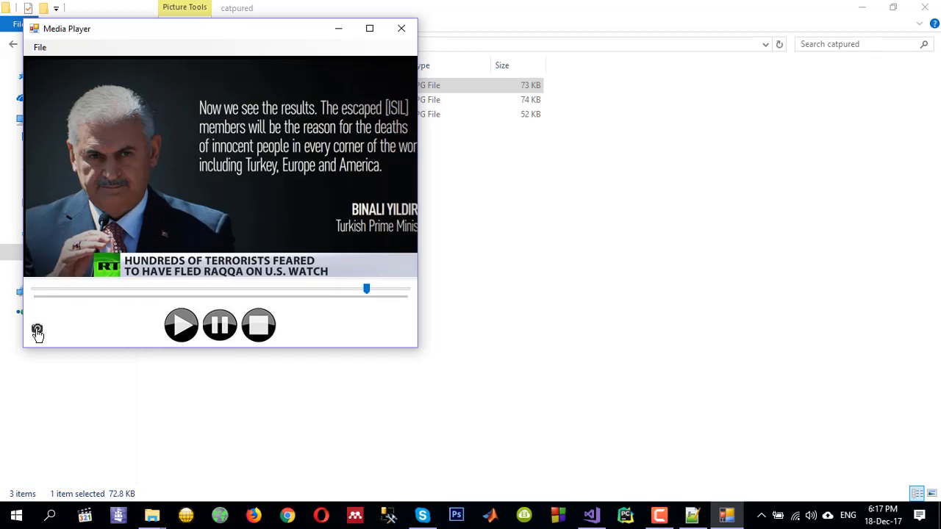
pyautogui.click(37, 330)
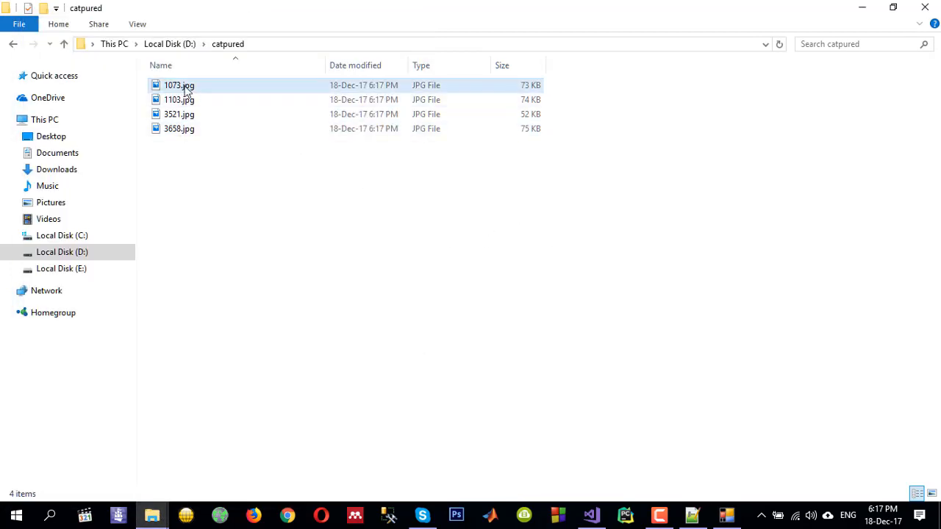
# - Open captured frame 3521.jpg in Photos and advance to 3658.jpg
pyautogui.doubleClick(178, 114)
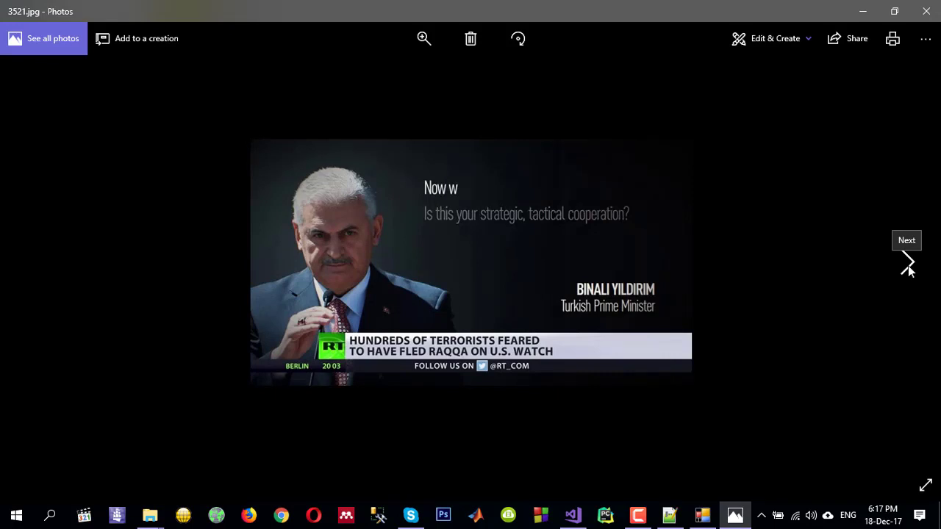
pyautogui.click(906, 263)
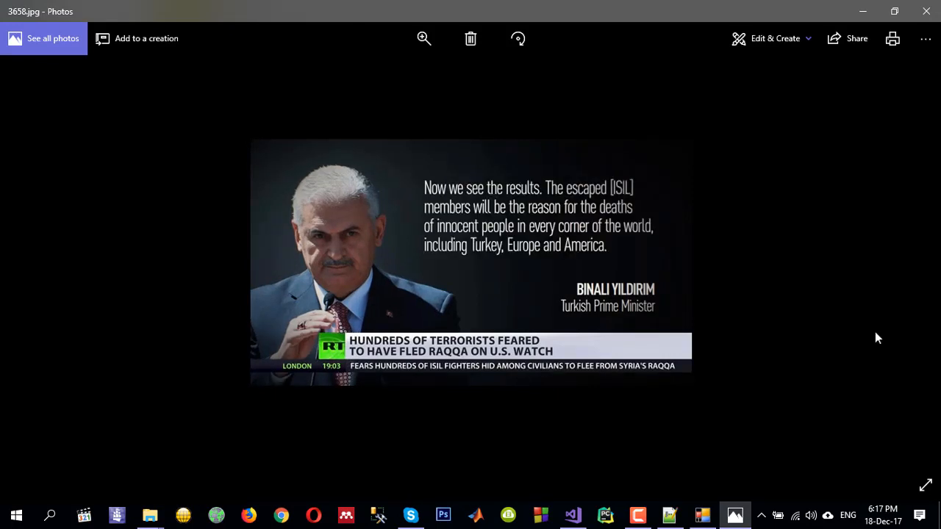